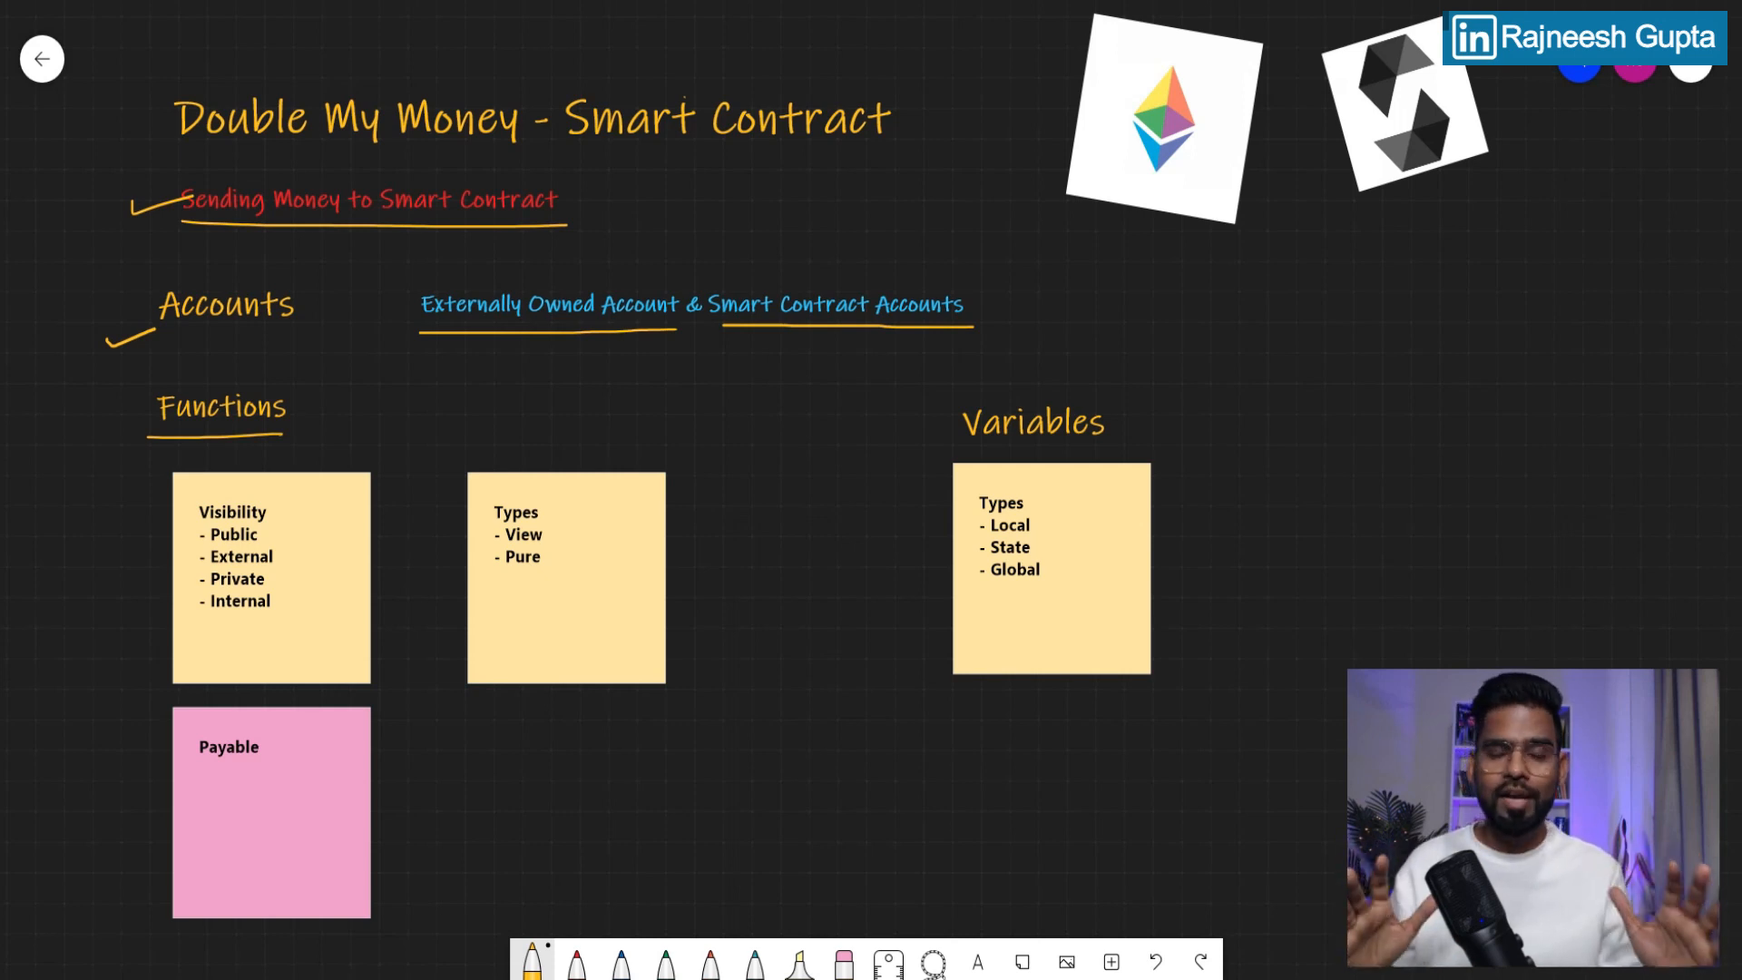
pyautogui.moveTo(784, 534)
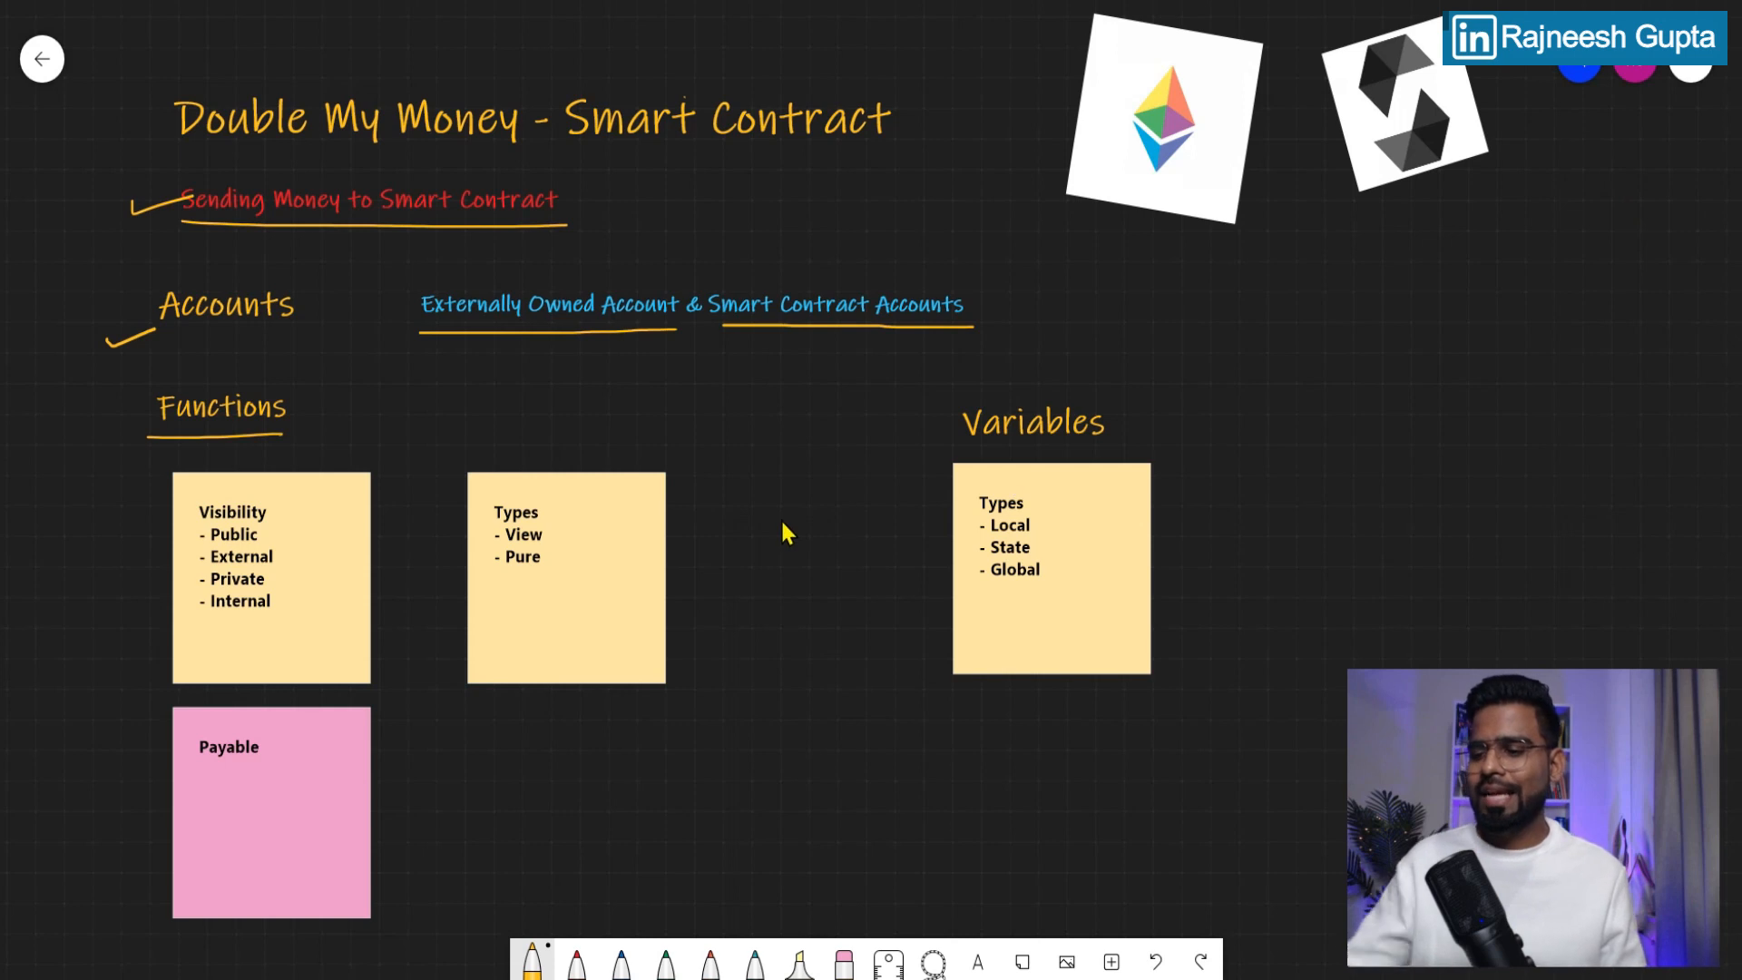
pyautogui.moveTo(450, 434)
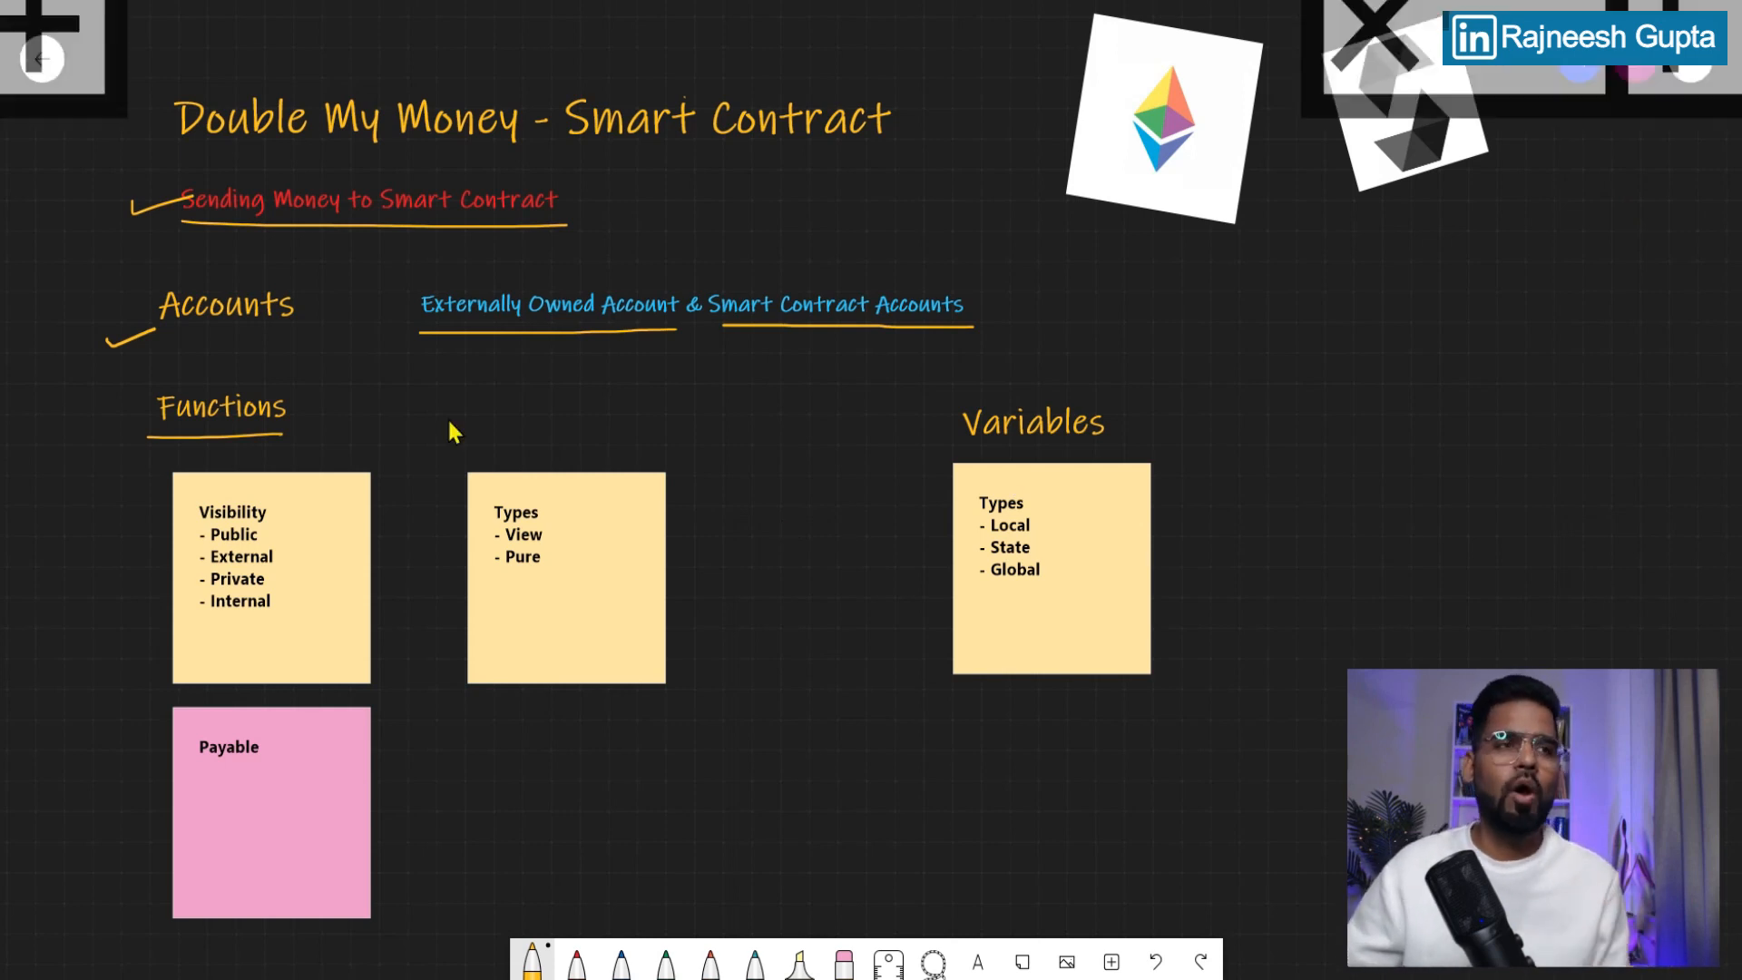
pyautogui.moveTo(91, 442)
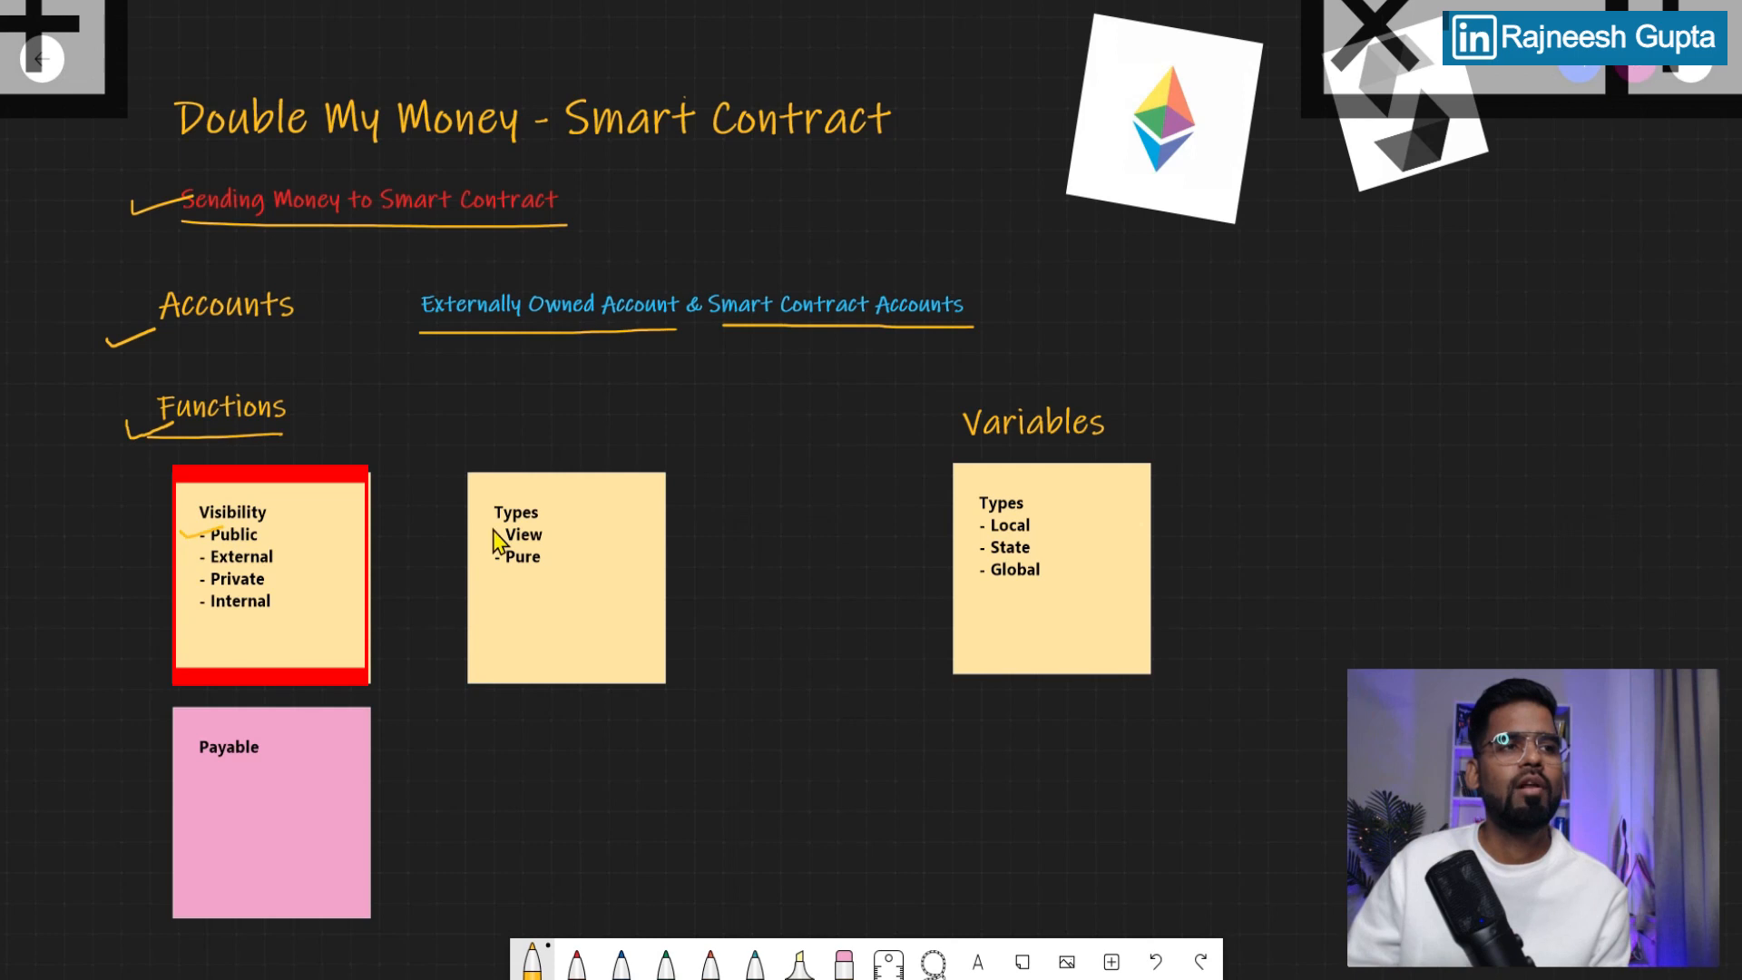
# Step: Tick the Public and View items in the Whiteboard checklist
pyautogui.click(564, 575)
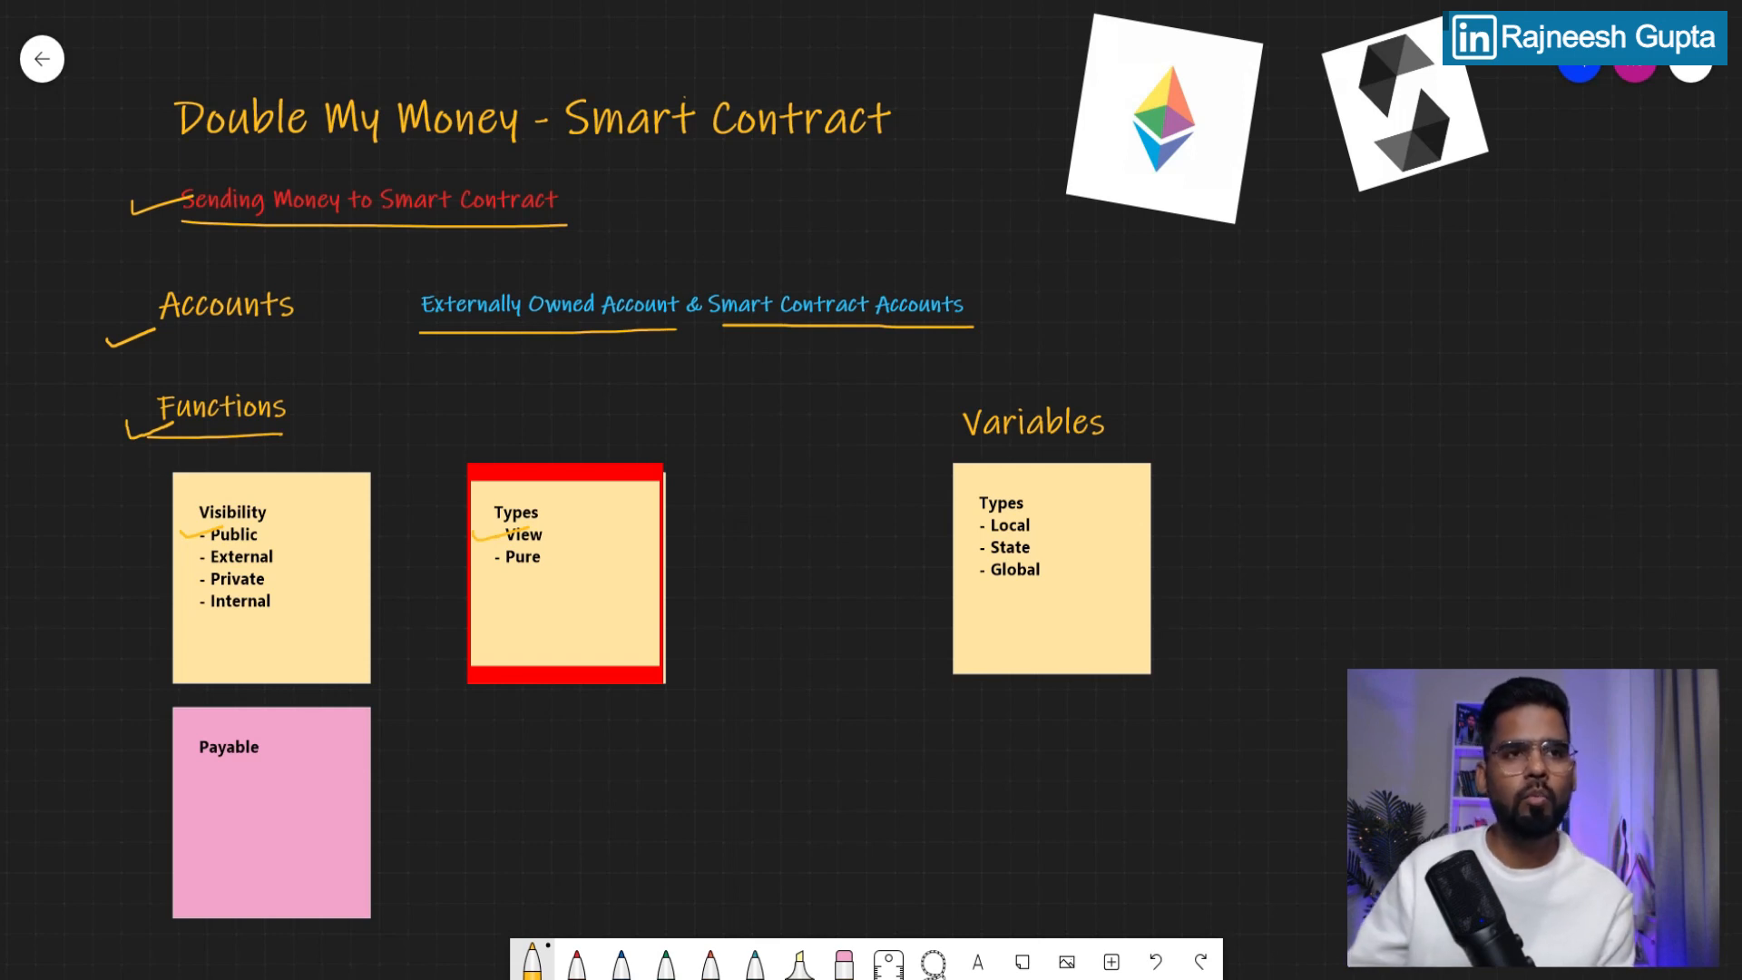
pyautogui.click(1050, 569)
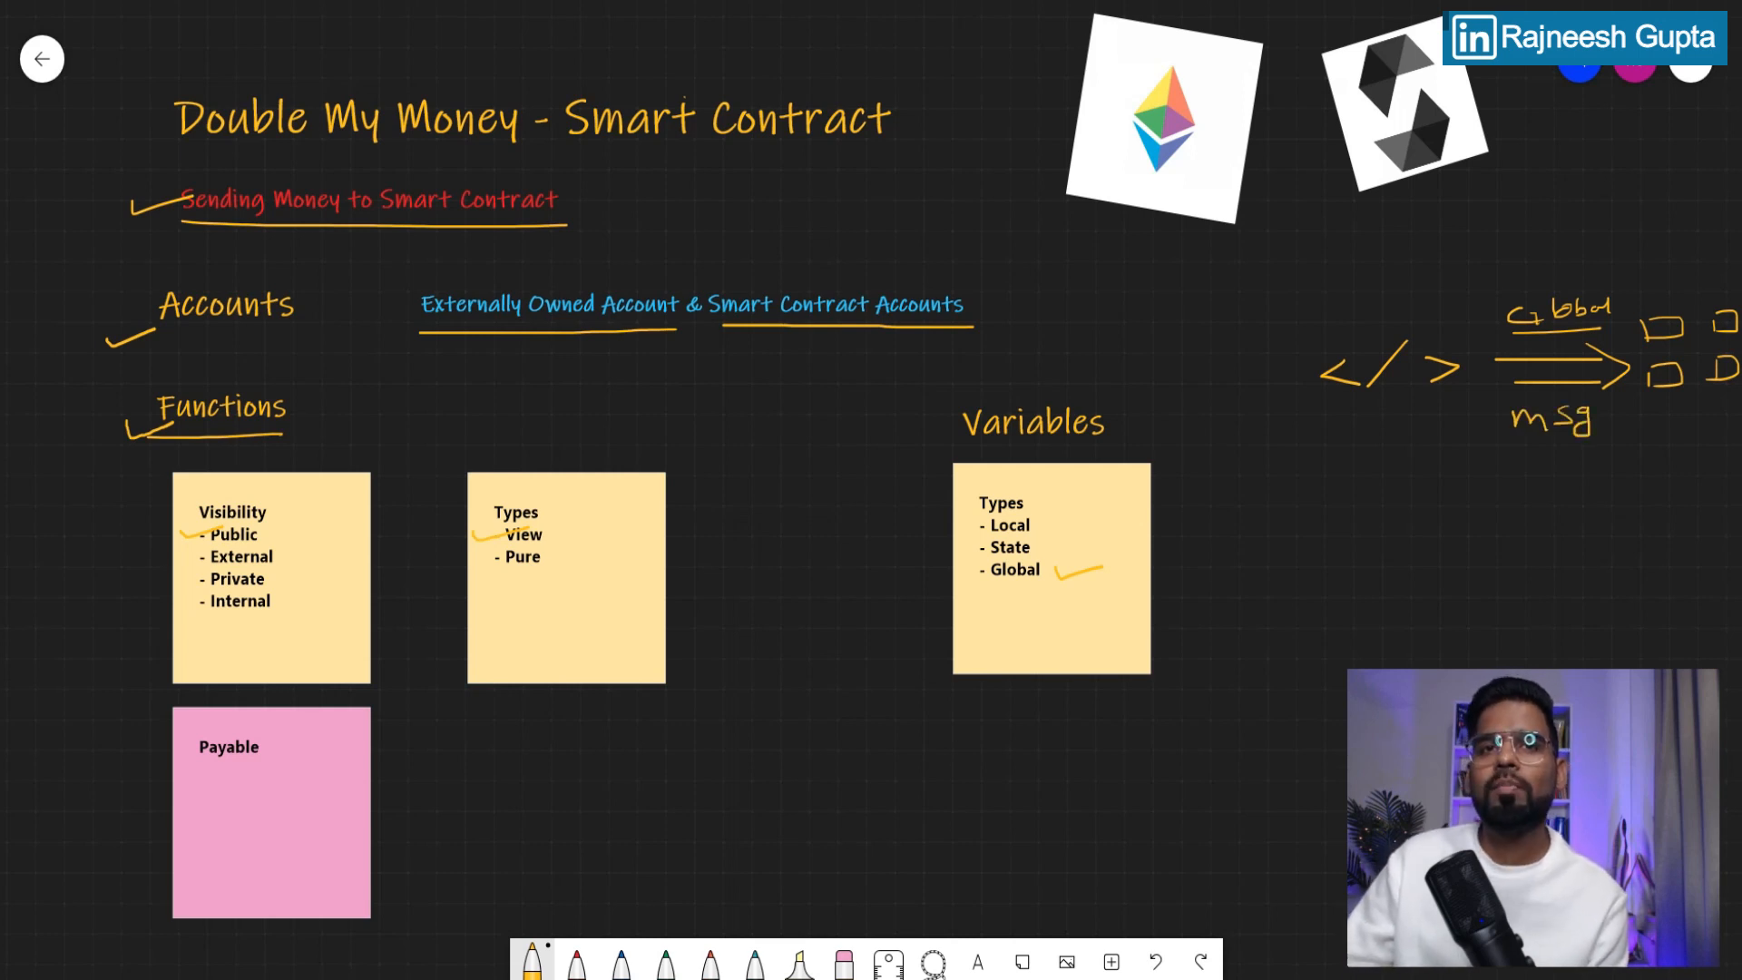
# Step: Extend the msg label with '.Va' toward msg.value
pyautogui.write('.Va')
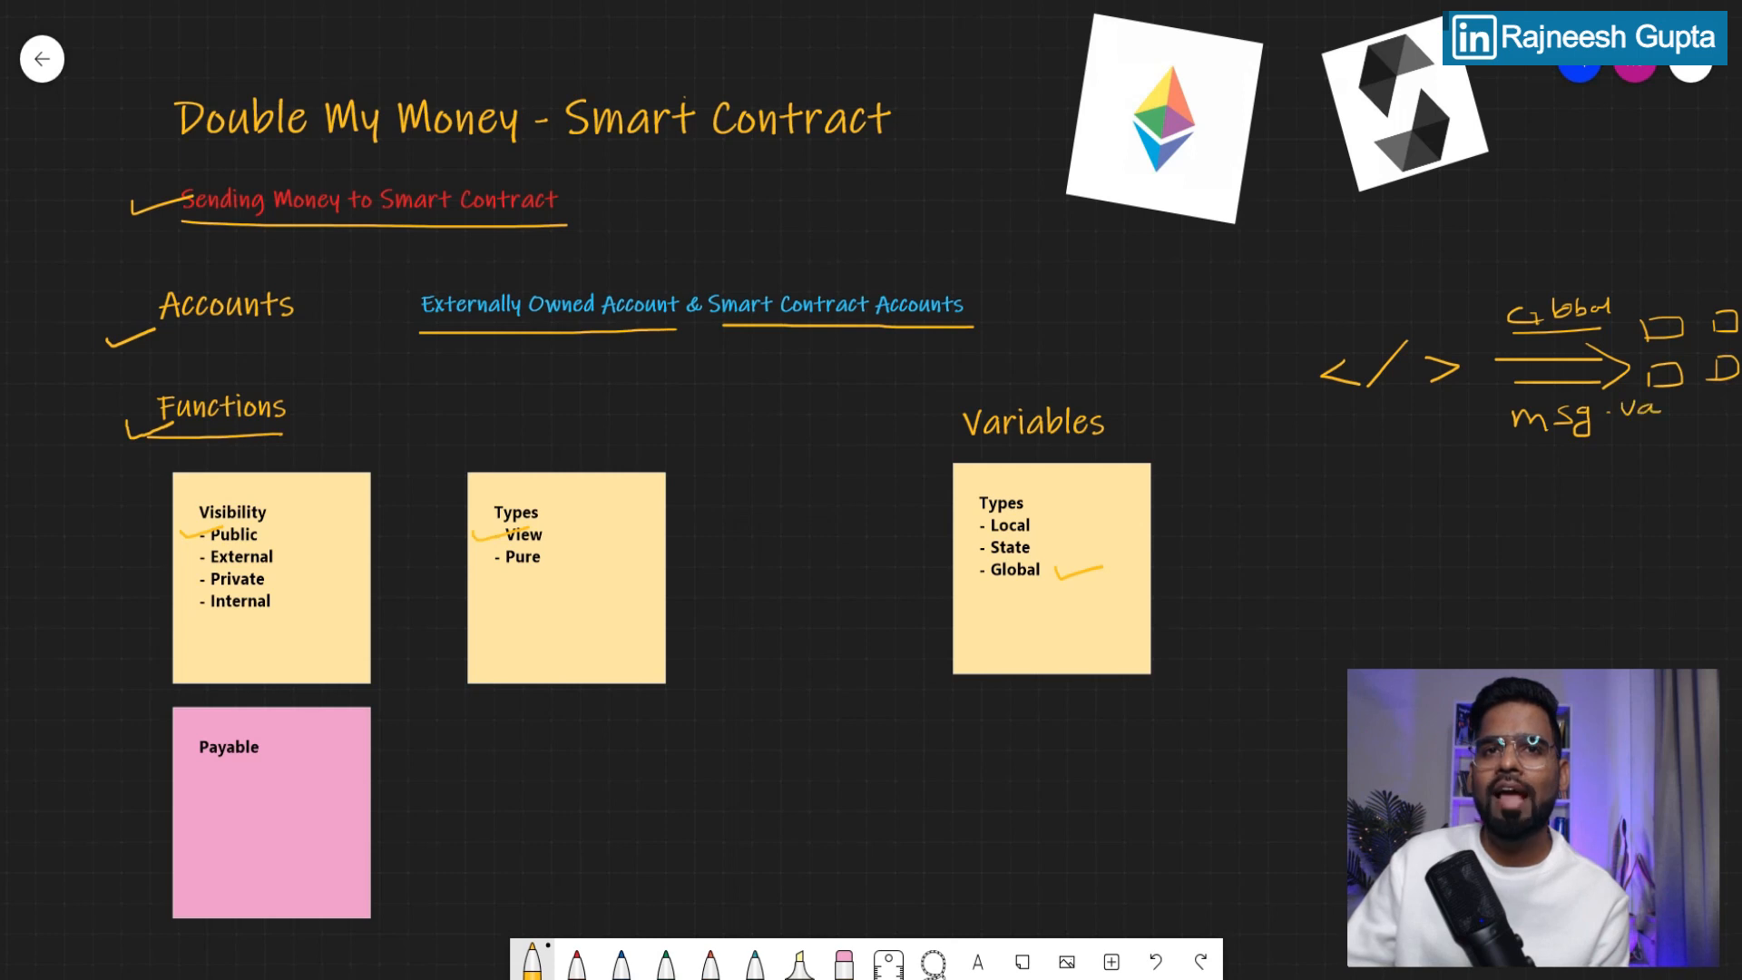
pyautogui.moveTo(1612, 411)
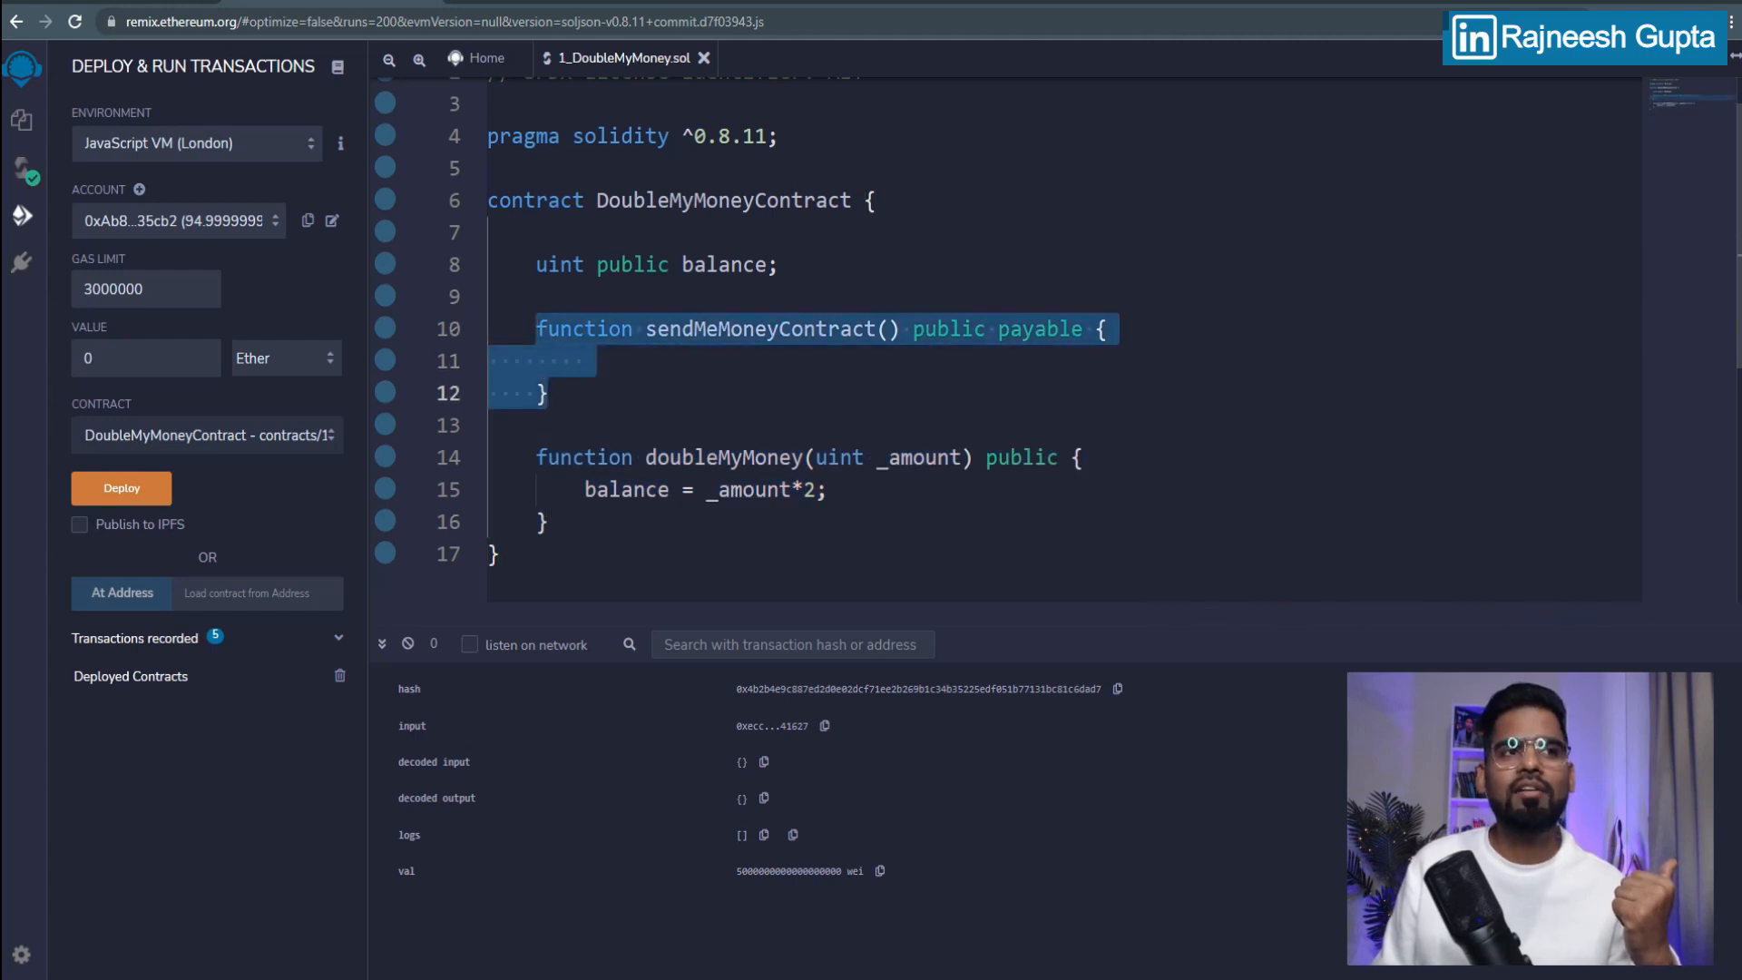
# Step: Rename balance to receivedBalance in its declaration and in doubleMyMoney
pyautogui.click(694, 264)
pyautogui.write('received')
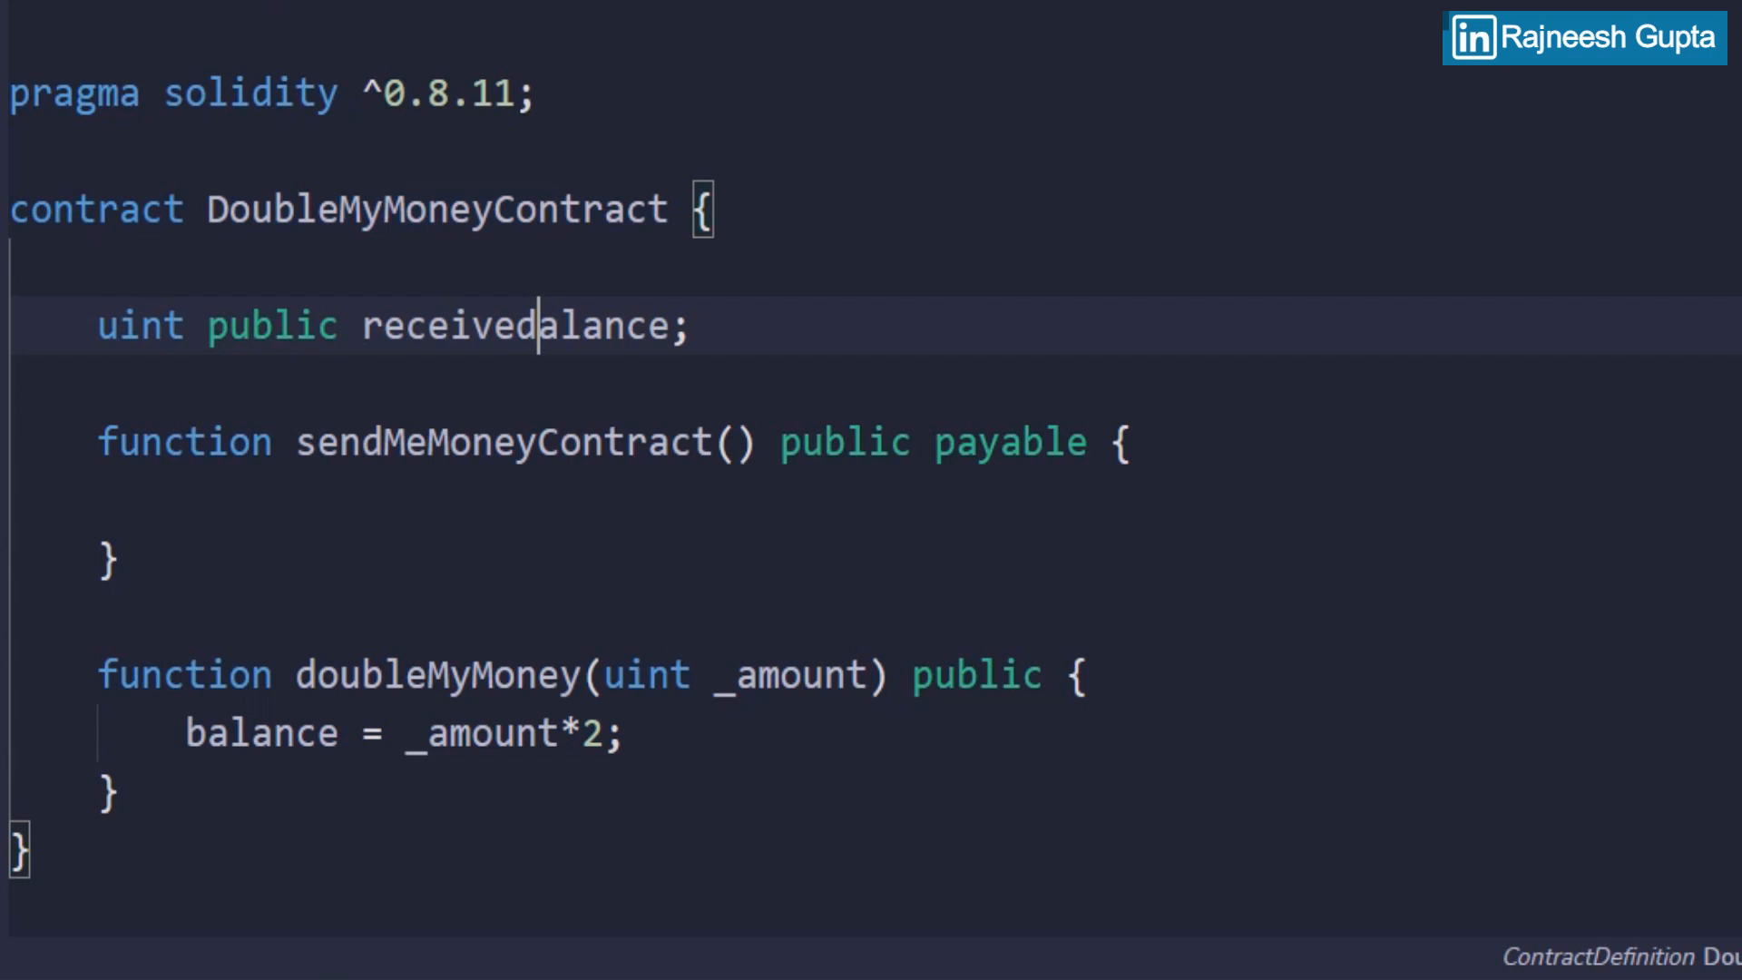
pyautogui.write('B')
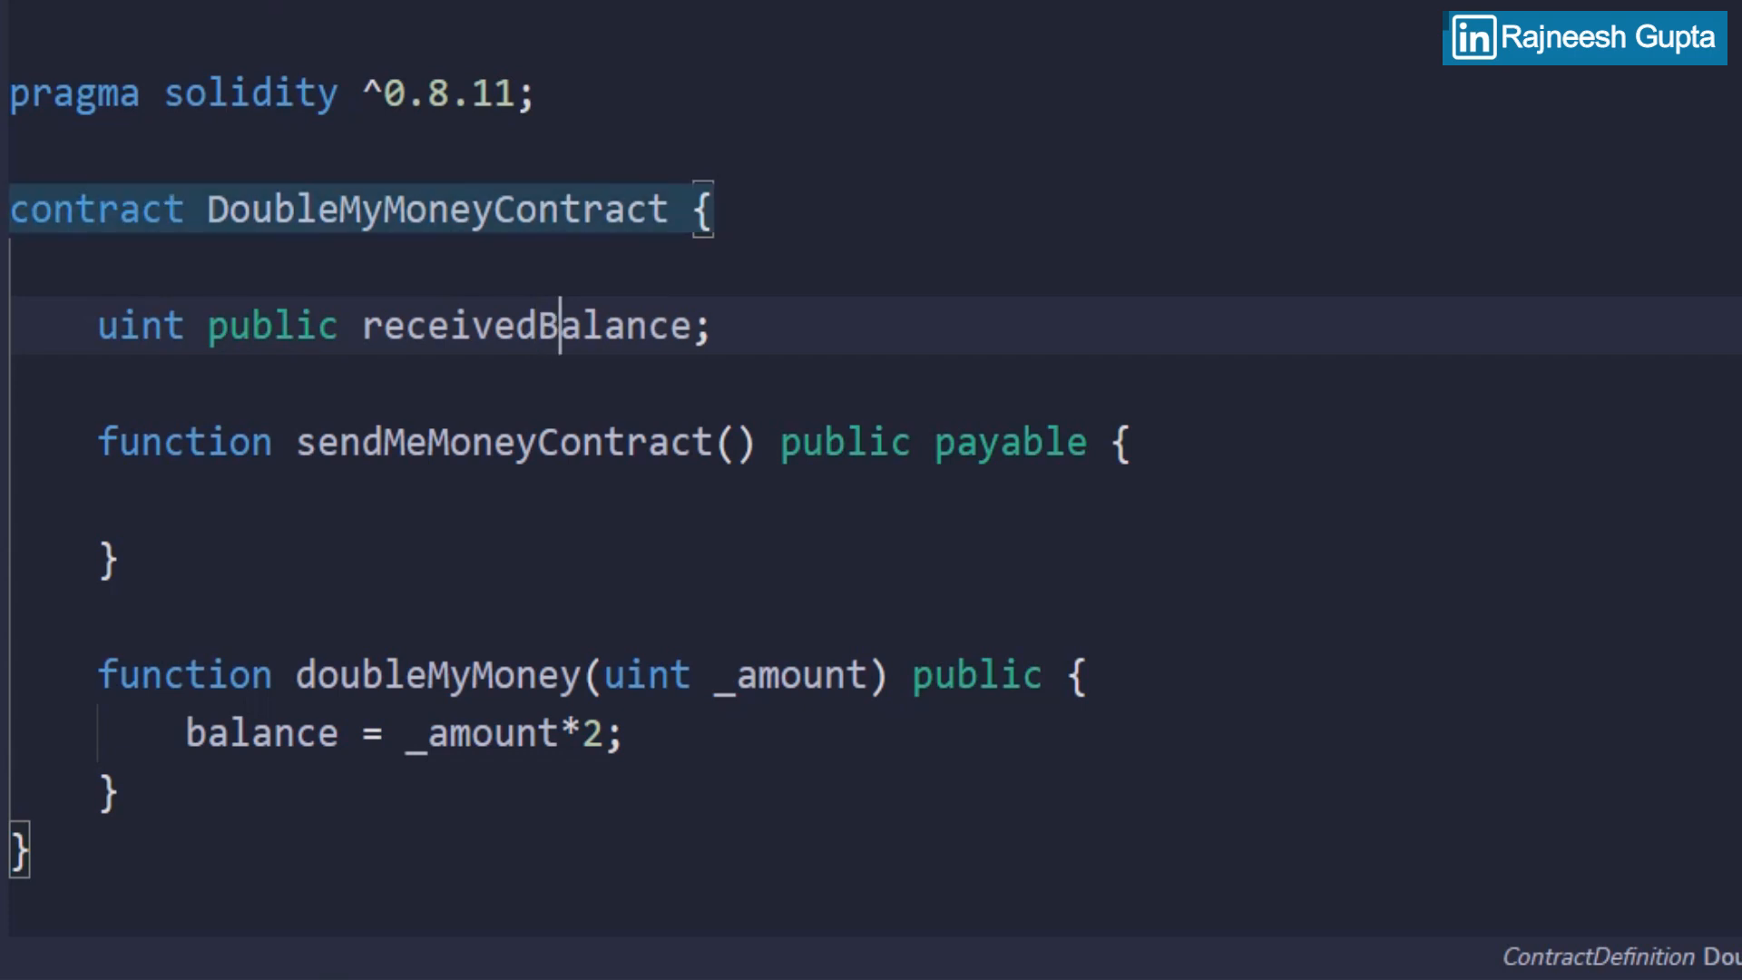
pyautogui.doubleClick(261, 734)
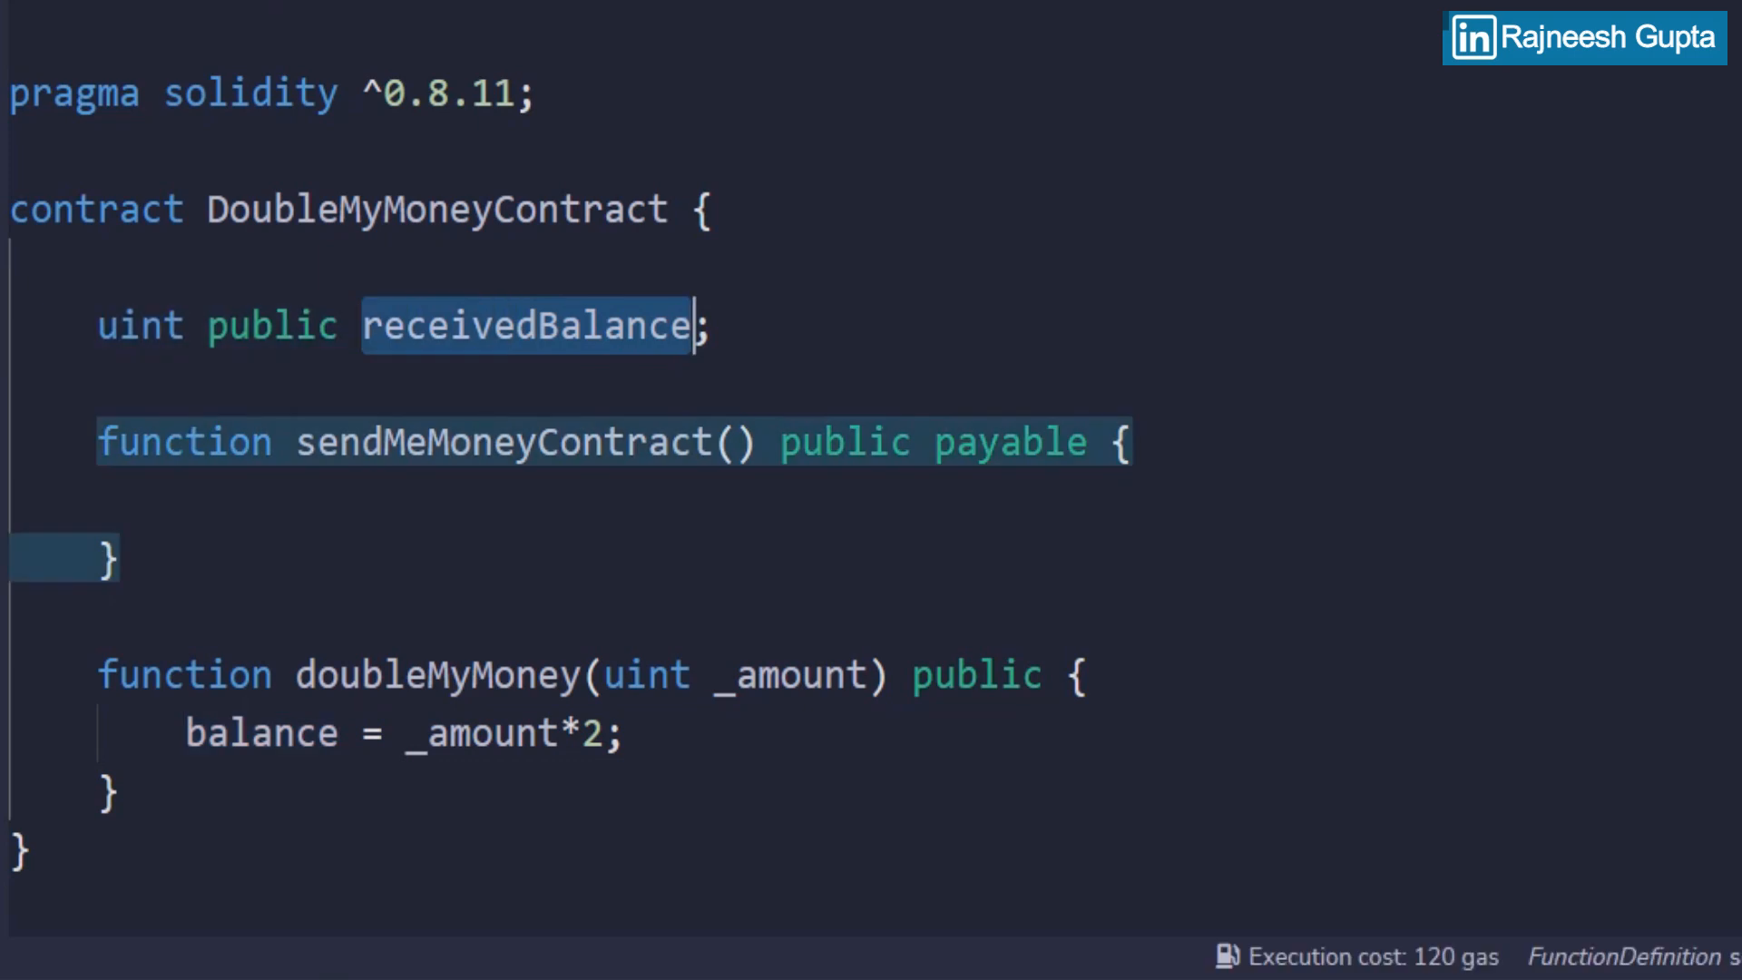
pyautogui.write('receivedBalance')
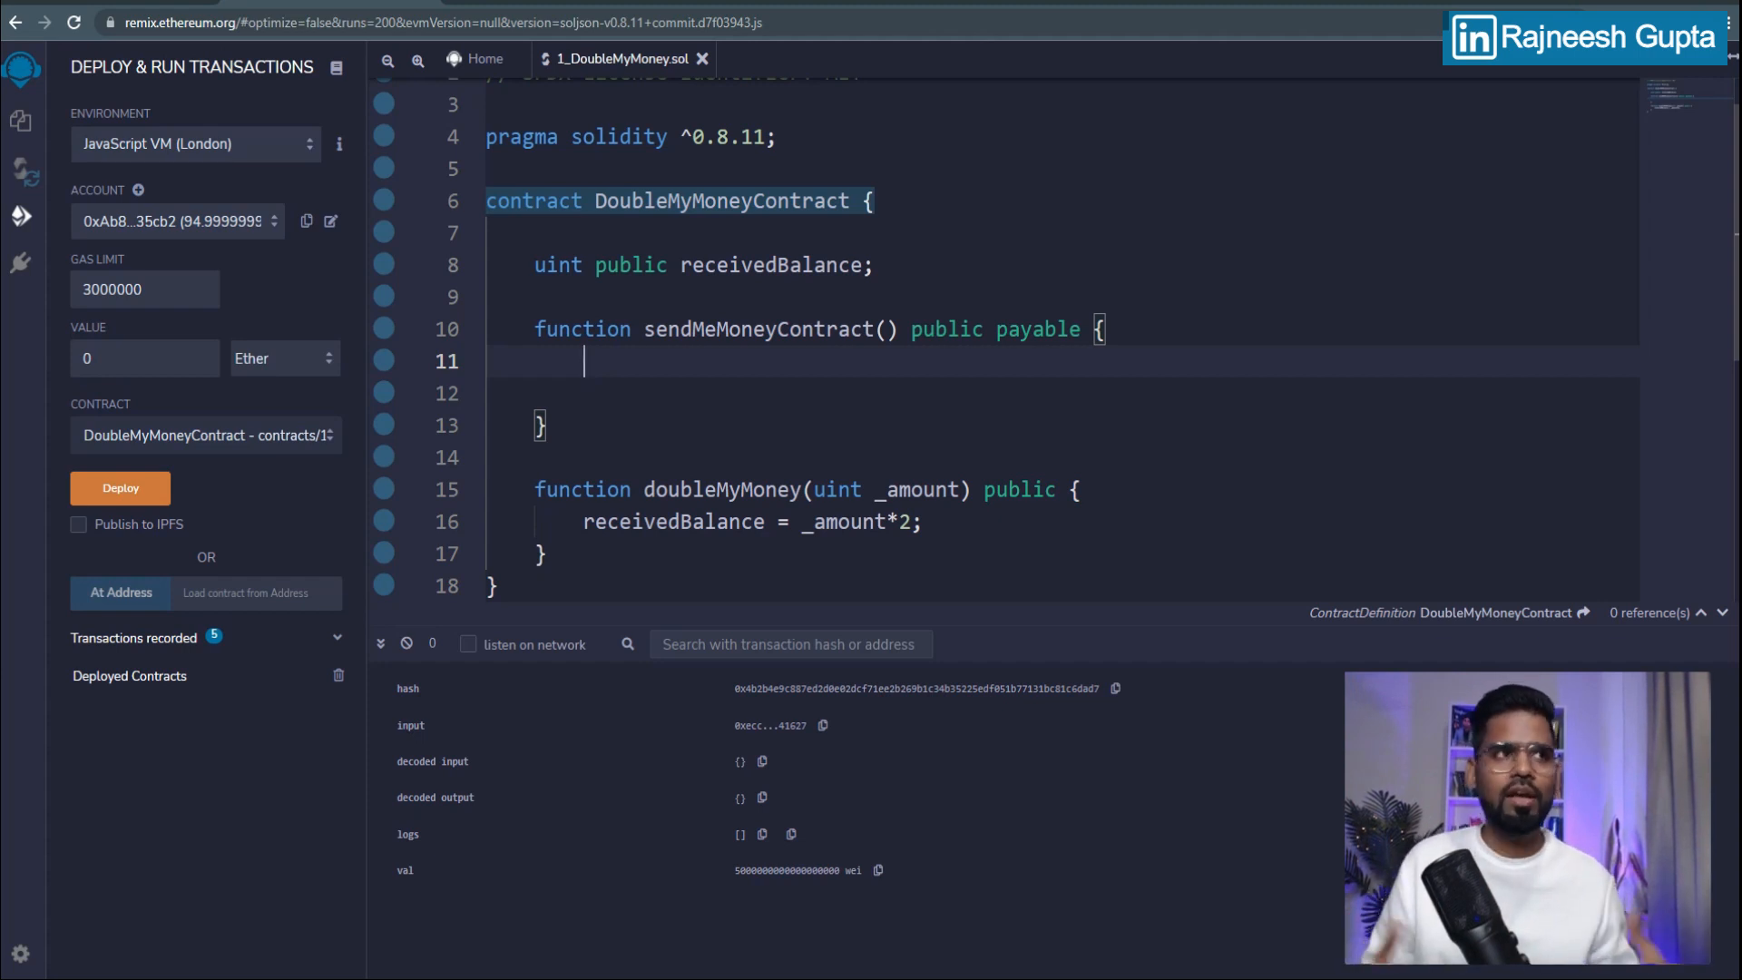
# Step: Add receivedBalance += msg.value inside sendMeMoneyContract
pyautogui.click(174, 219)
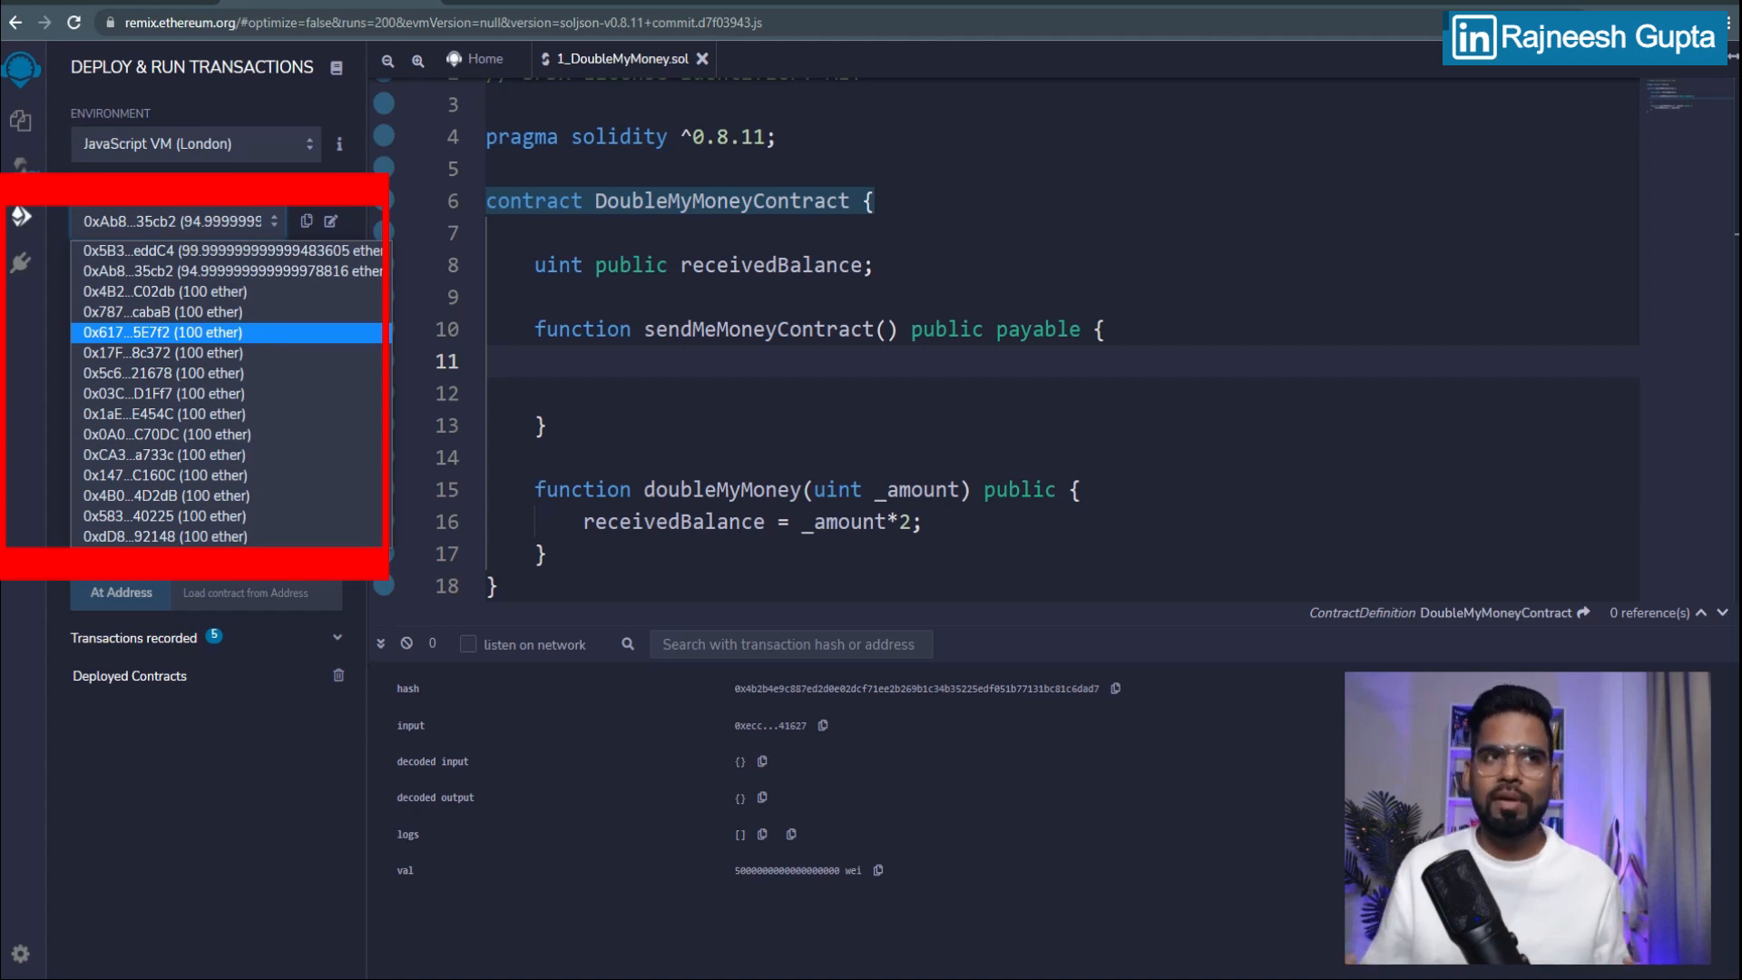
pyautogui.click(173, 221)
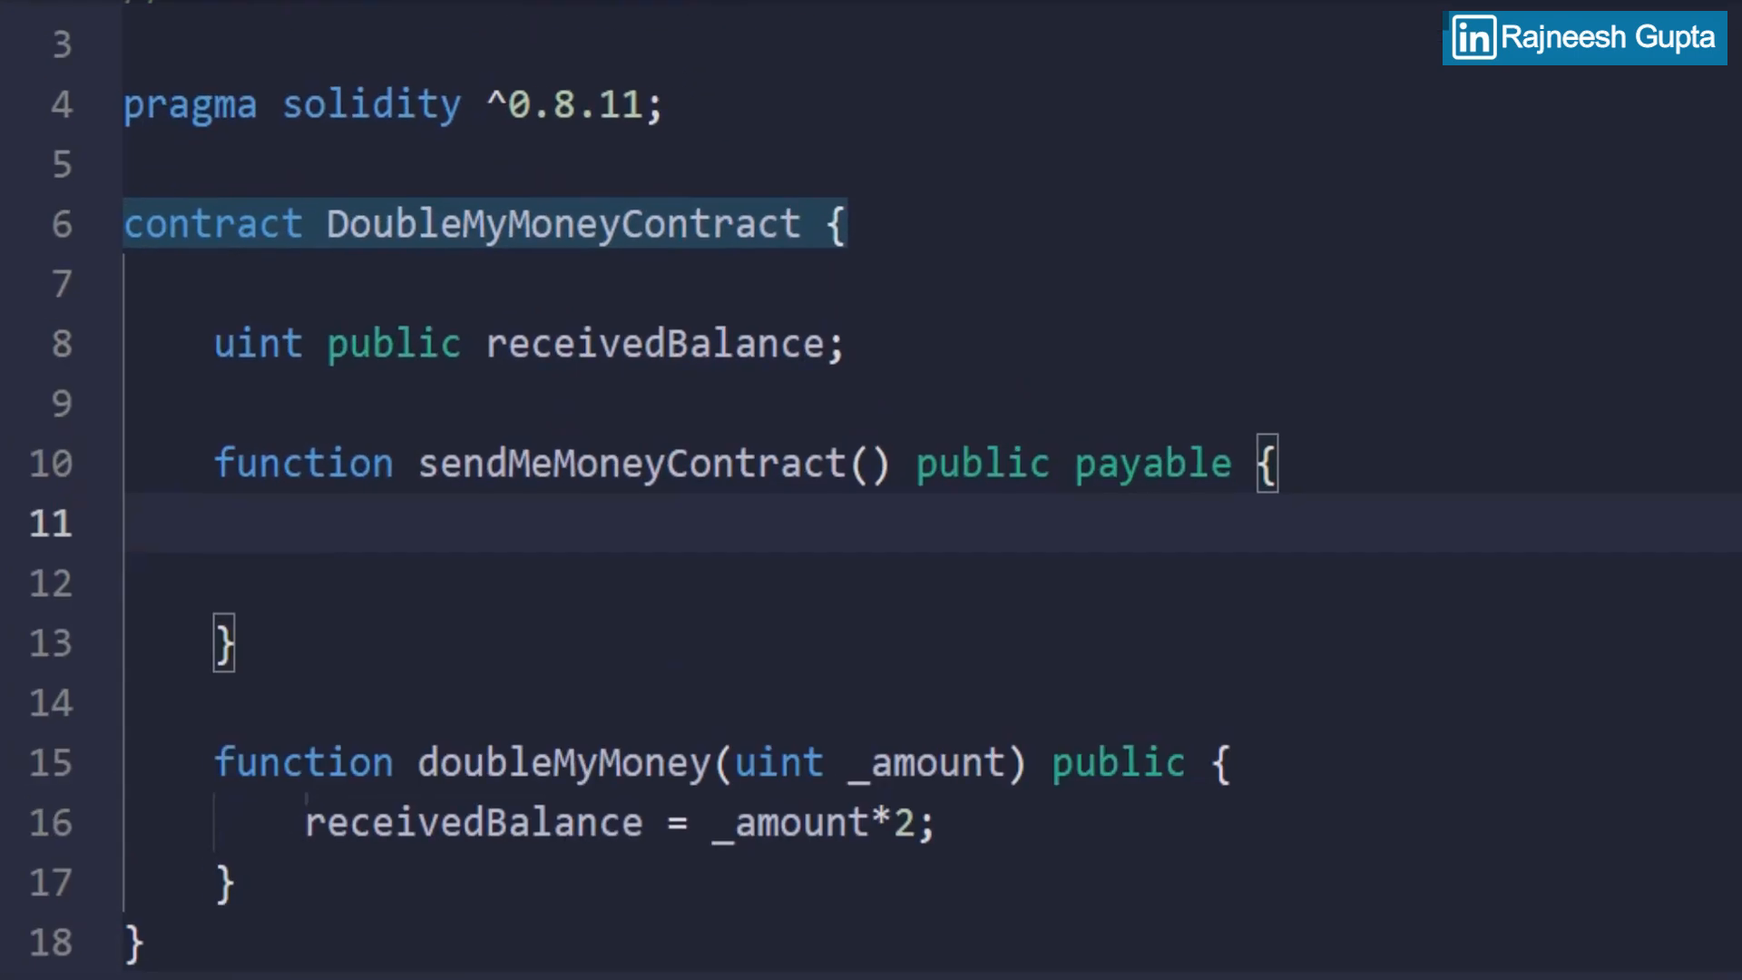
pyautogui.write('receivedBalance +=')
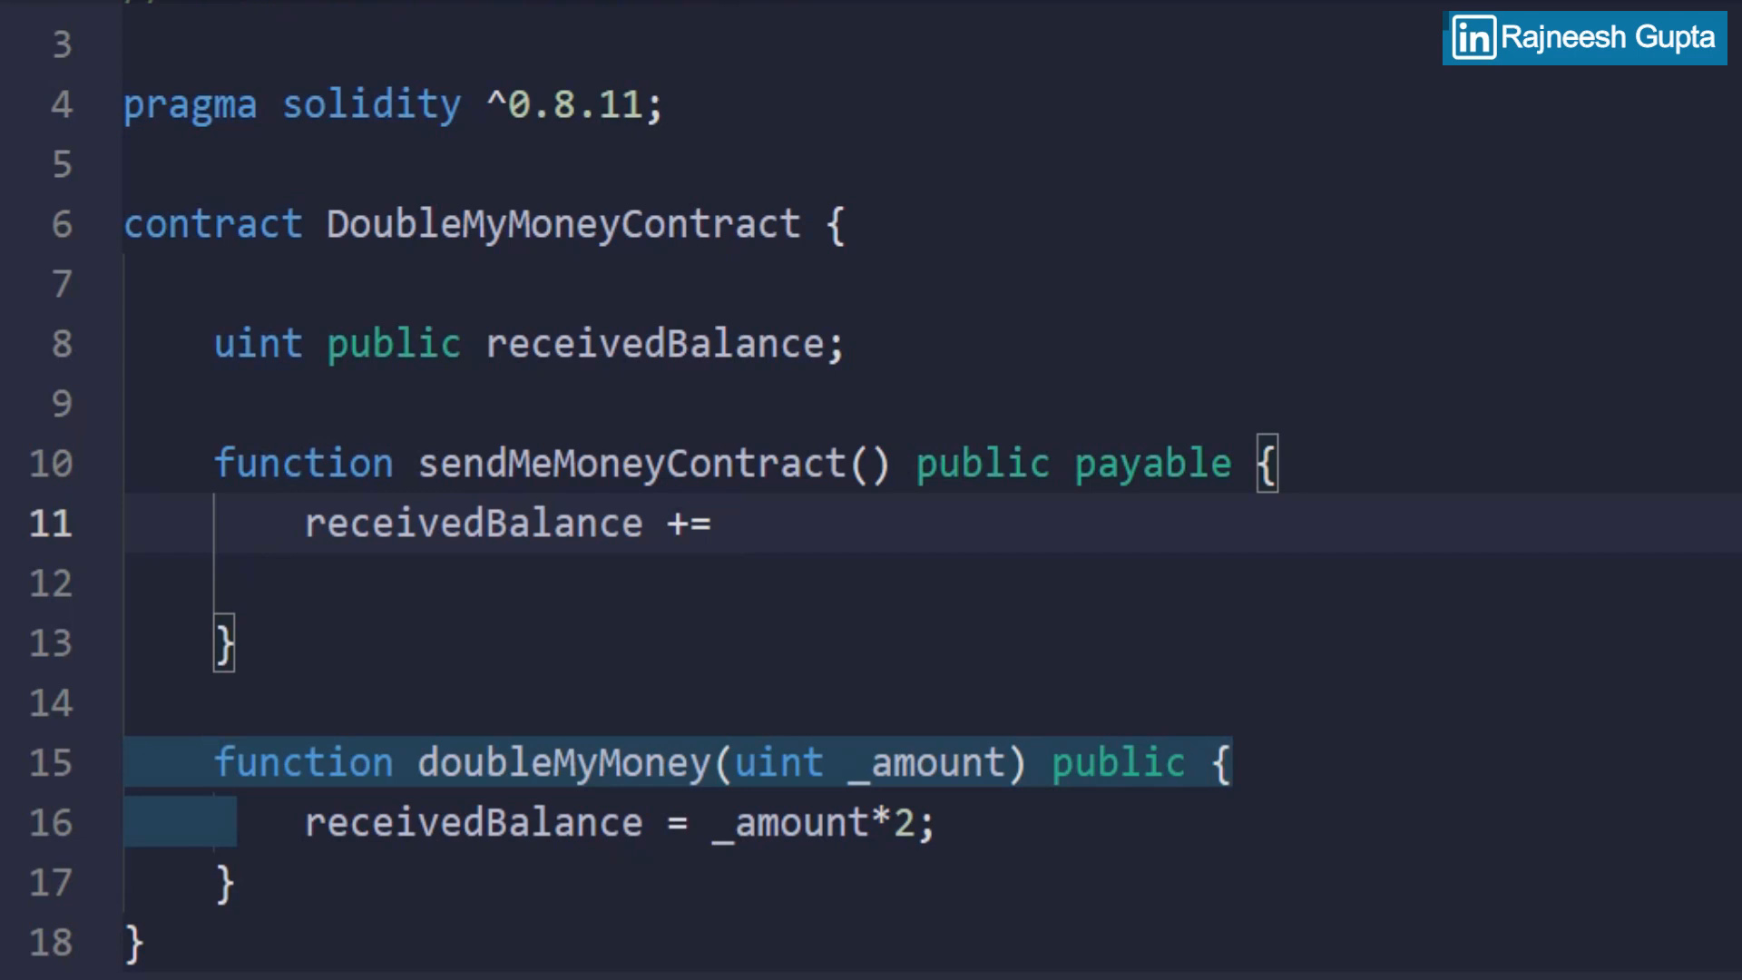
pyautogui.write('msg.val')
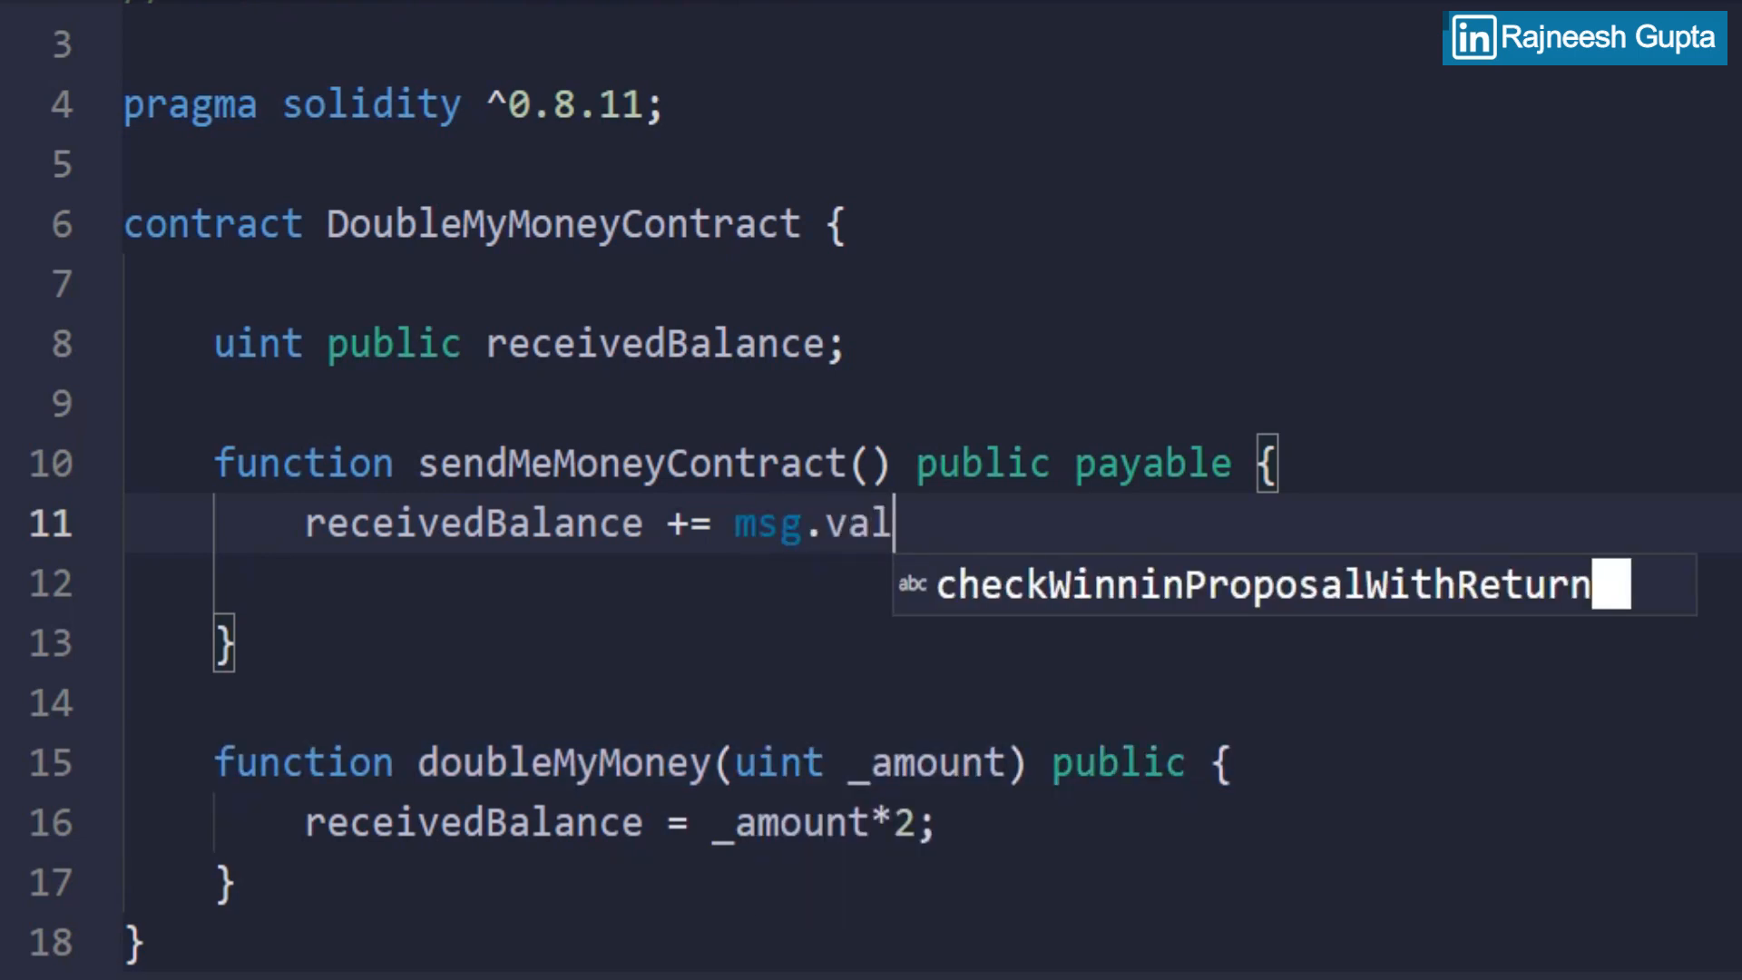
pyautogui.write('ue;')
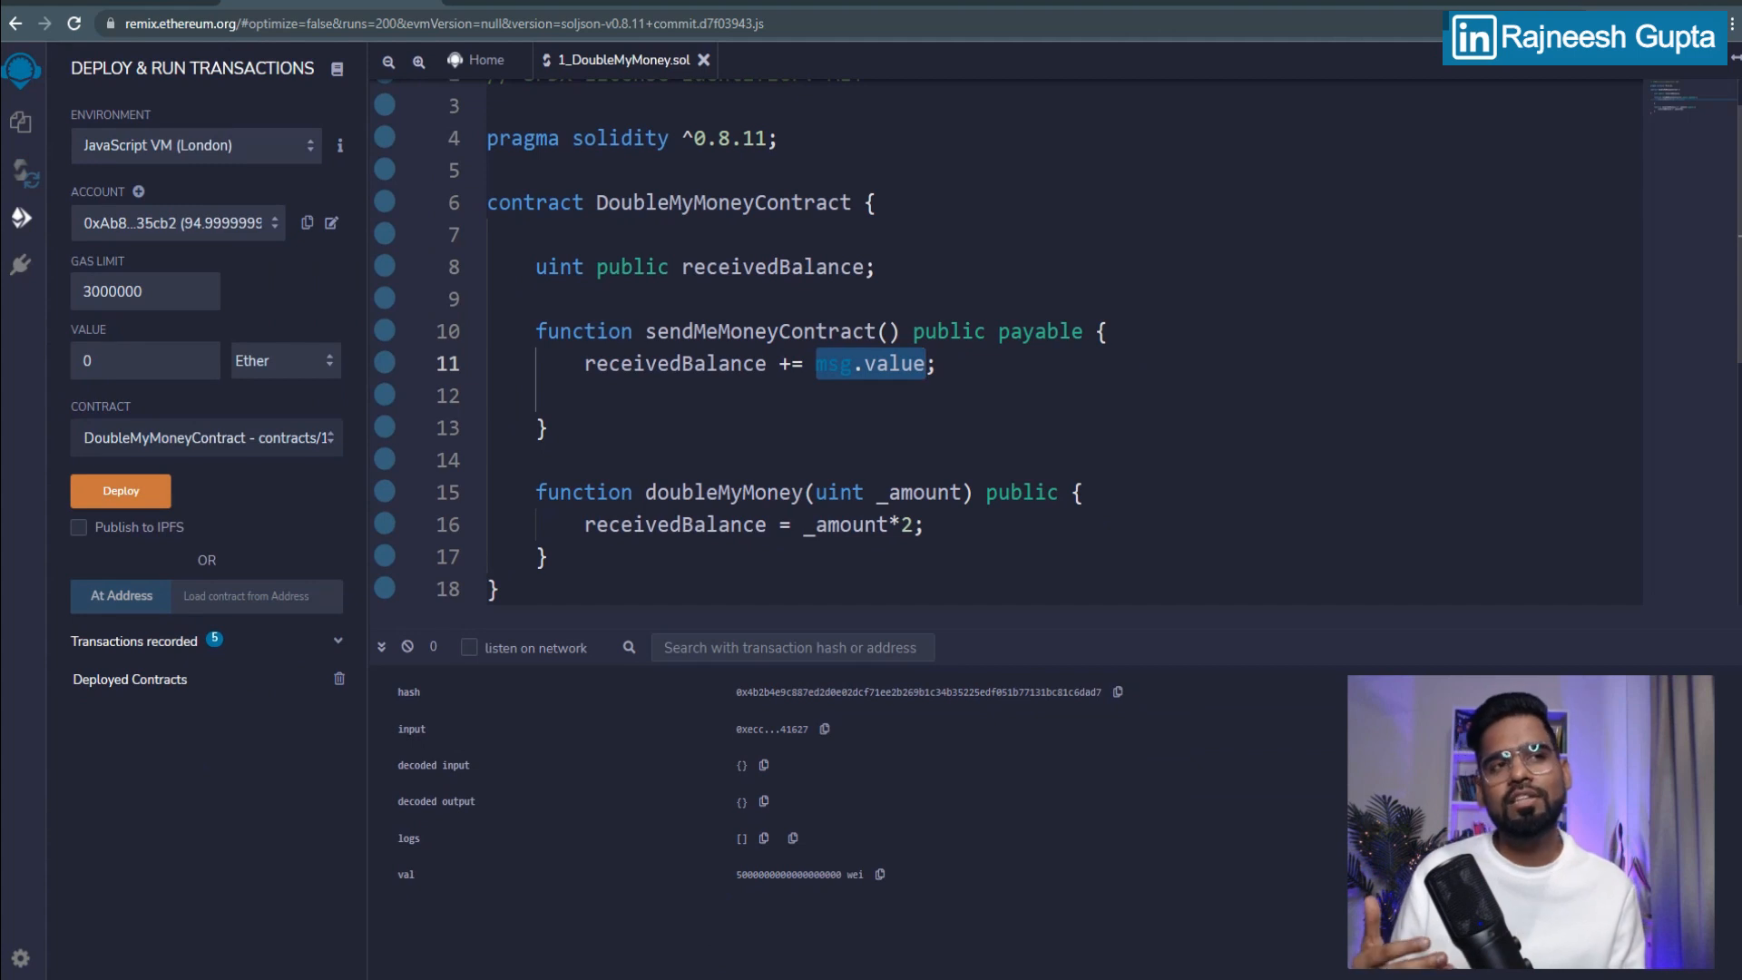
# Step: Highlight receivedBalance and doubleMyMoney references, then show the Solidity compiler at version 0.8.11
pyautogui.doubleClick(674, 363)
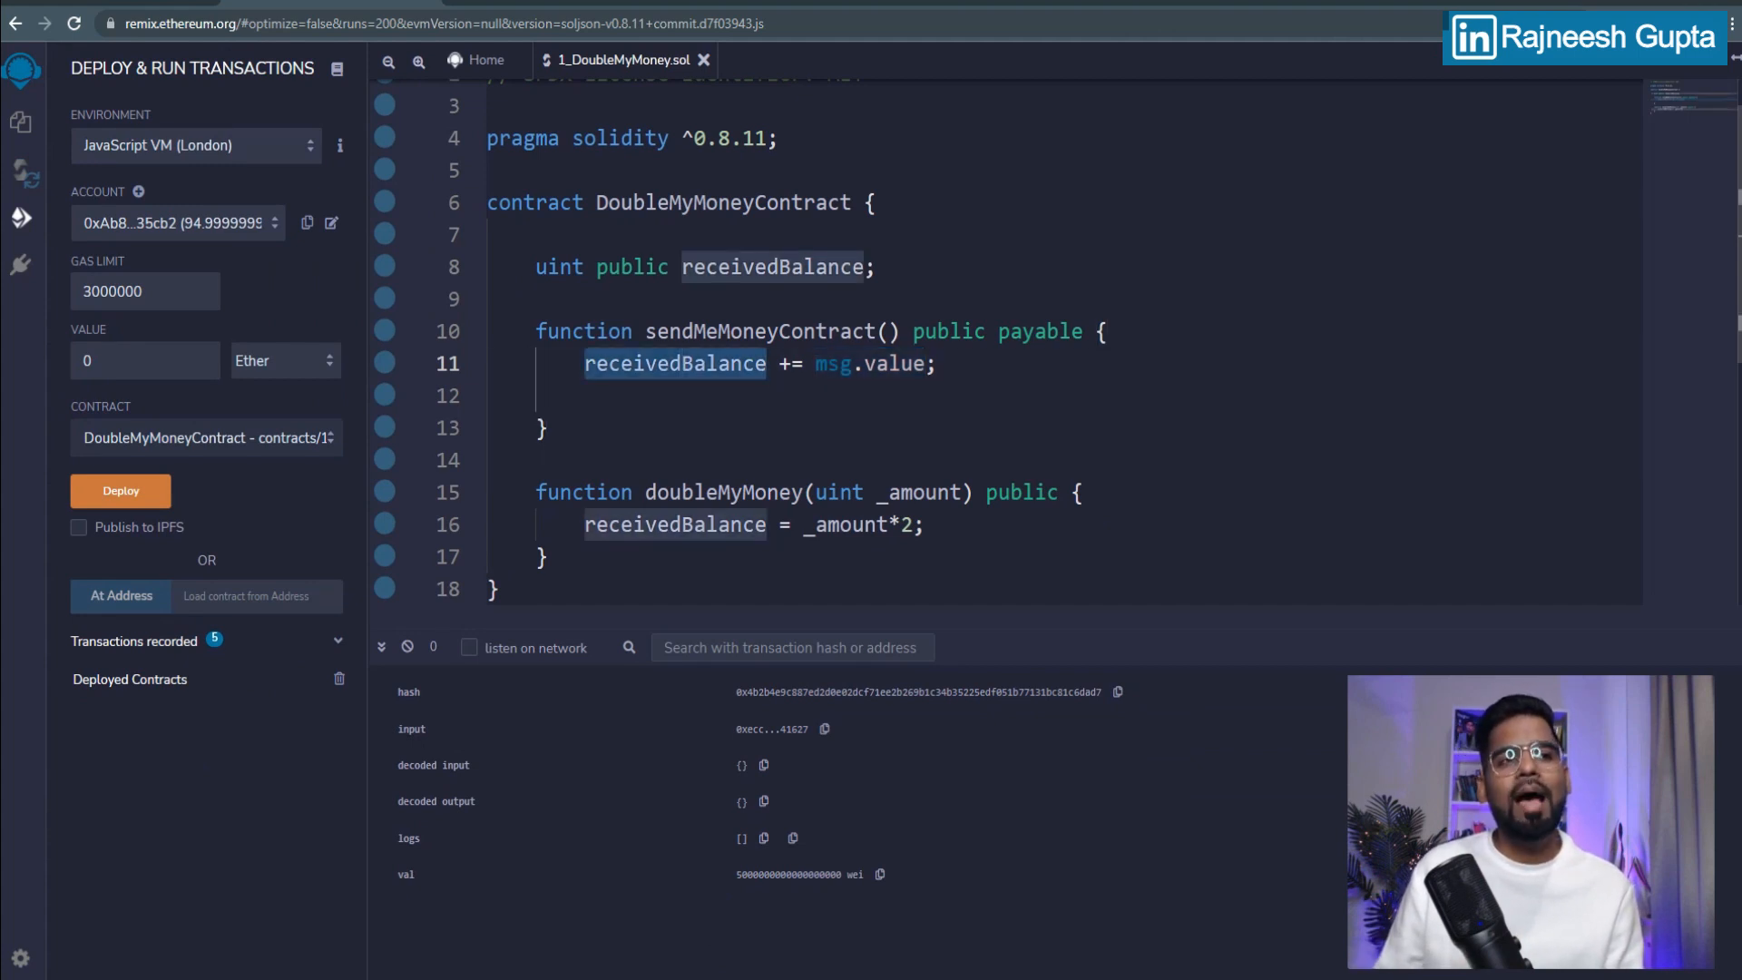
pyautogui.click(723, 492)
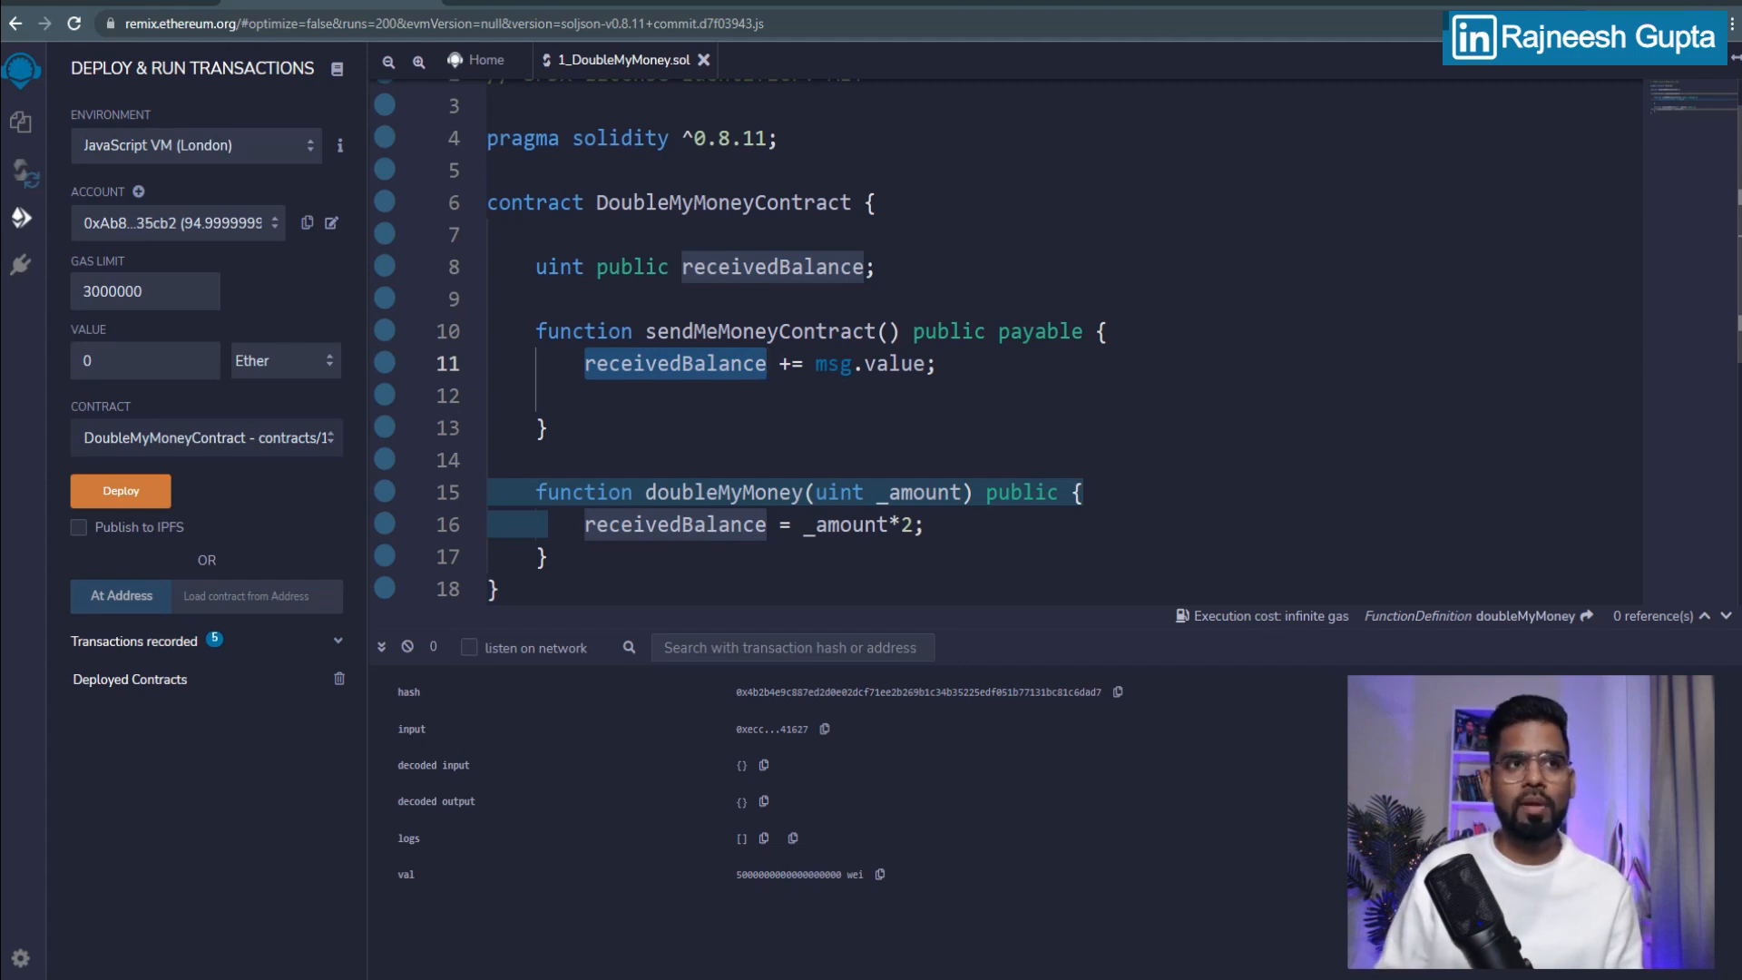
pyautogui.doubleClick(726, 492)
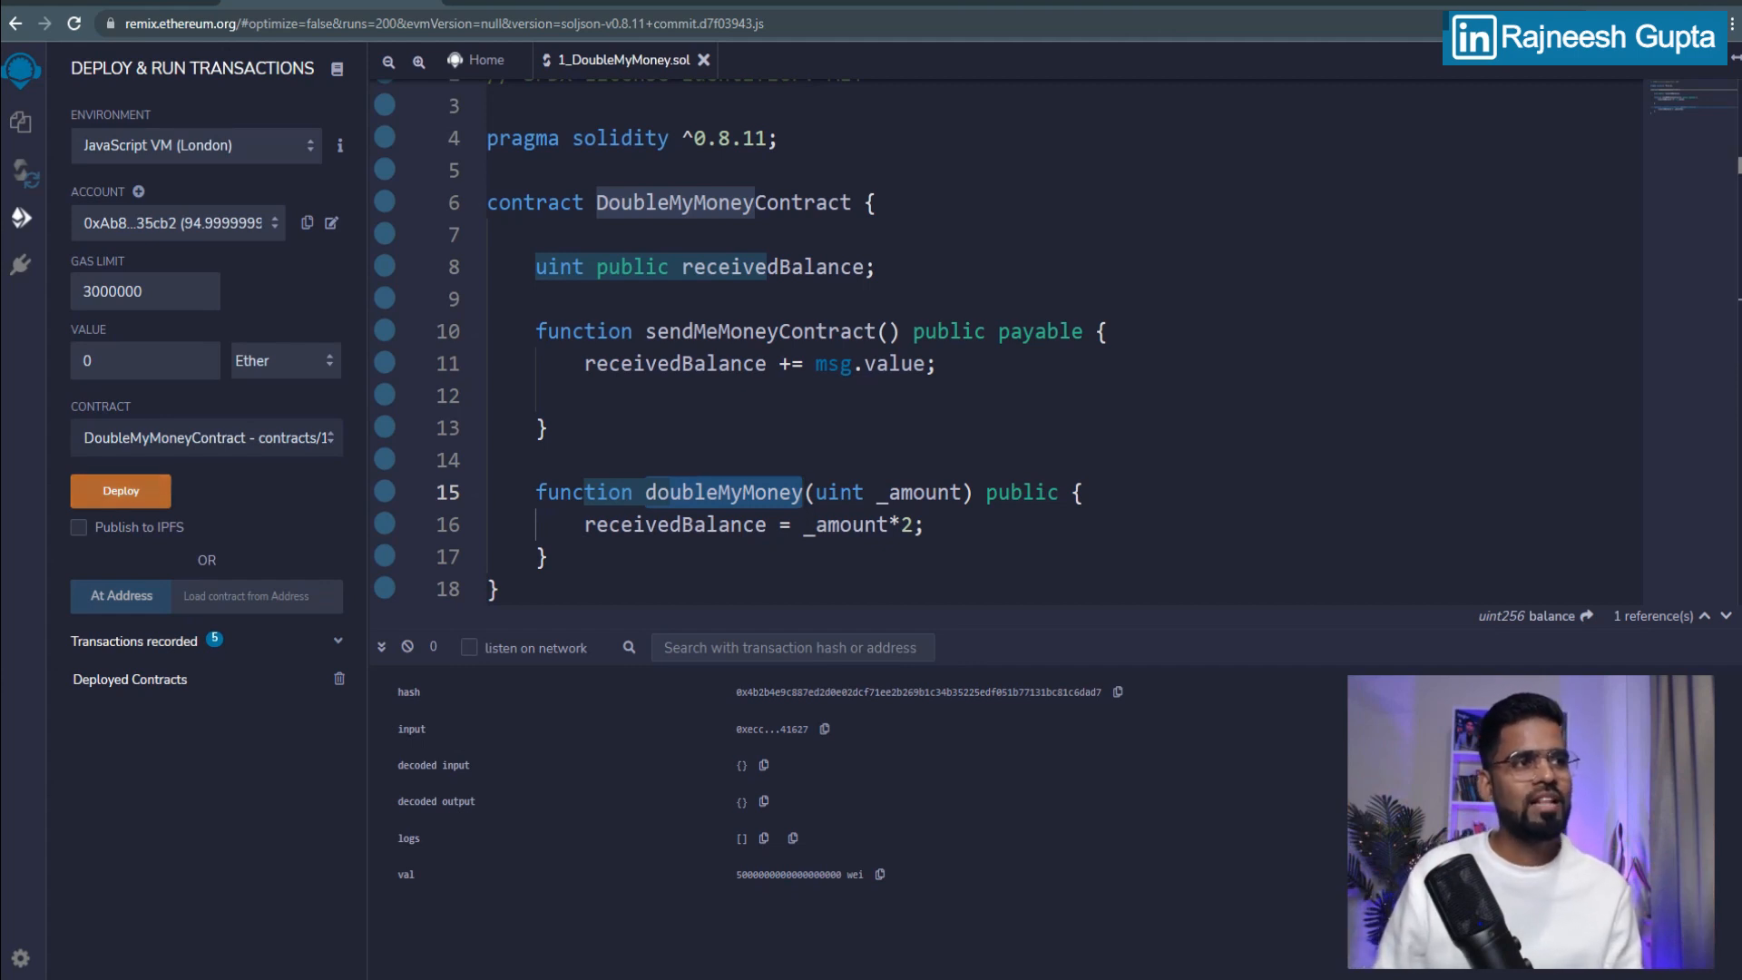
pyautogui.click(20, 169)
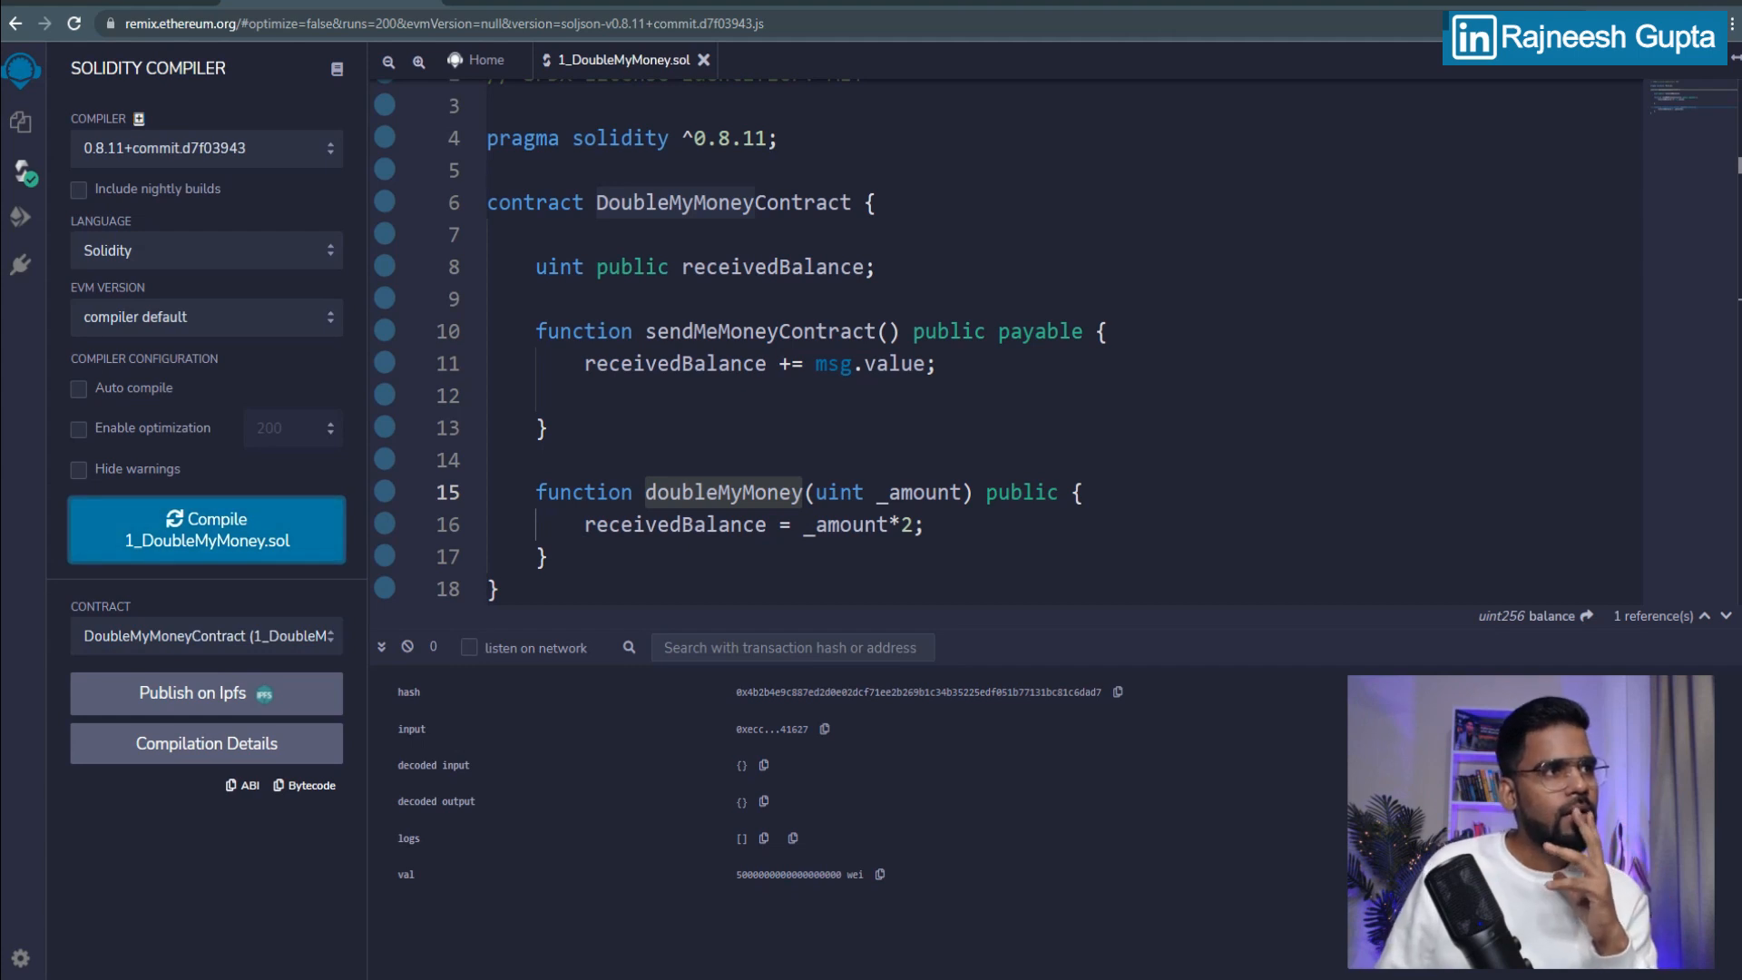
# Step: Compile 1_DoubleMyMoney.sol, deploy DoubleMyMoneyContract, and pick a fresh 100-ether sender account
pyautogui.click(20, 219)
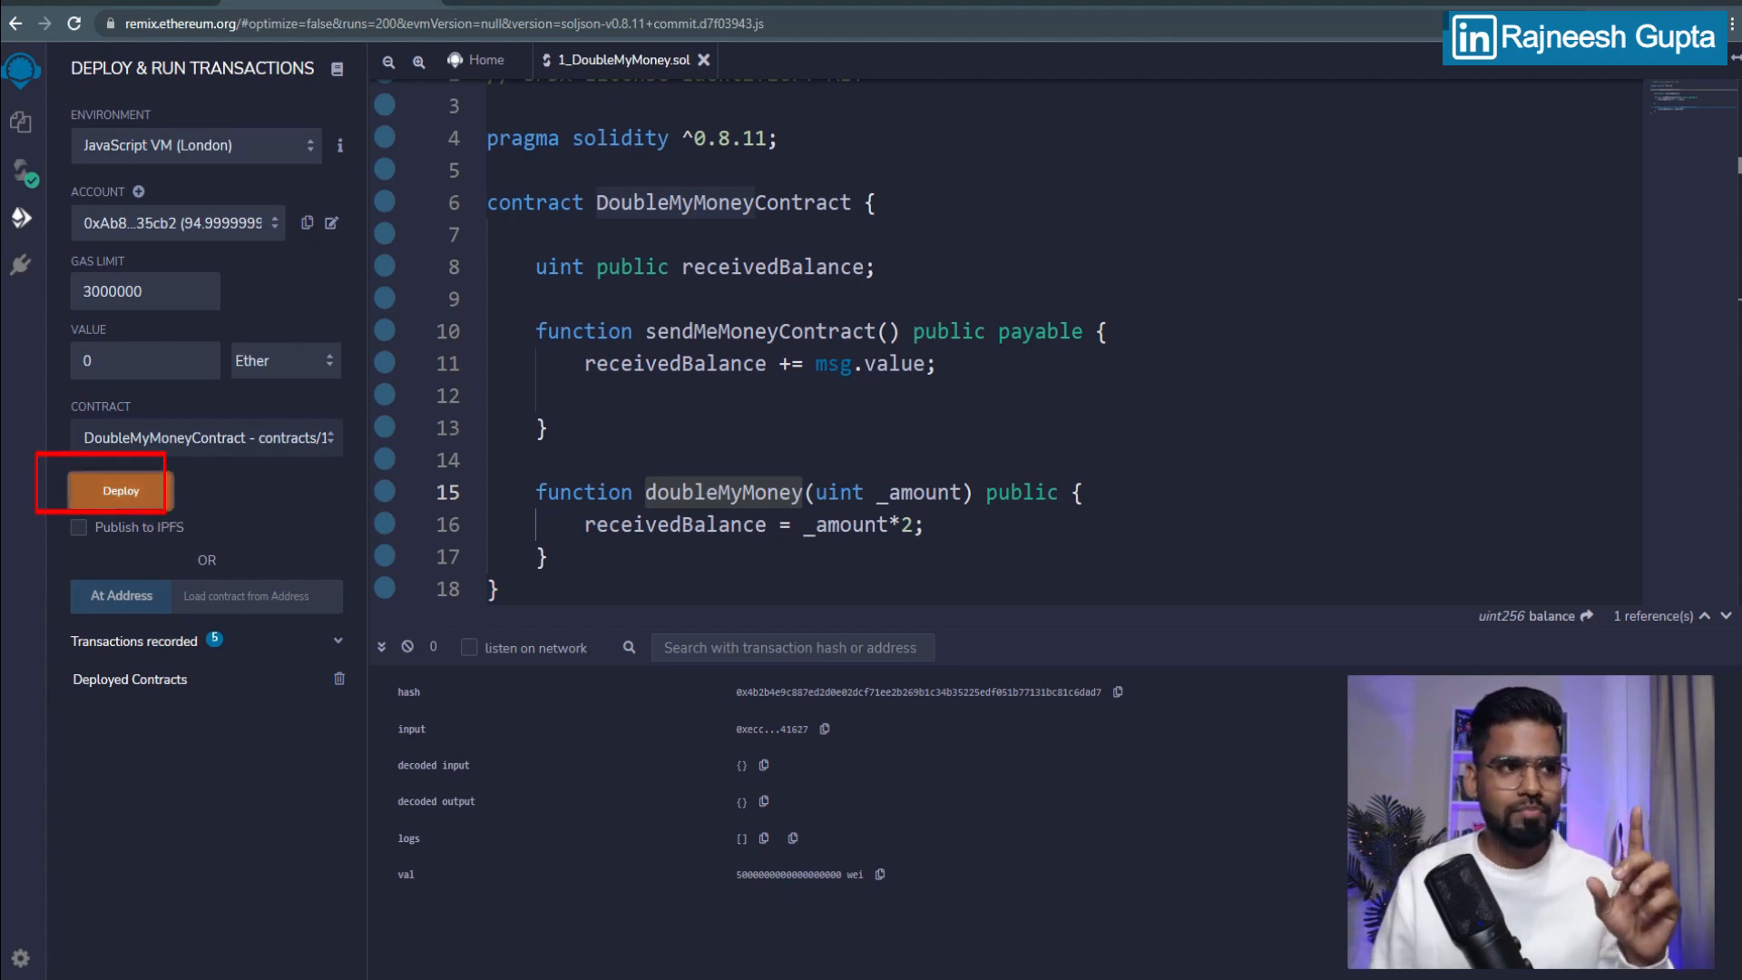
pyautogui.click(120, 490)
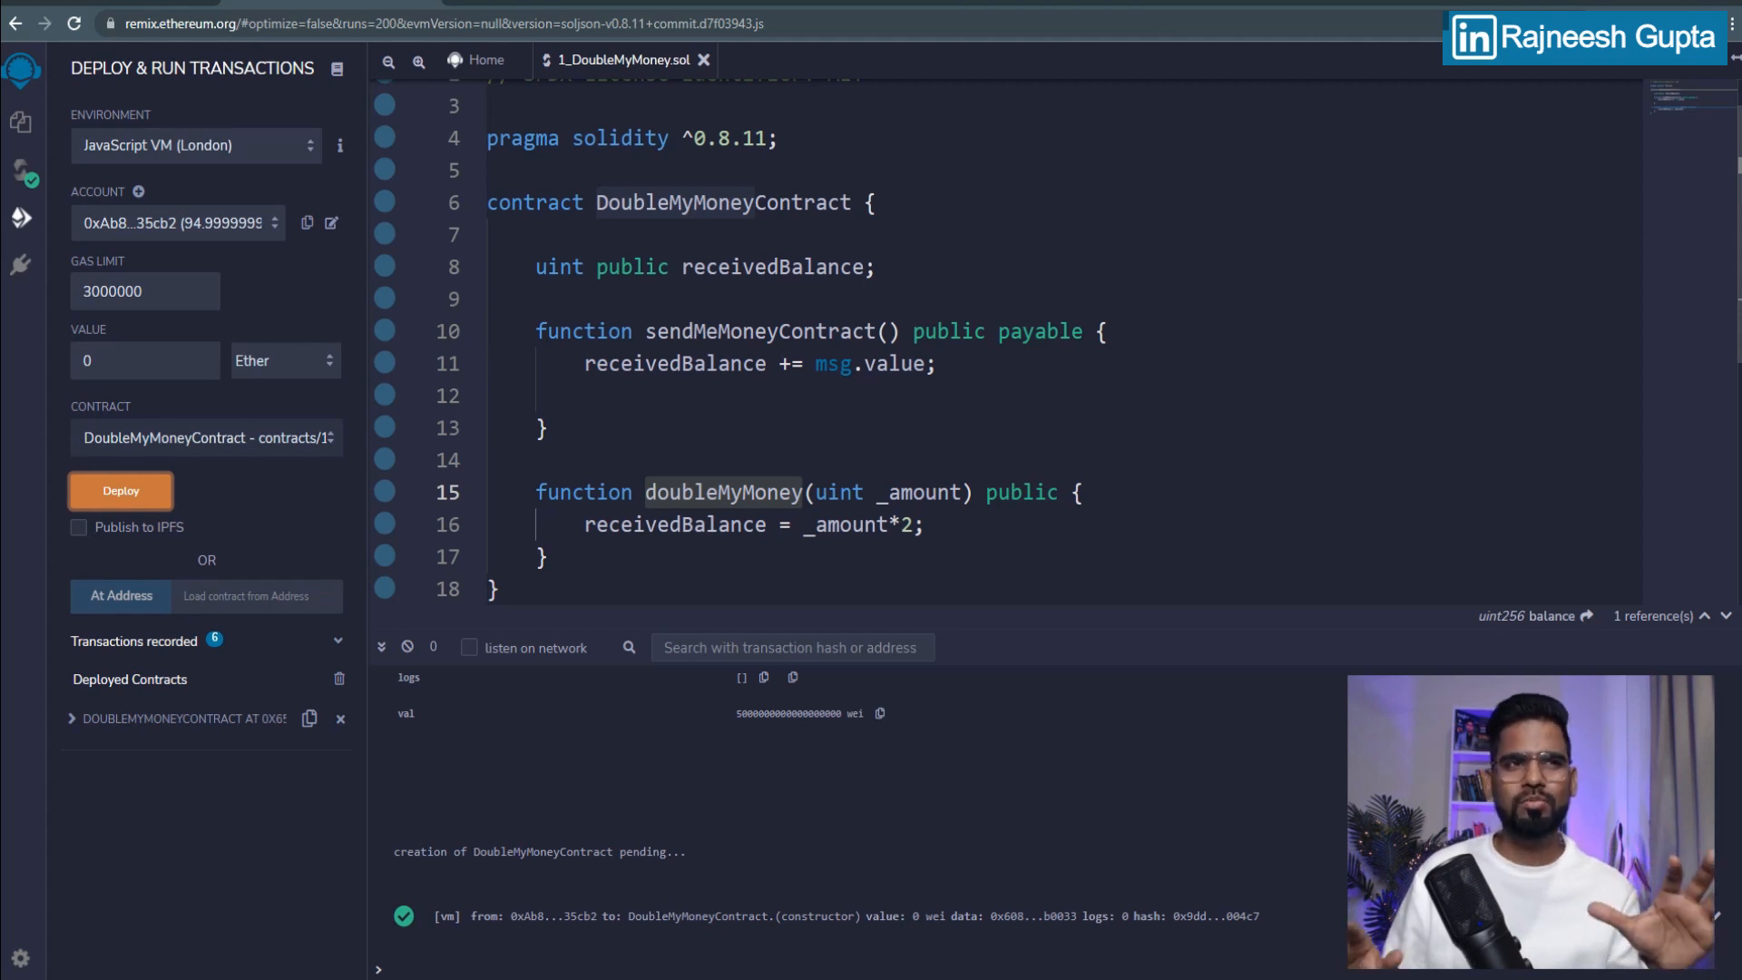
pyautogui.click(756, 267)
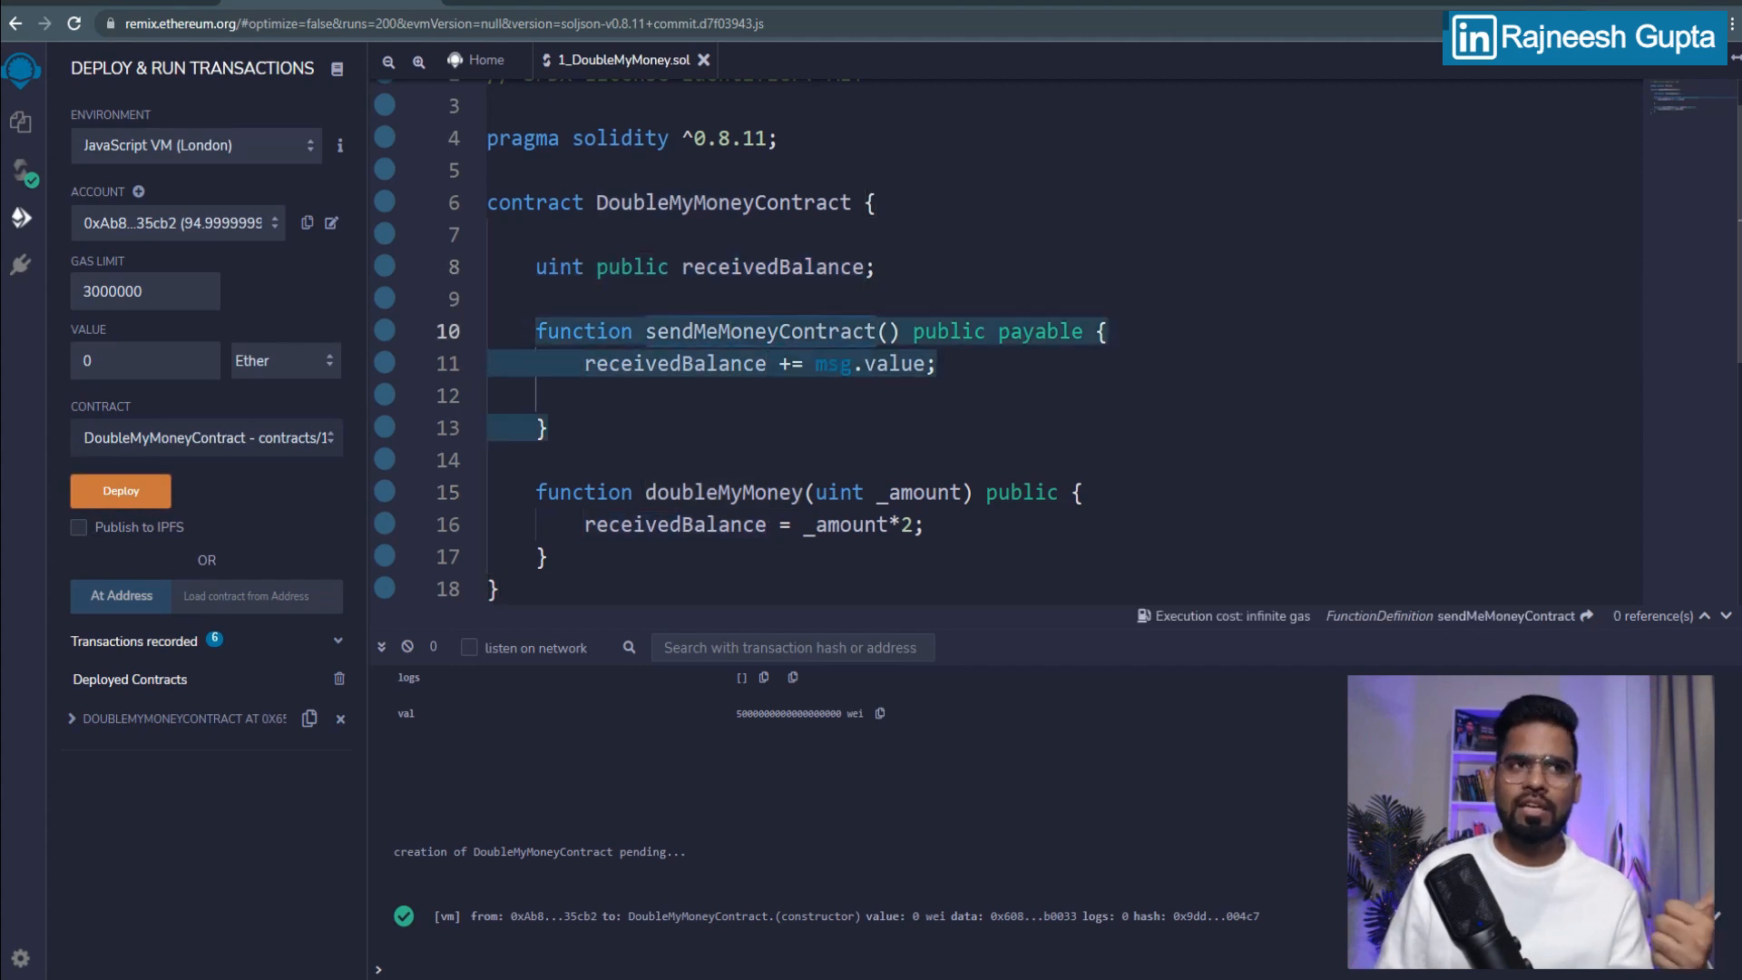
pyautogui.doubleClick(722, 492)
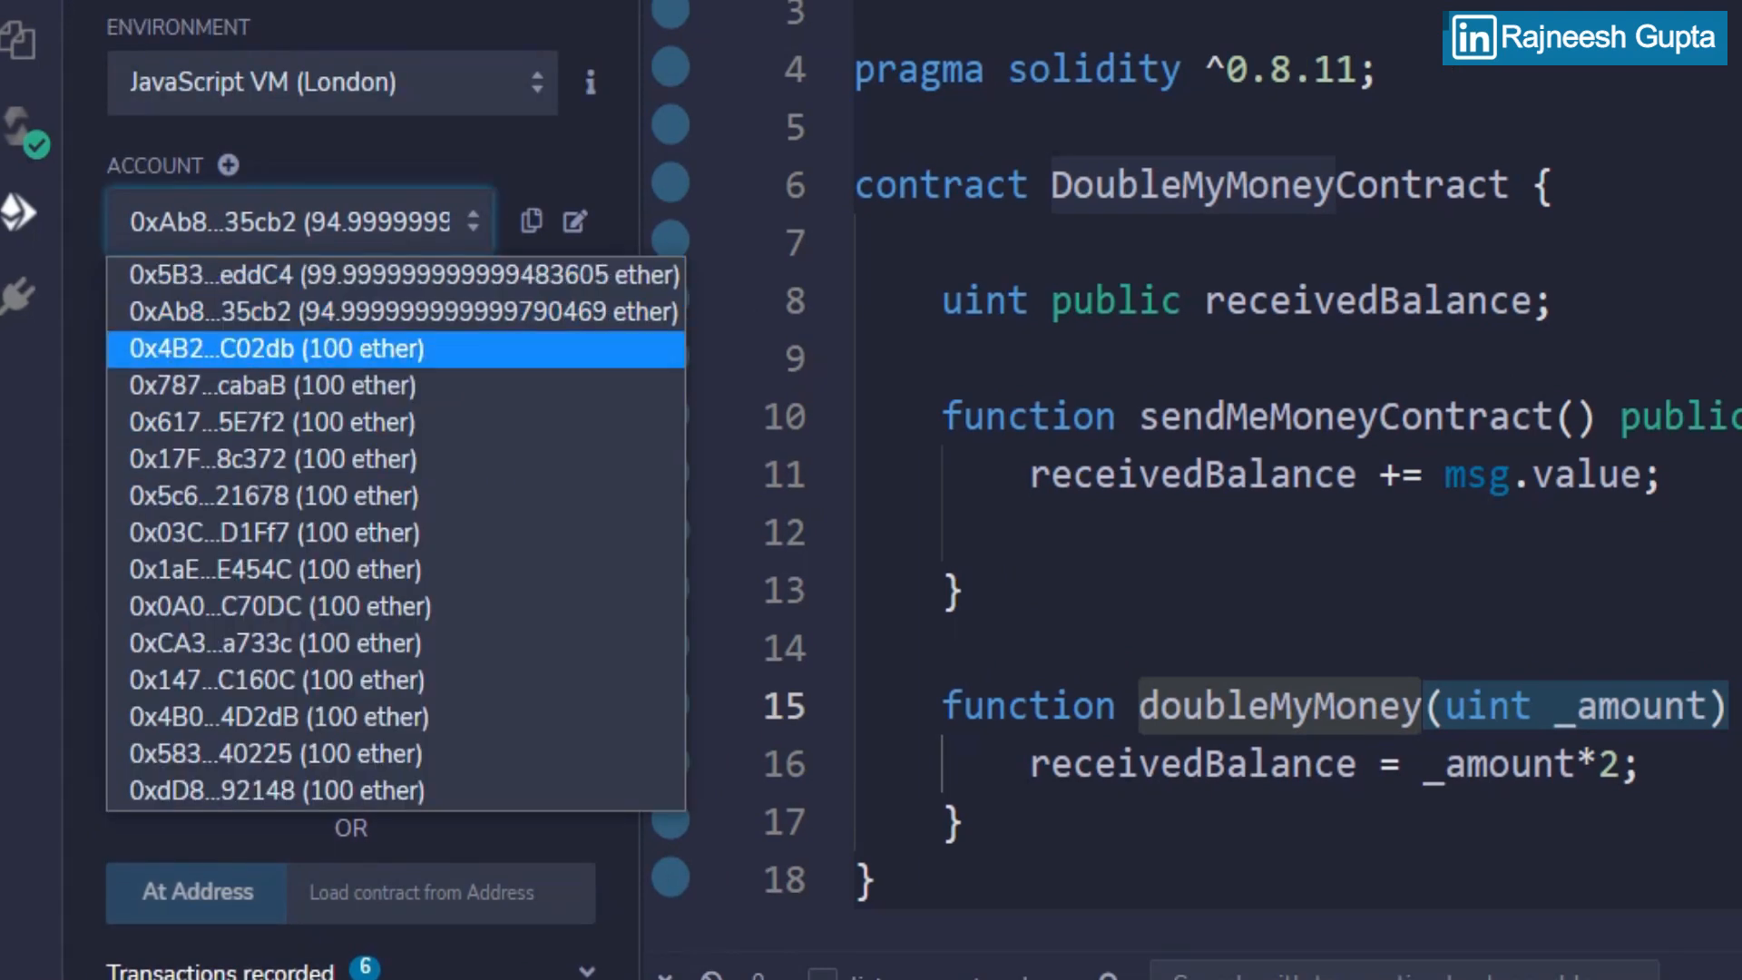
pyautogui.click(274, 347)
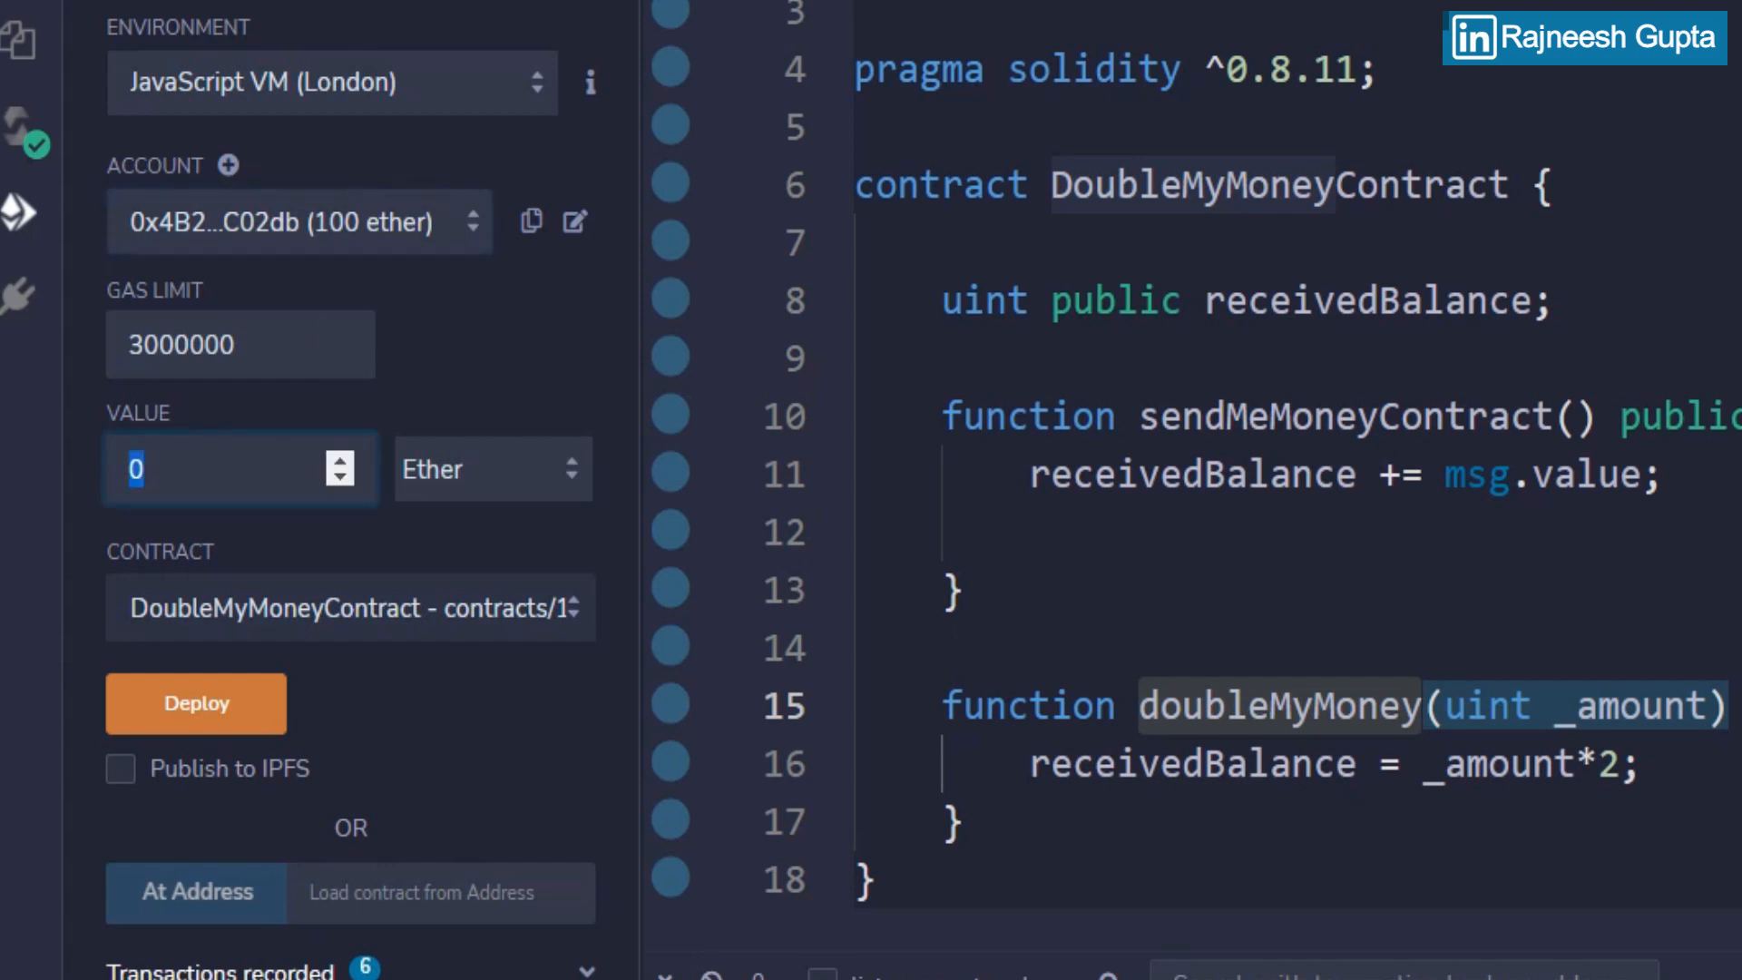
# Step: Send 15 ether to the contract through sendMeMoneyContract
pyautogui.write('15')
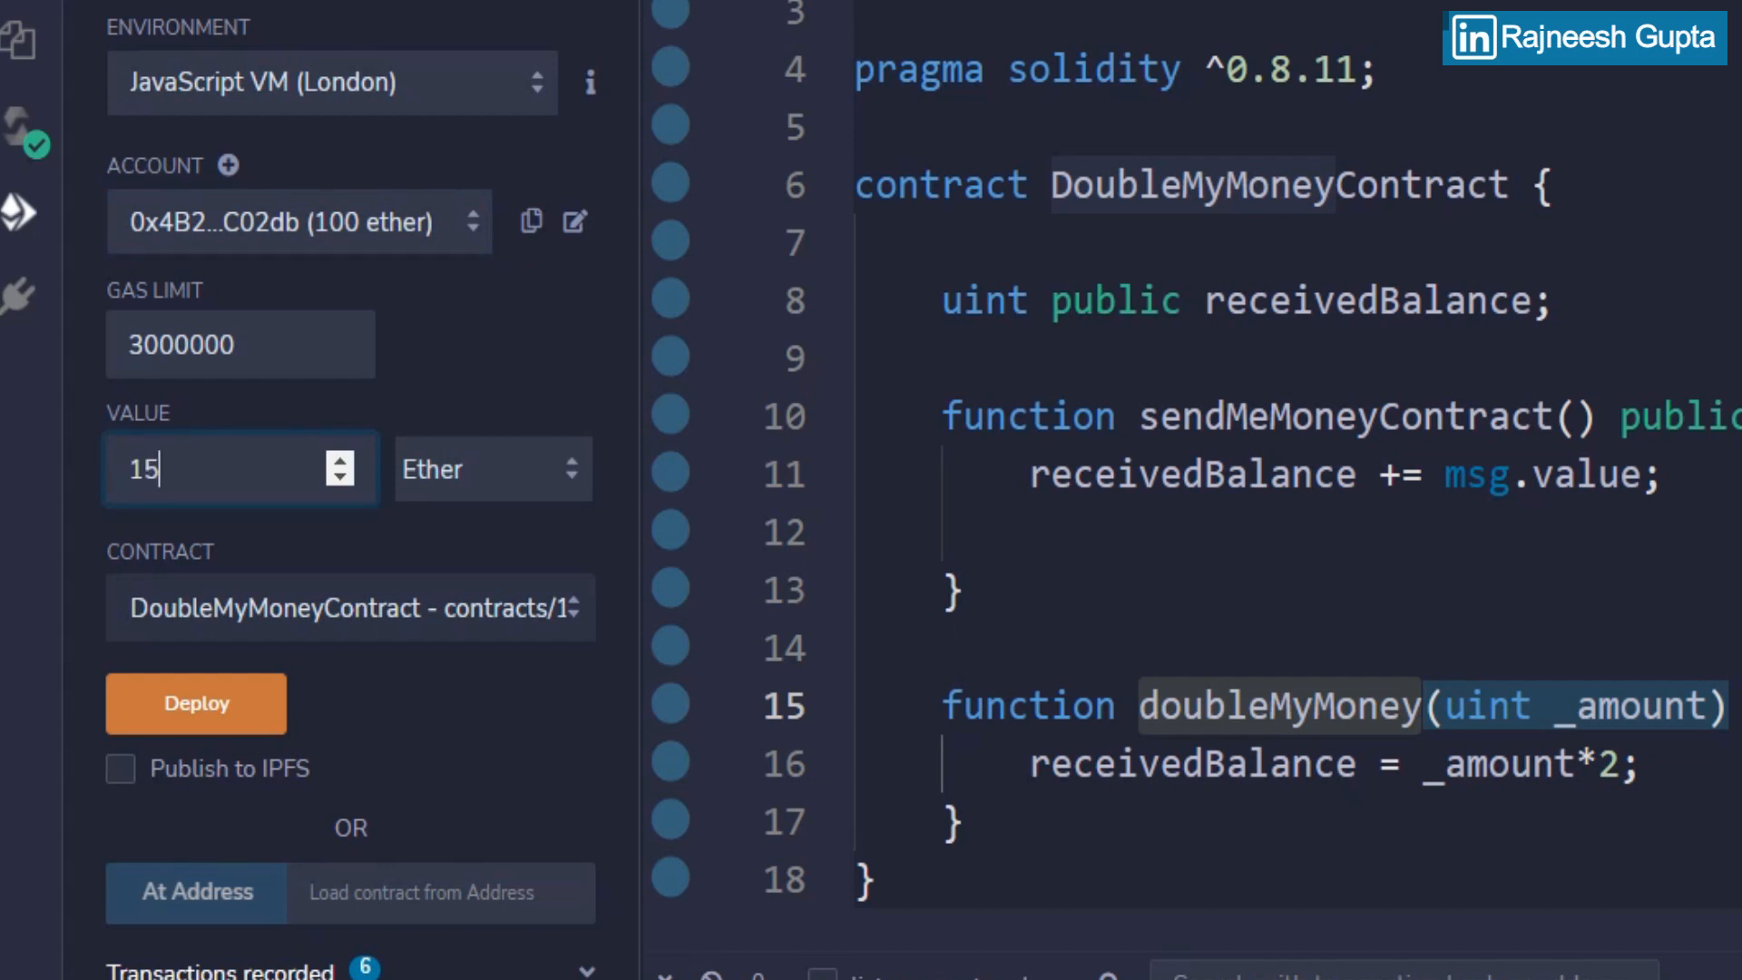
pyautogui.click(489, 468)
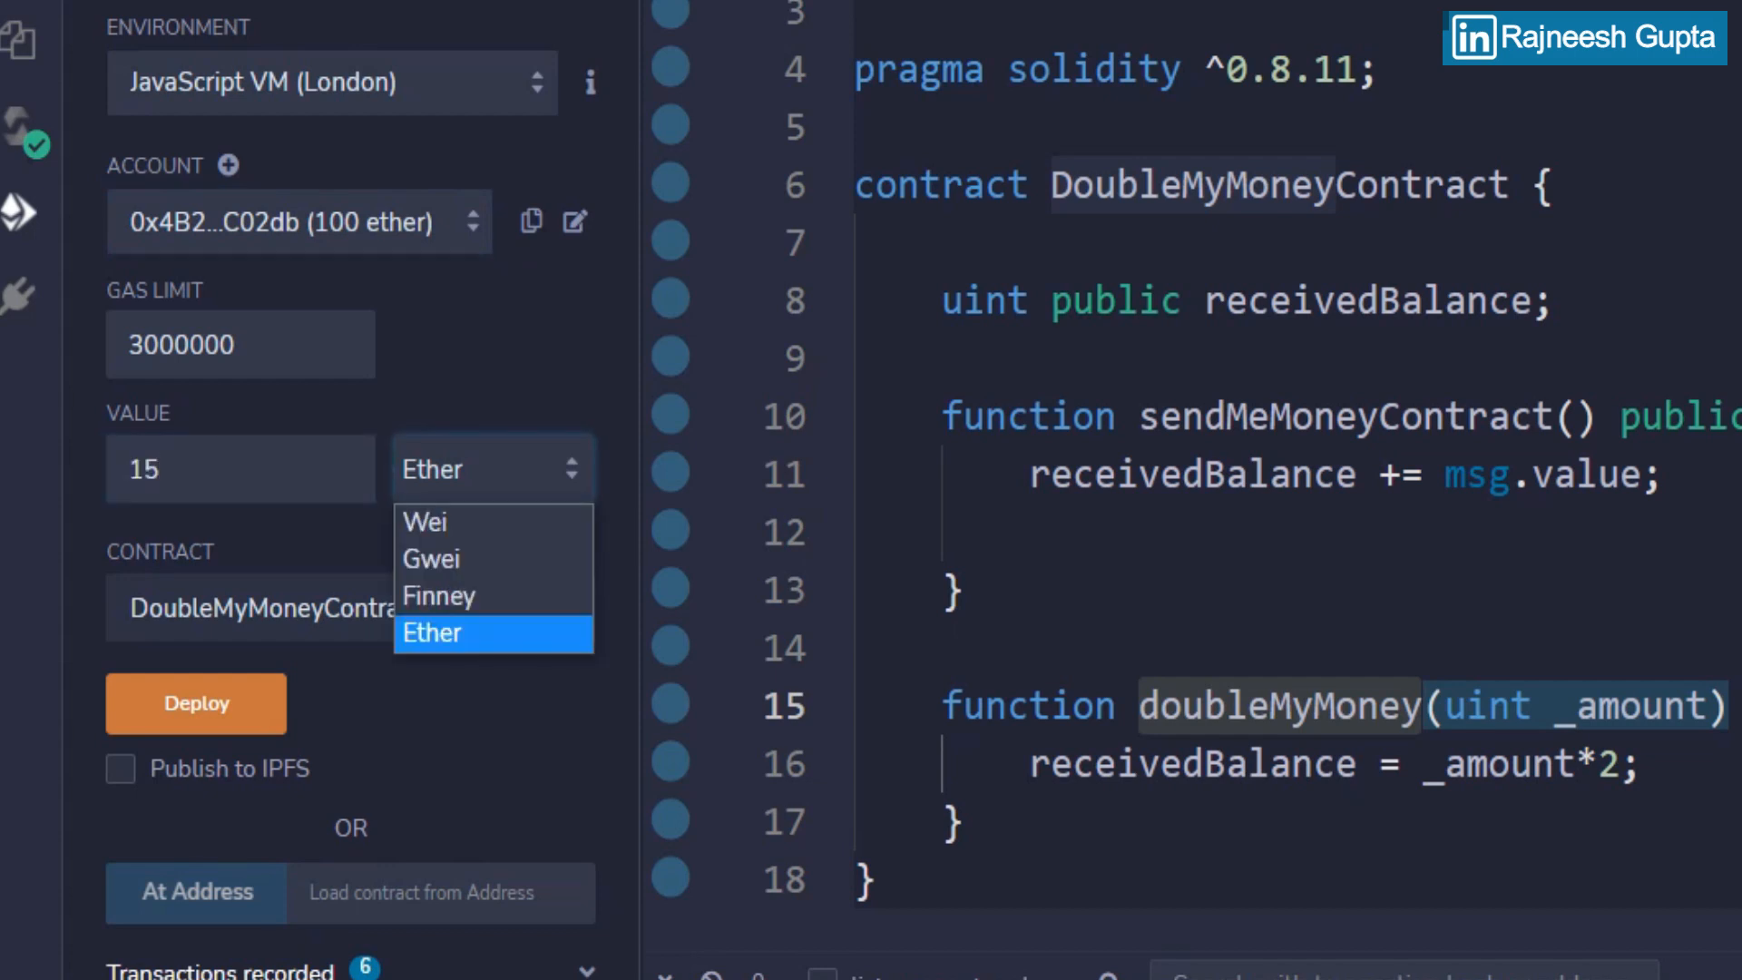
pyautogui.click(434, 633)
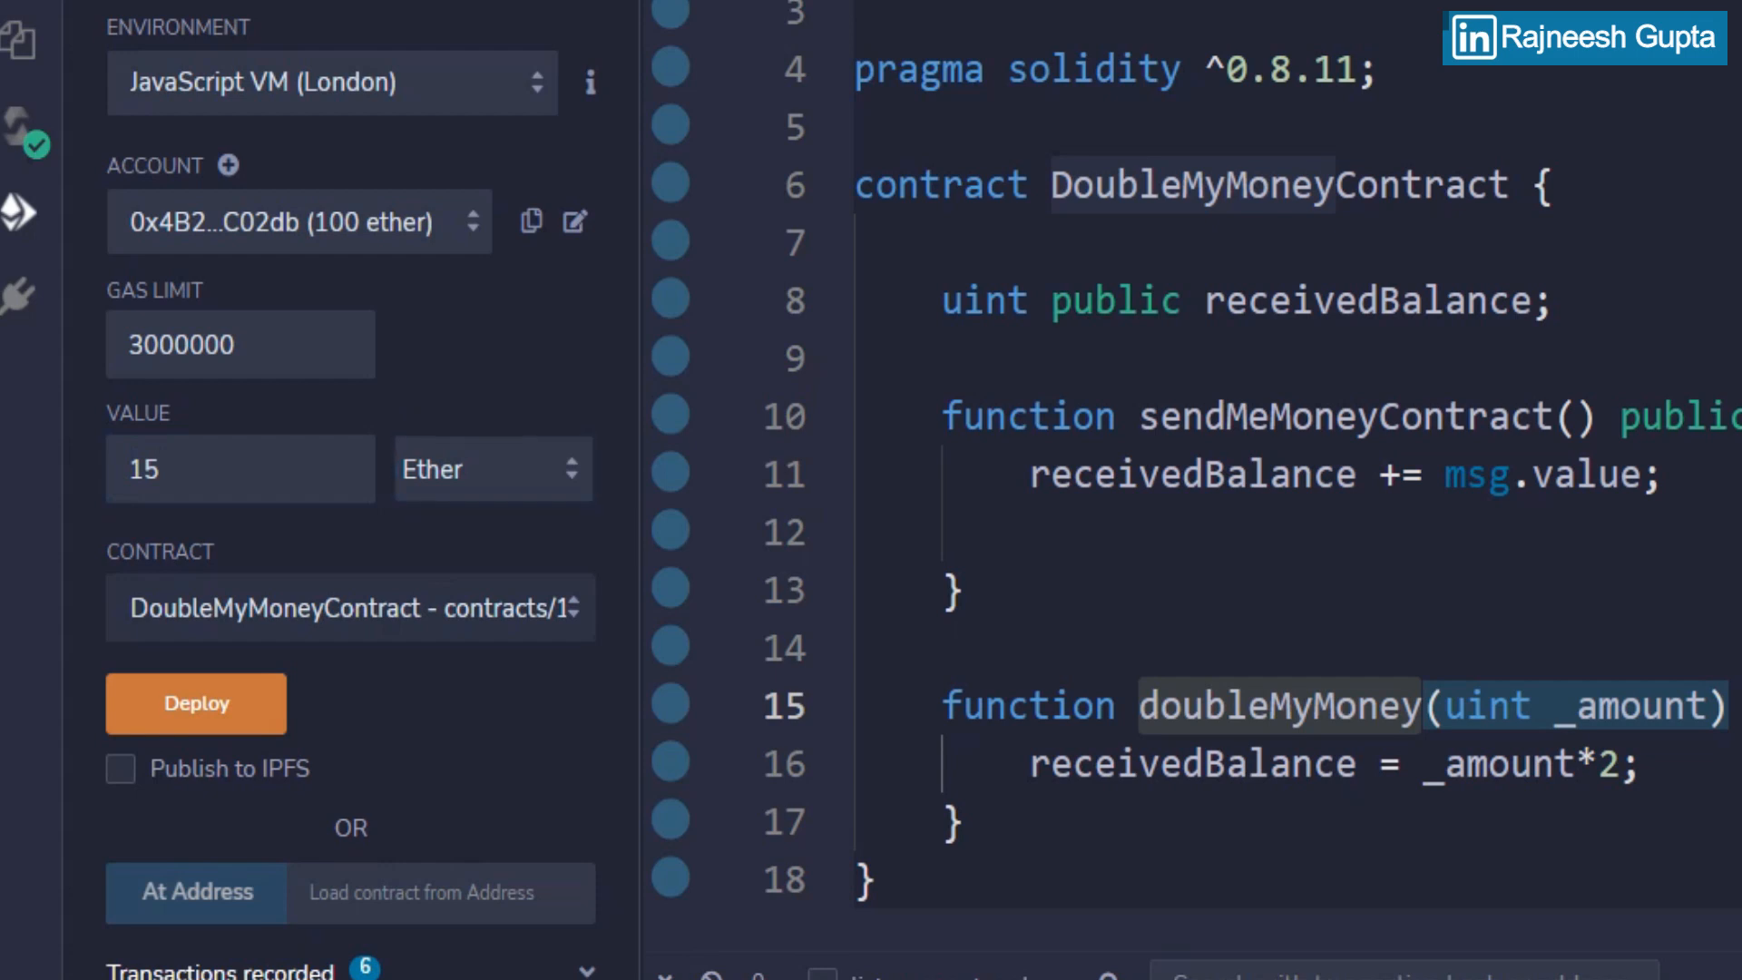
pyautogui.click(196, 704)
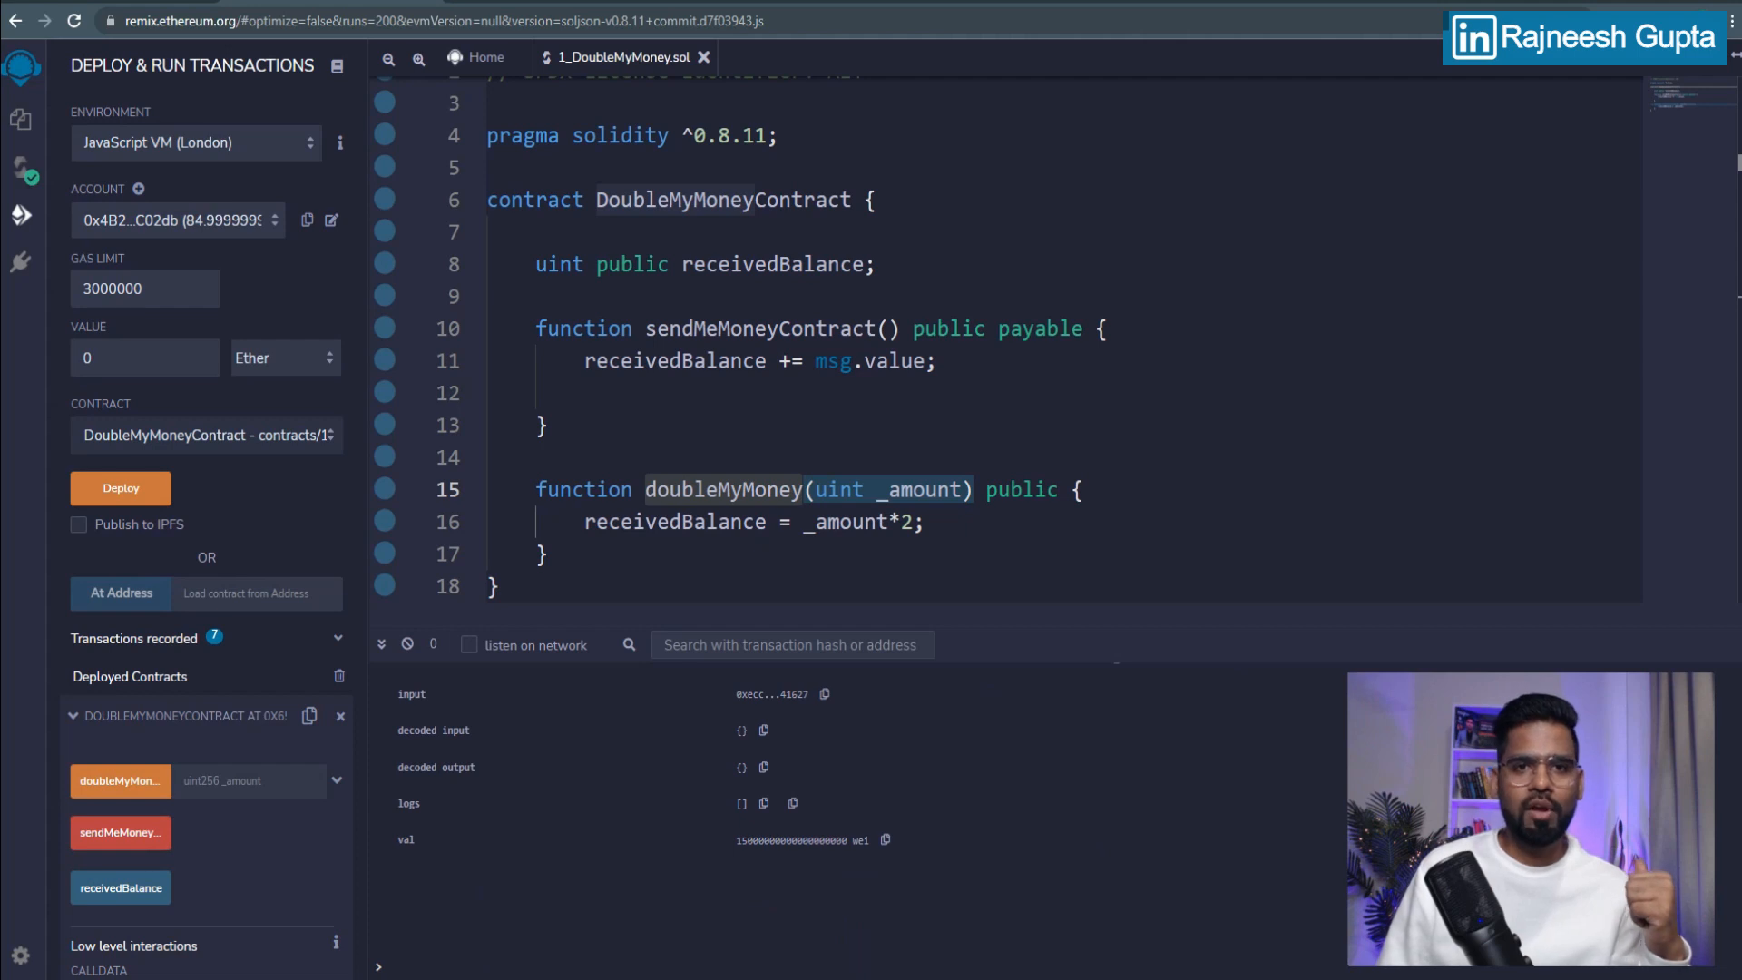
pyautogui.moveTo(886, 840)
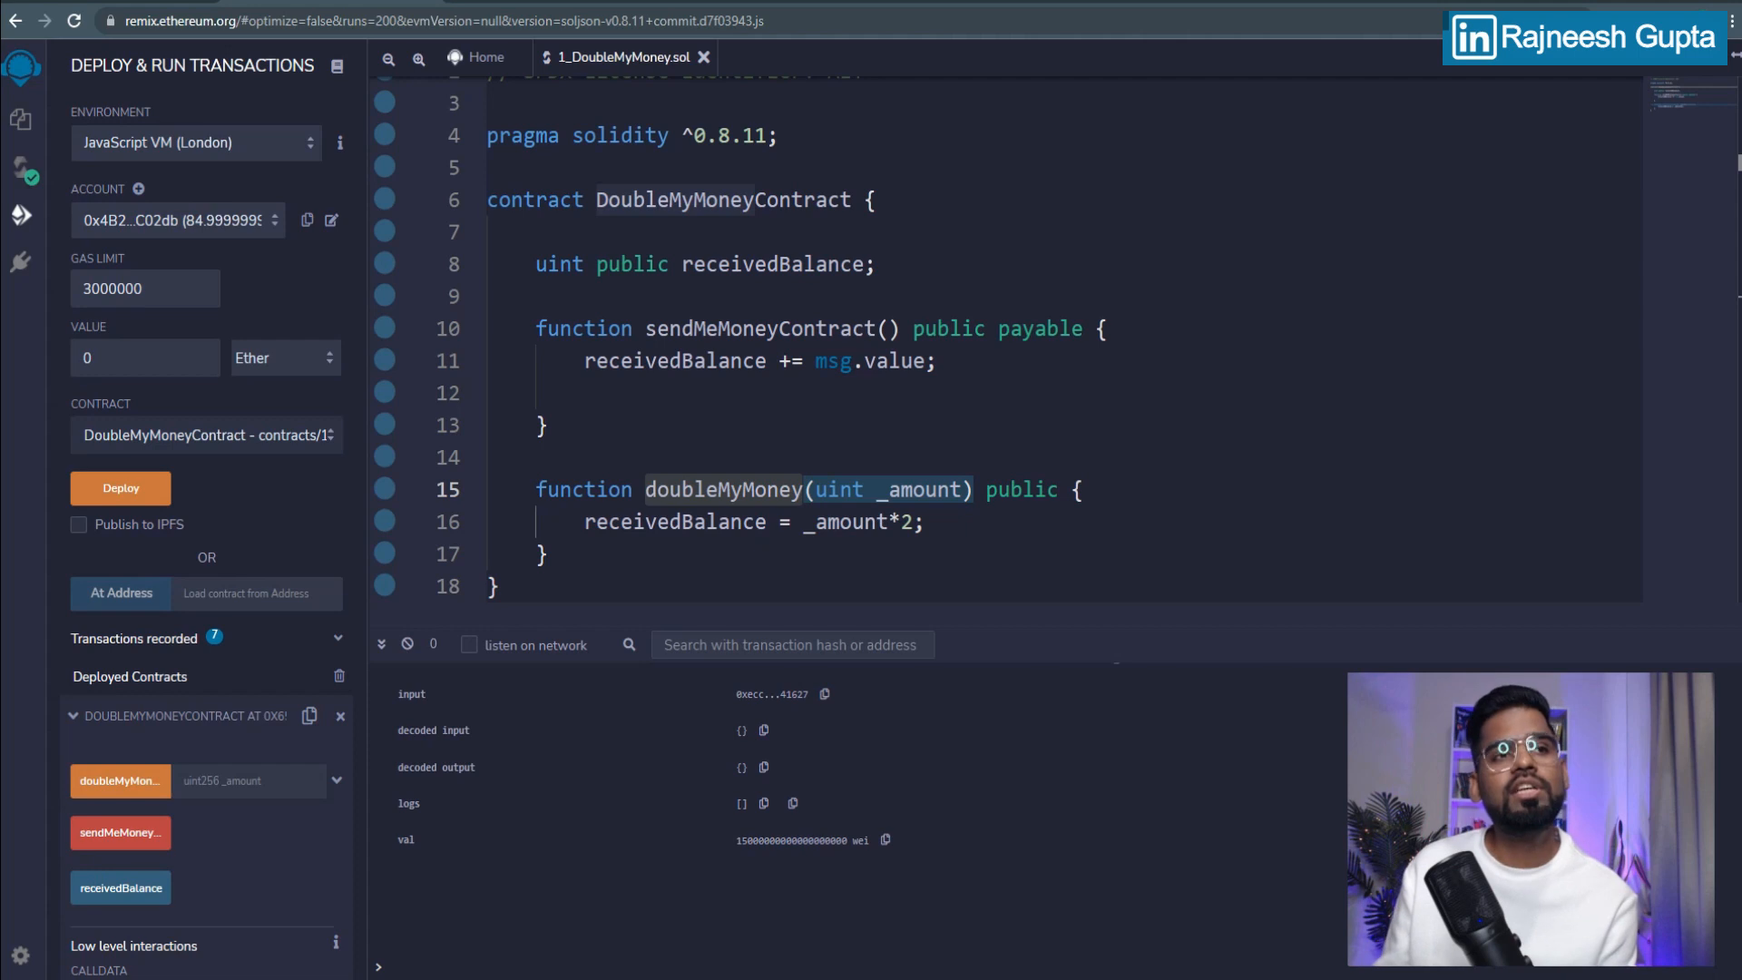
pyautogui.doubleClick(671, 362)
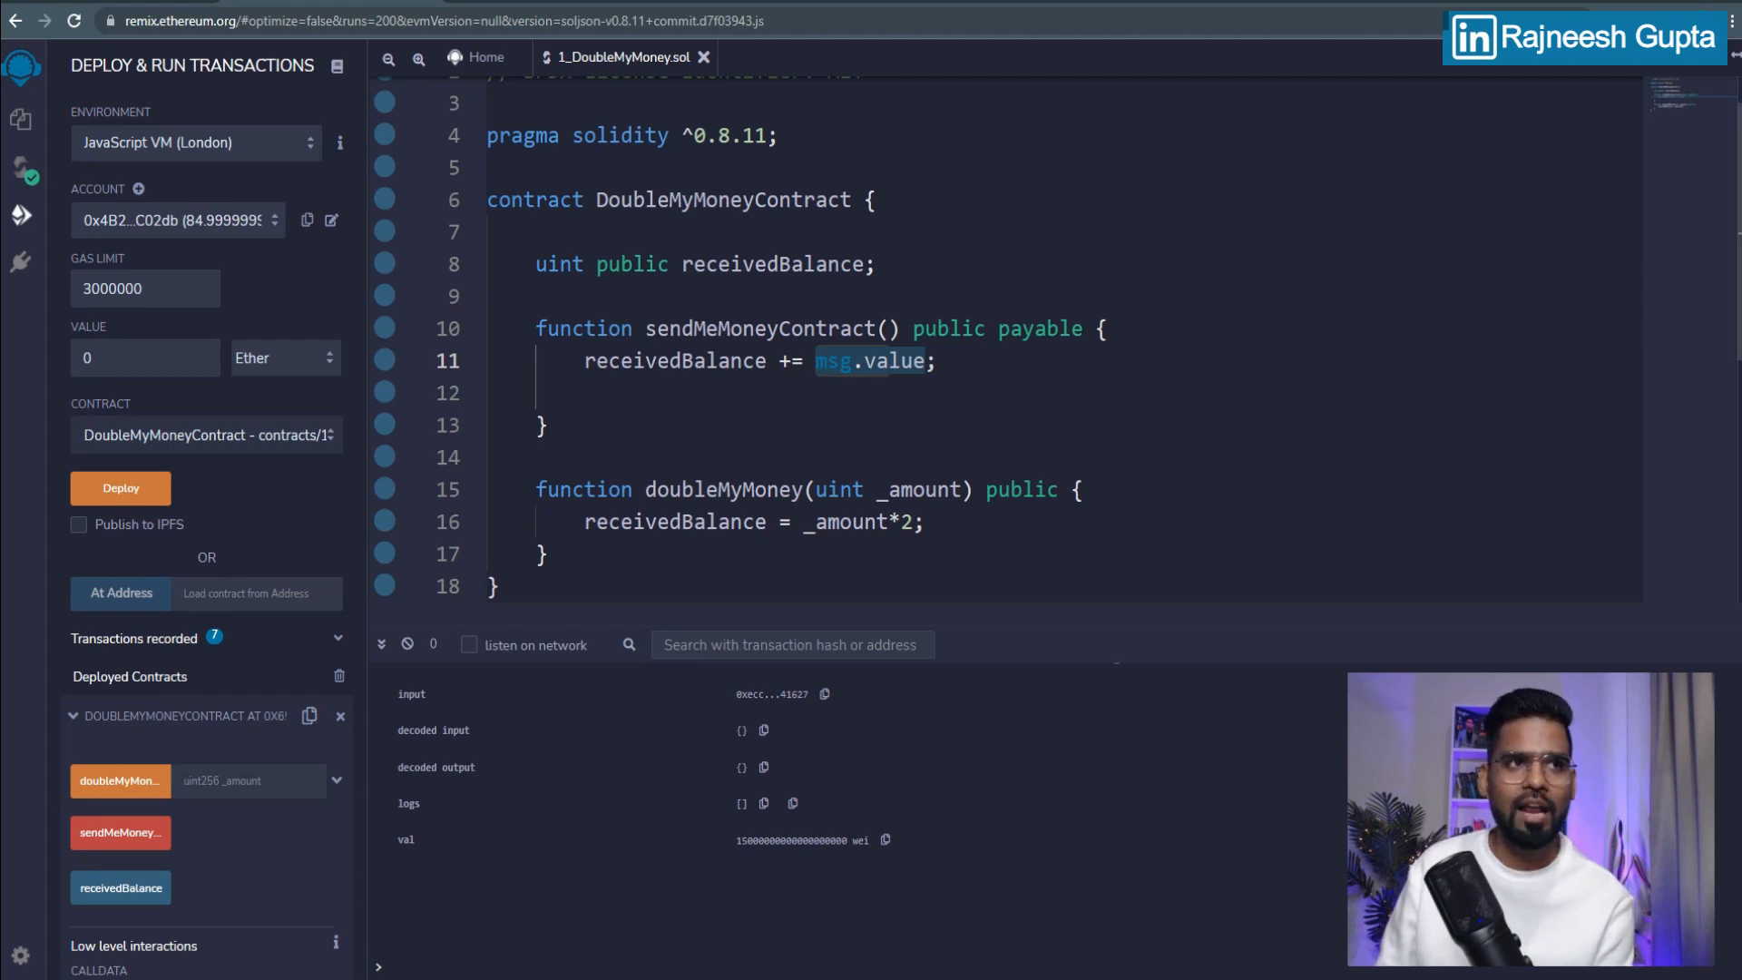
pyautogui.moveTo(120, 887)
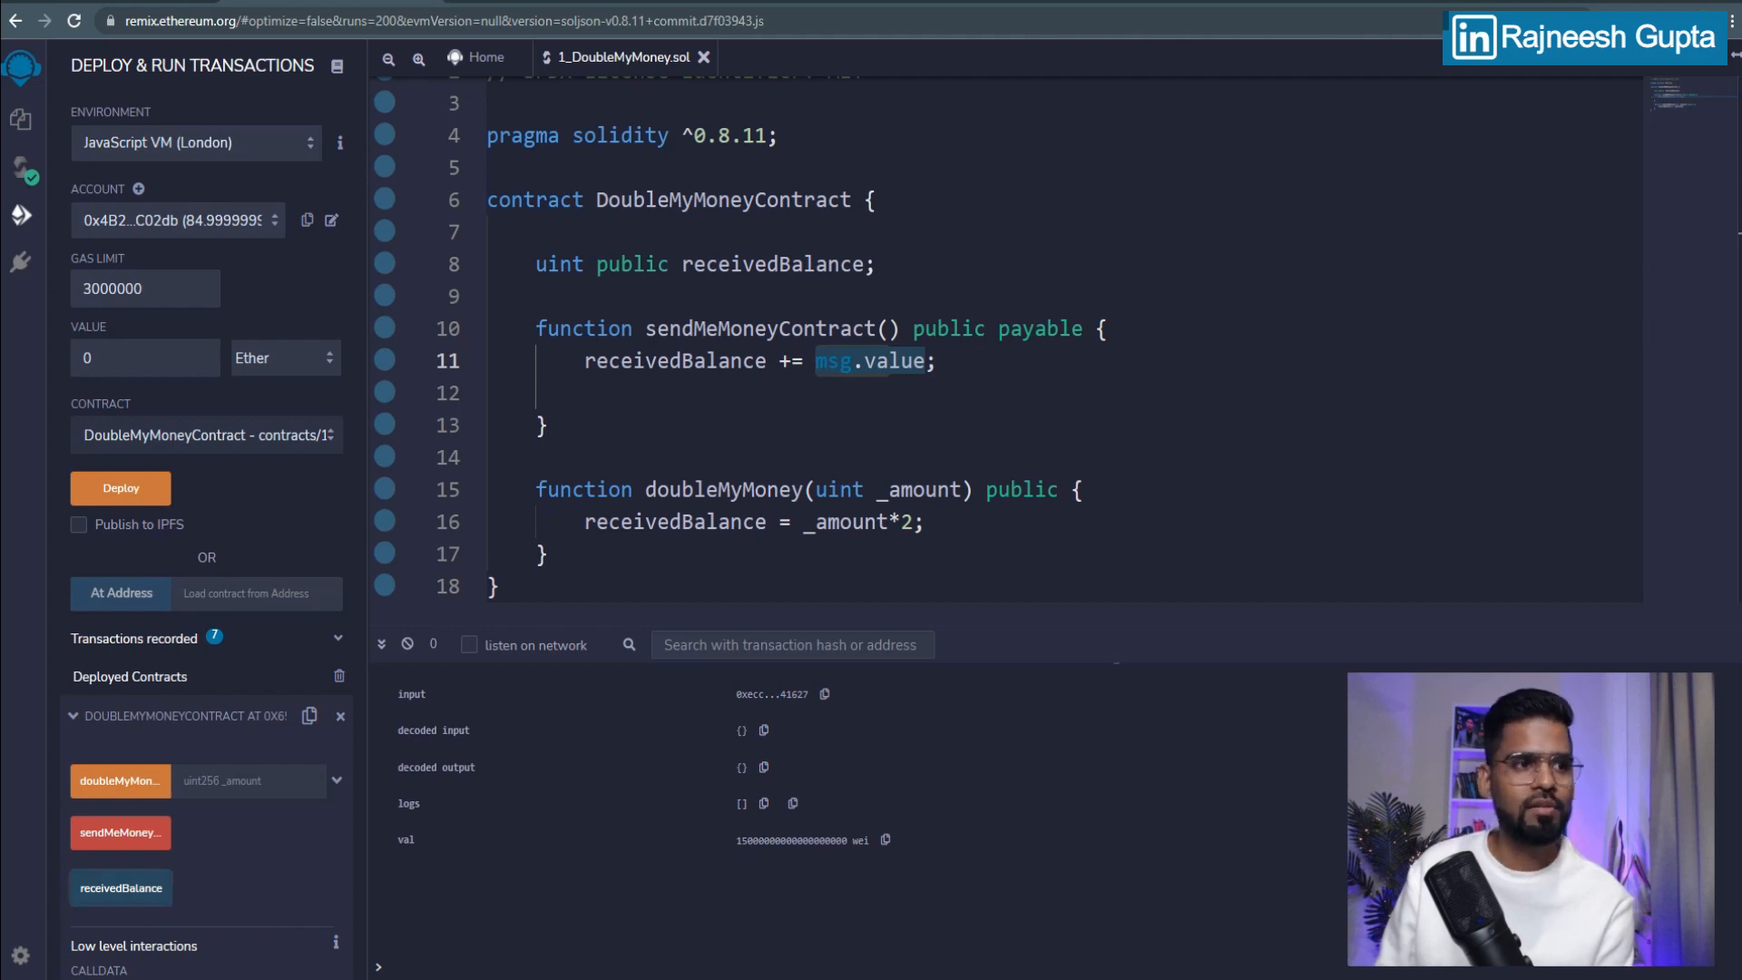
pyautogui.click(119, 886)
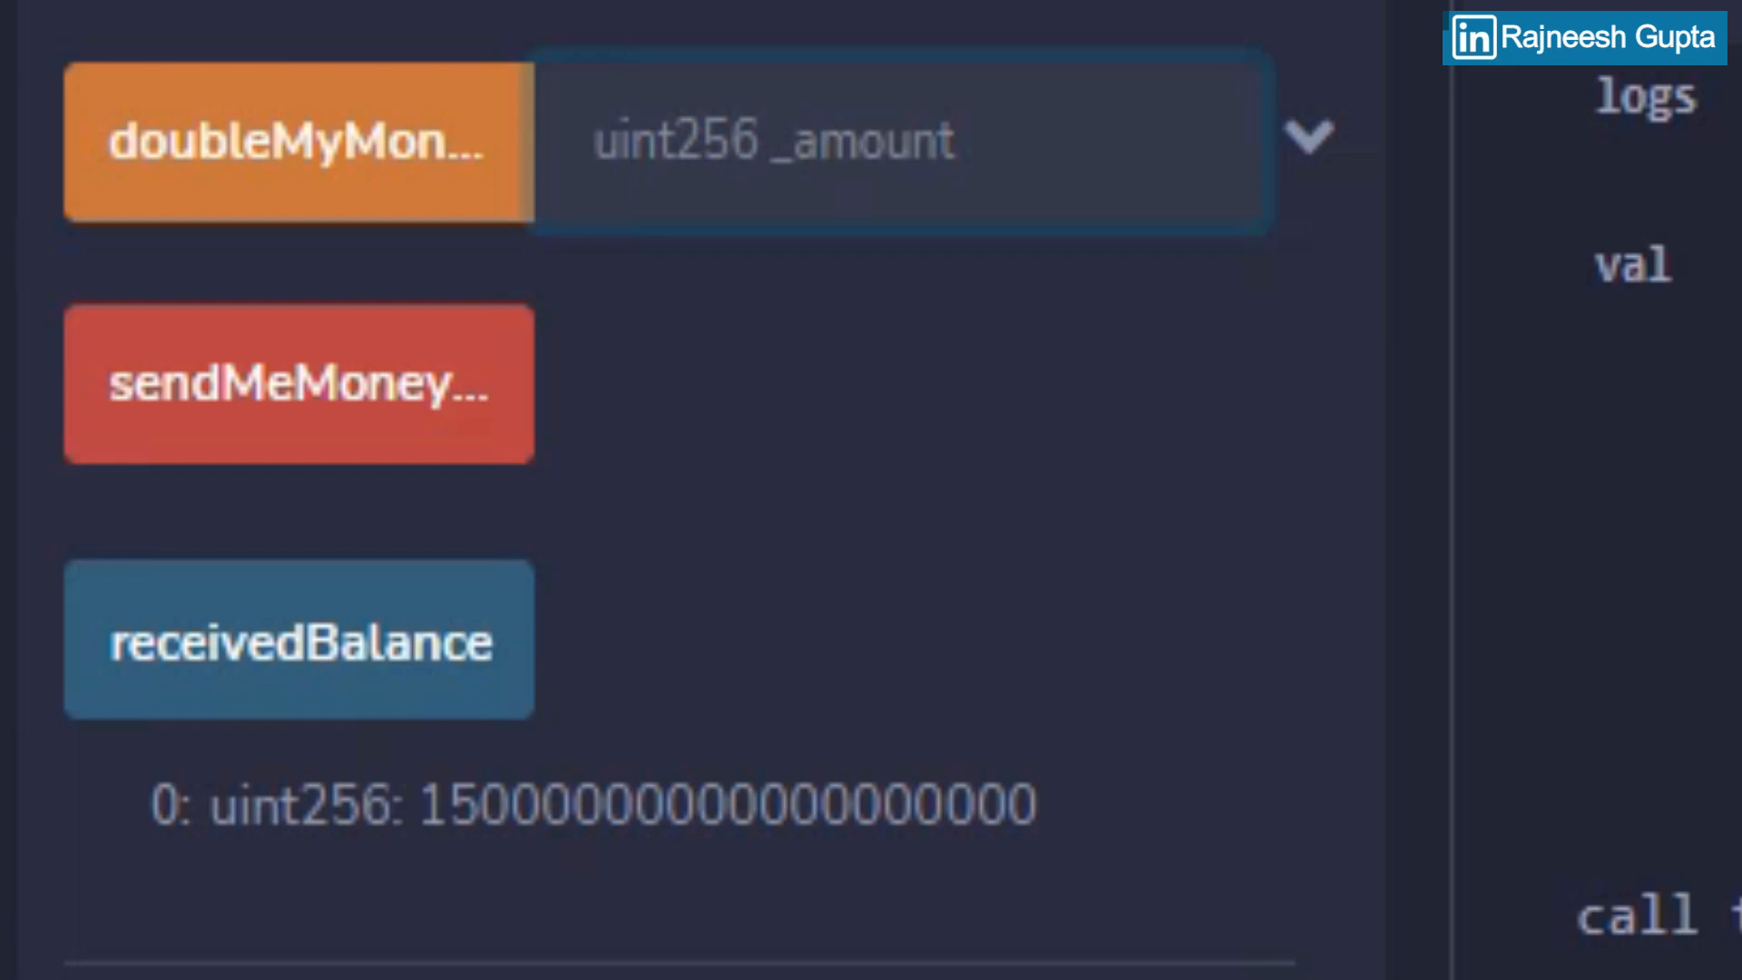
# Step: Run doubleMyMoney with _amount 20
pyautogui.write('19')
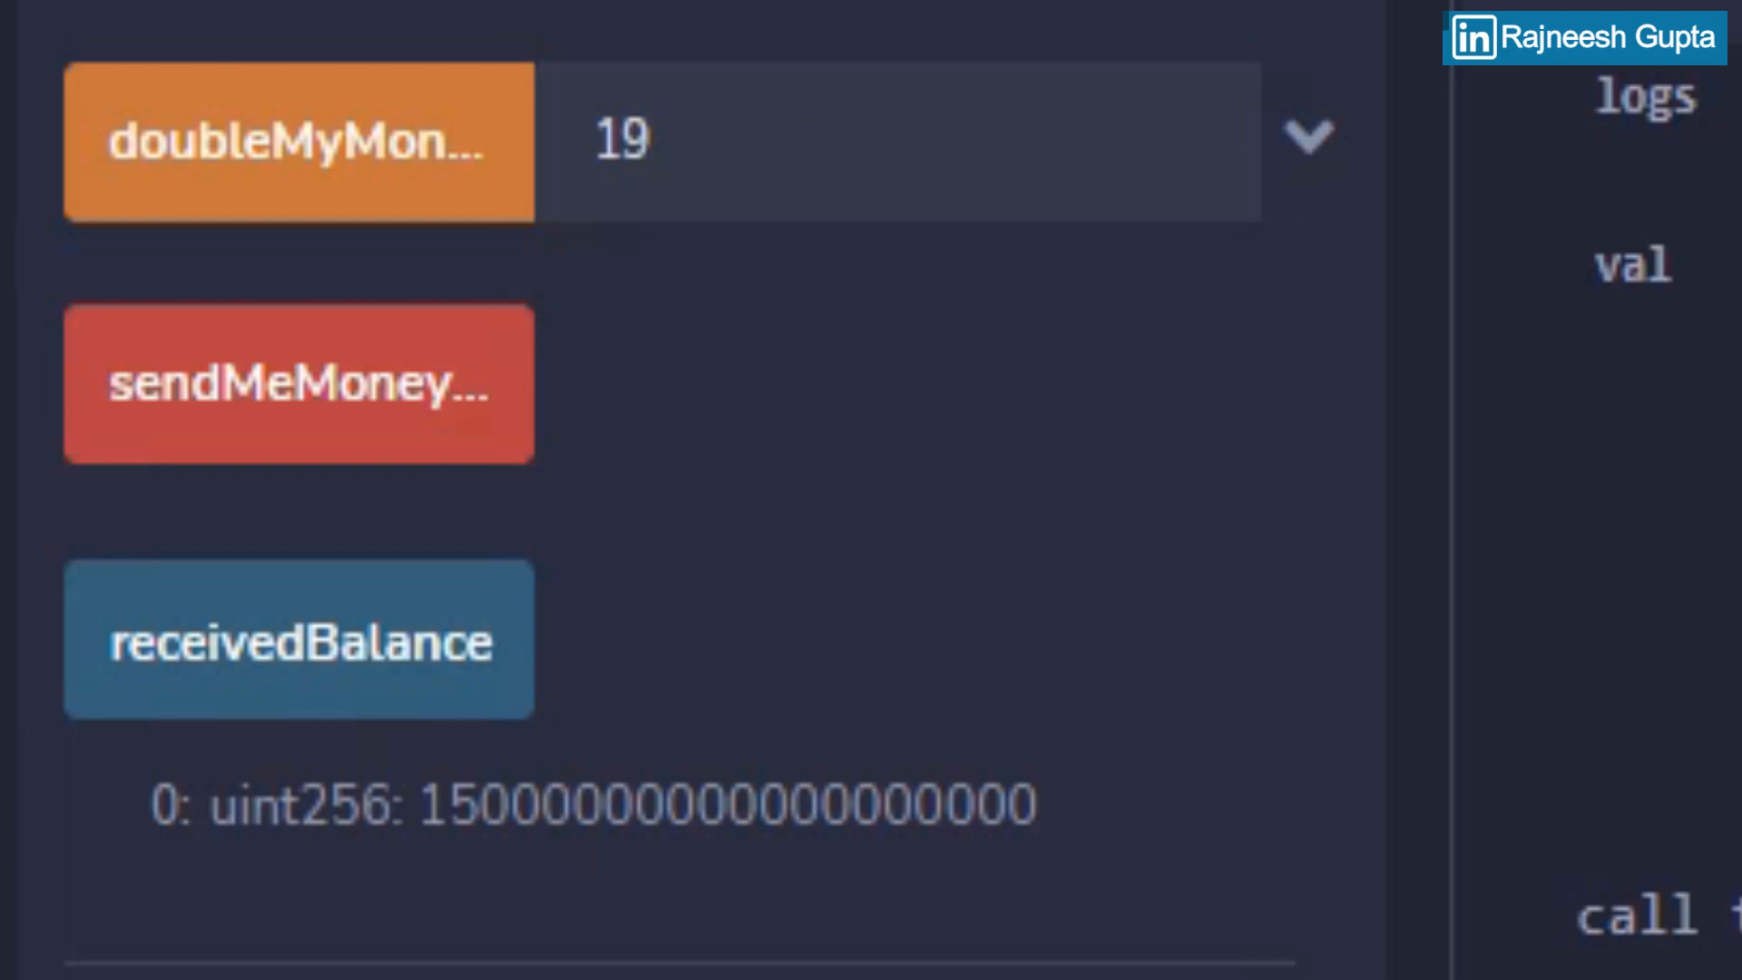
pyautogui.write('20')
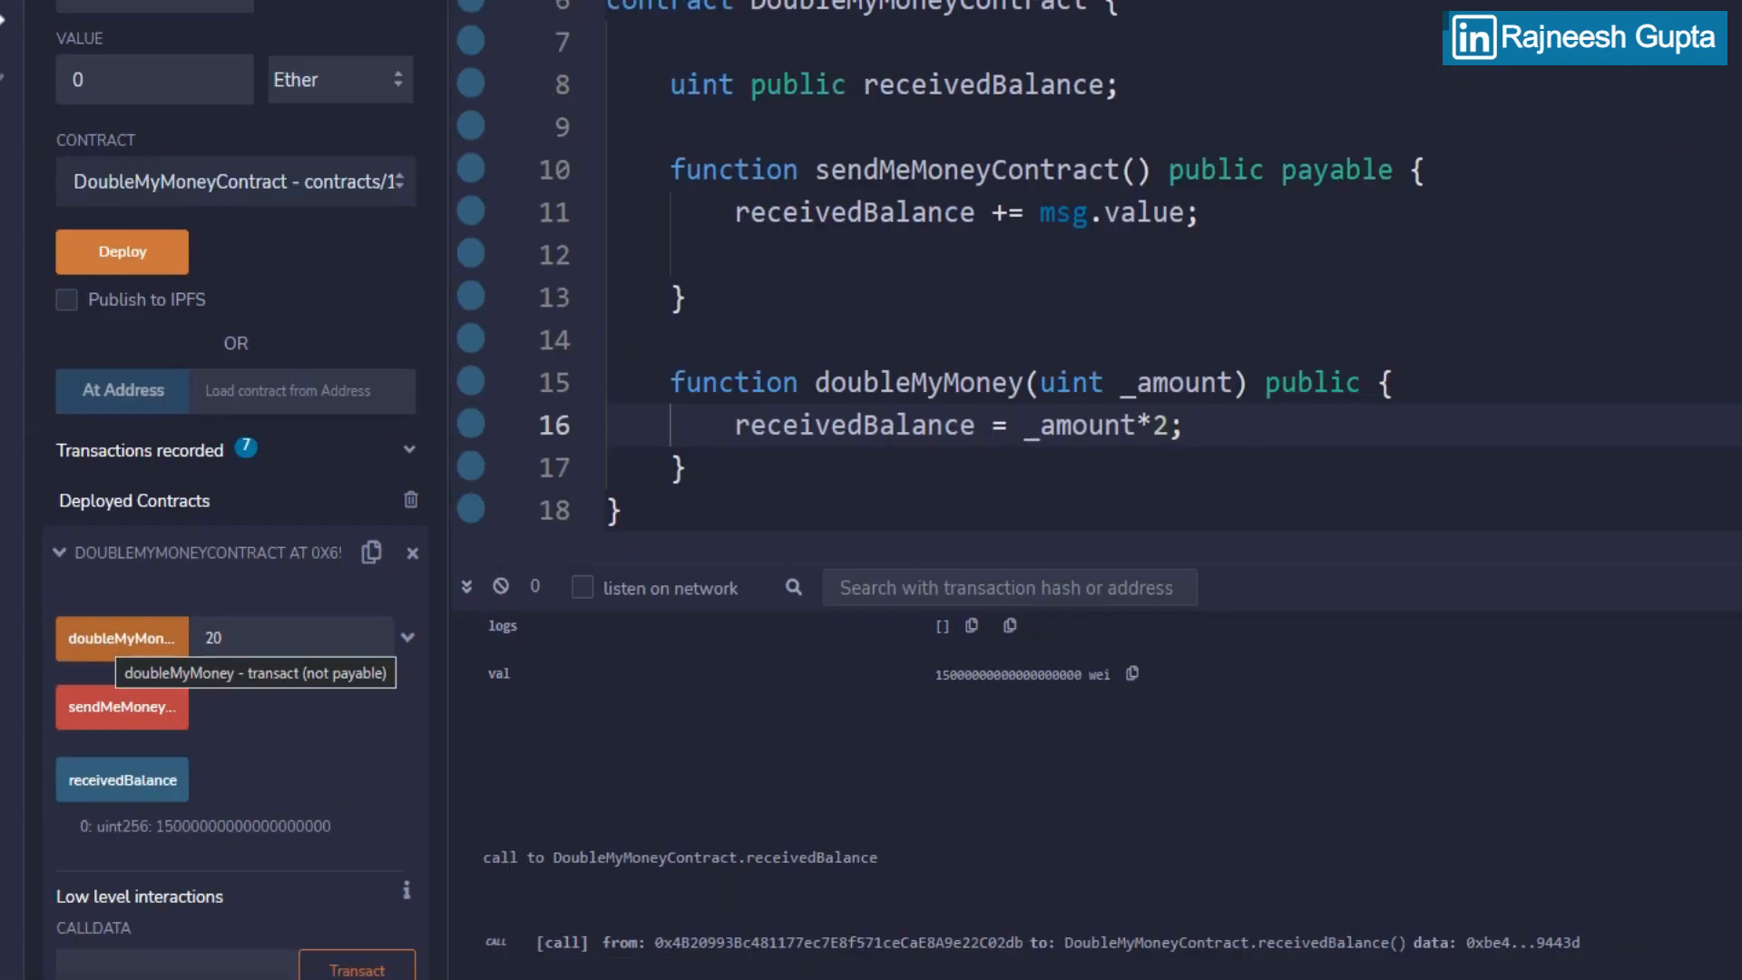
pyautogui.click(121, 637)
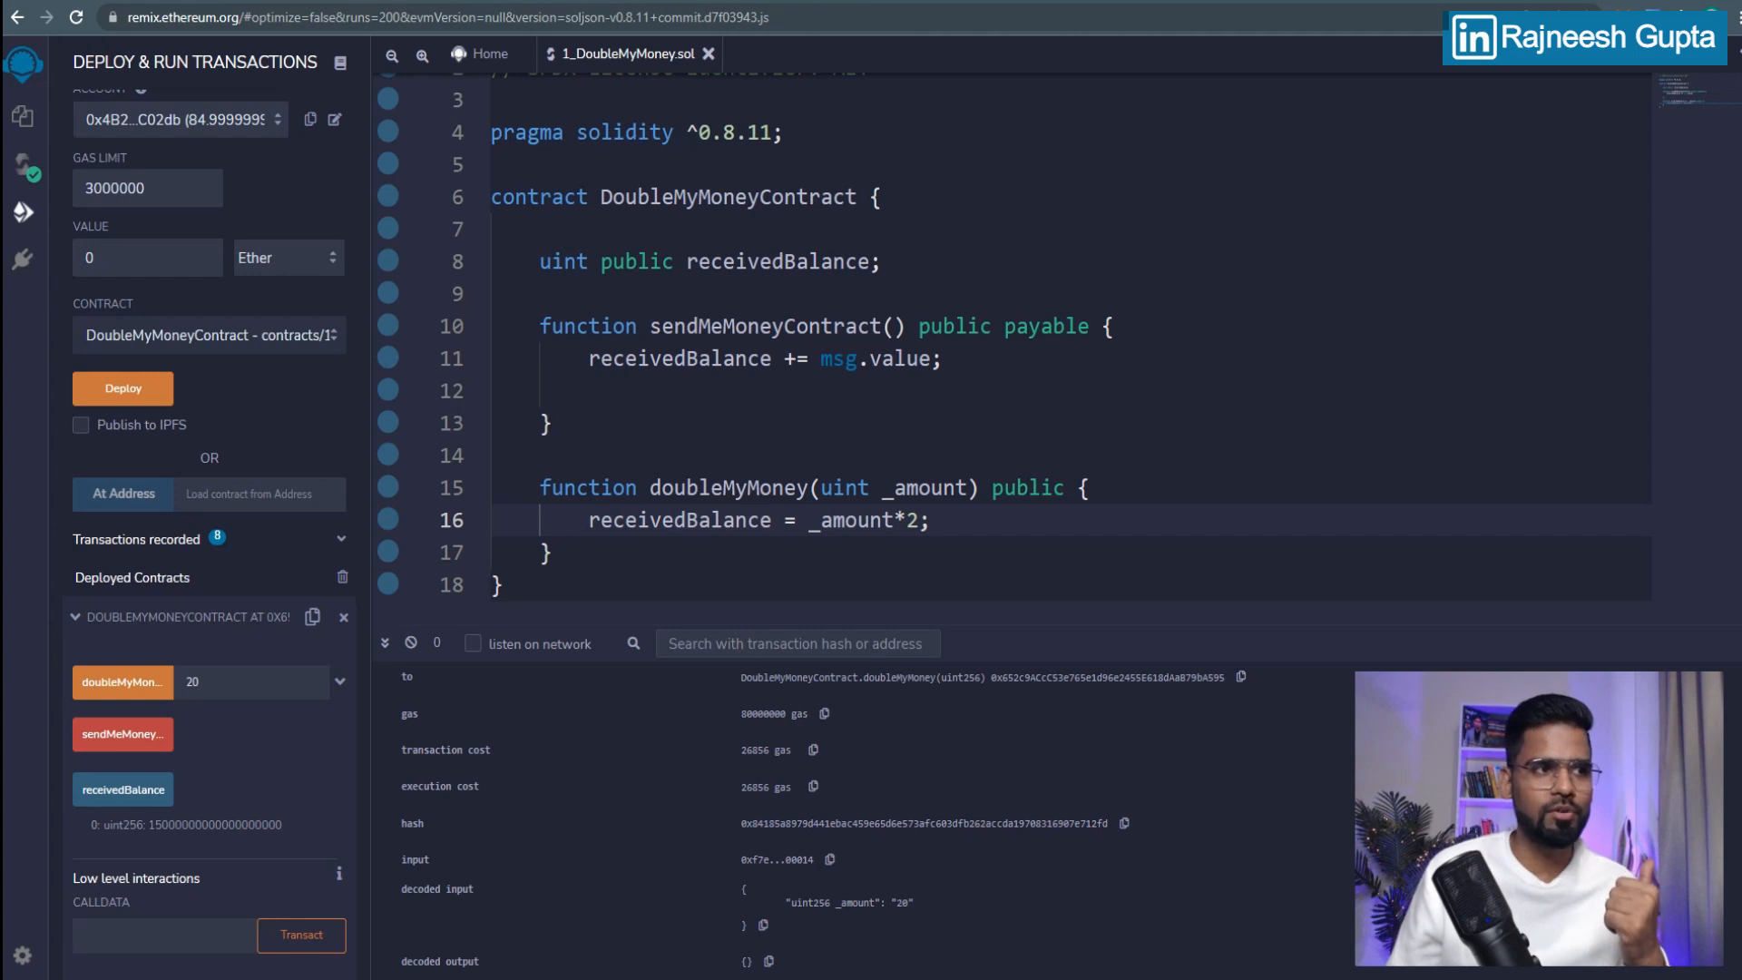
pyautogui.moveTo(122, 788)
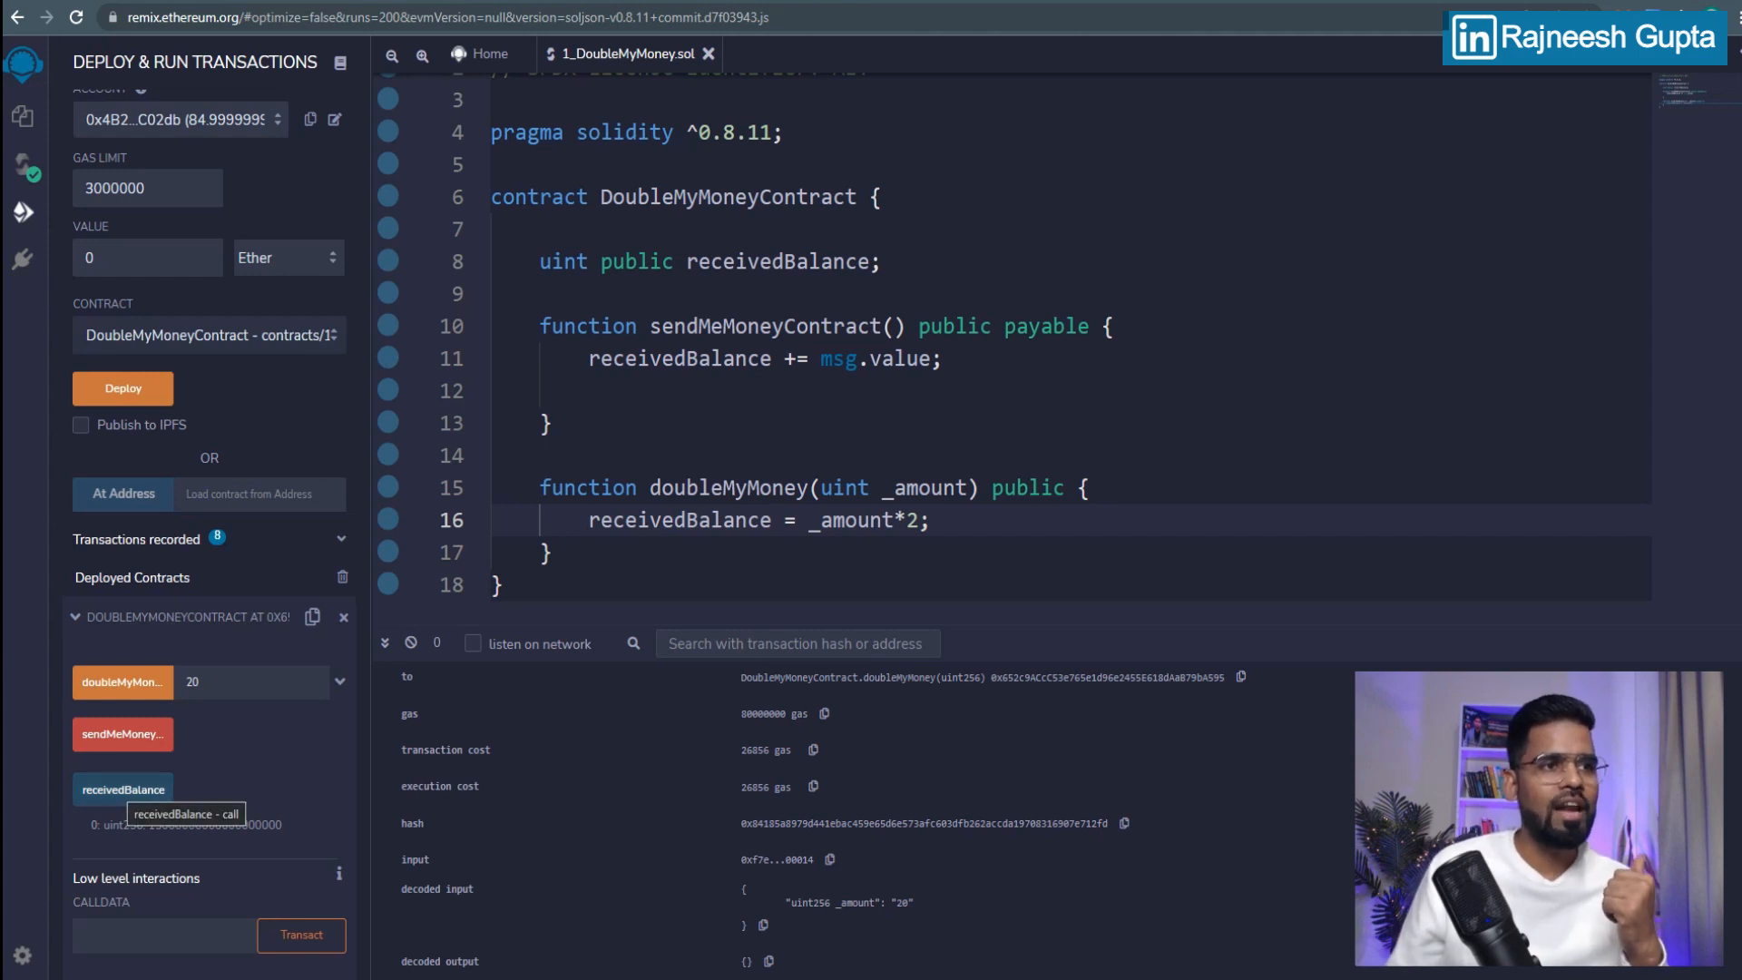
# Step: Query receivedBalance again after the doubleMyMoney call
pyautogui.click(123, 788)
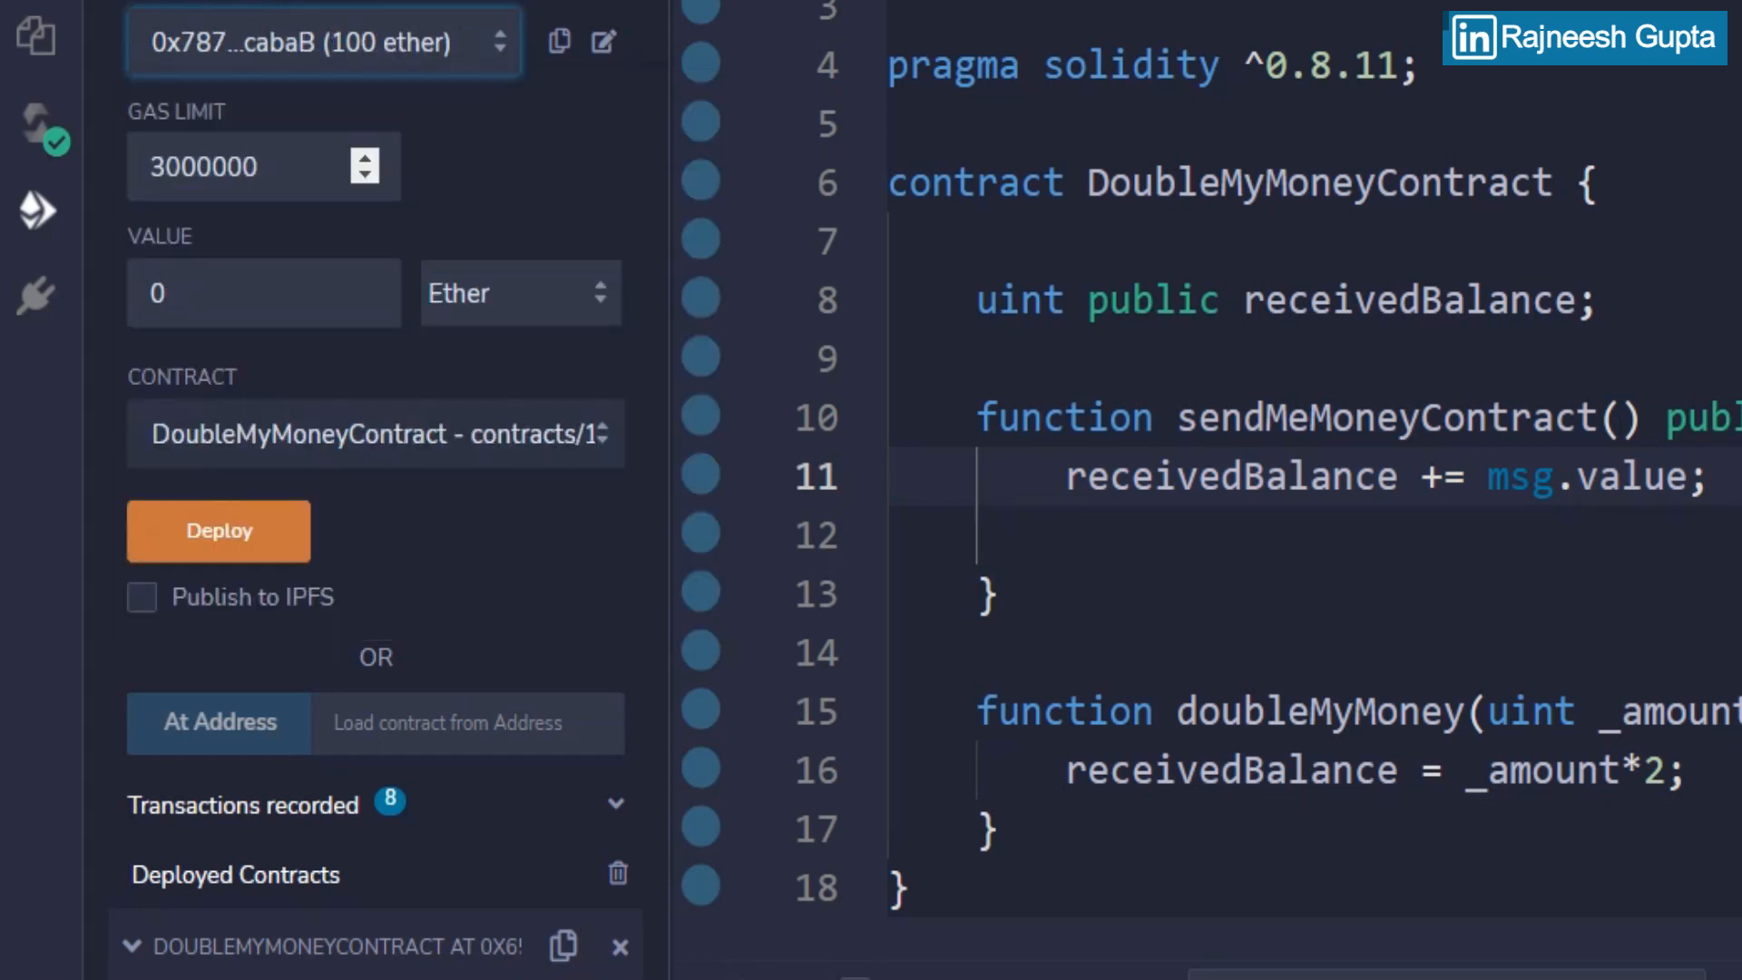
# Step: Enter 10 in the Value field, keeping the unit as Ether
pyautogui.click(264, 293)
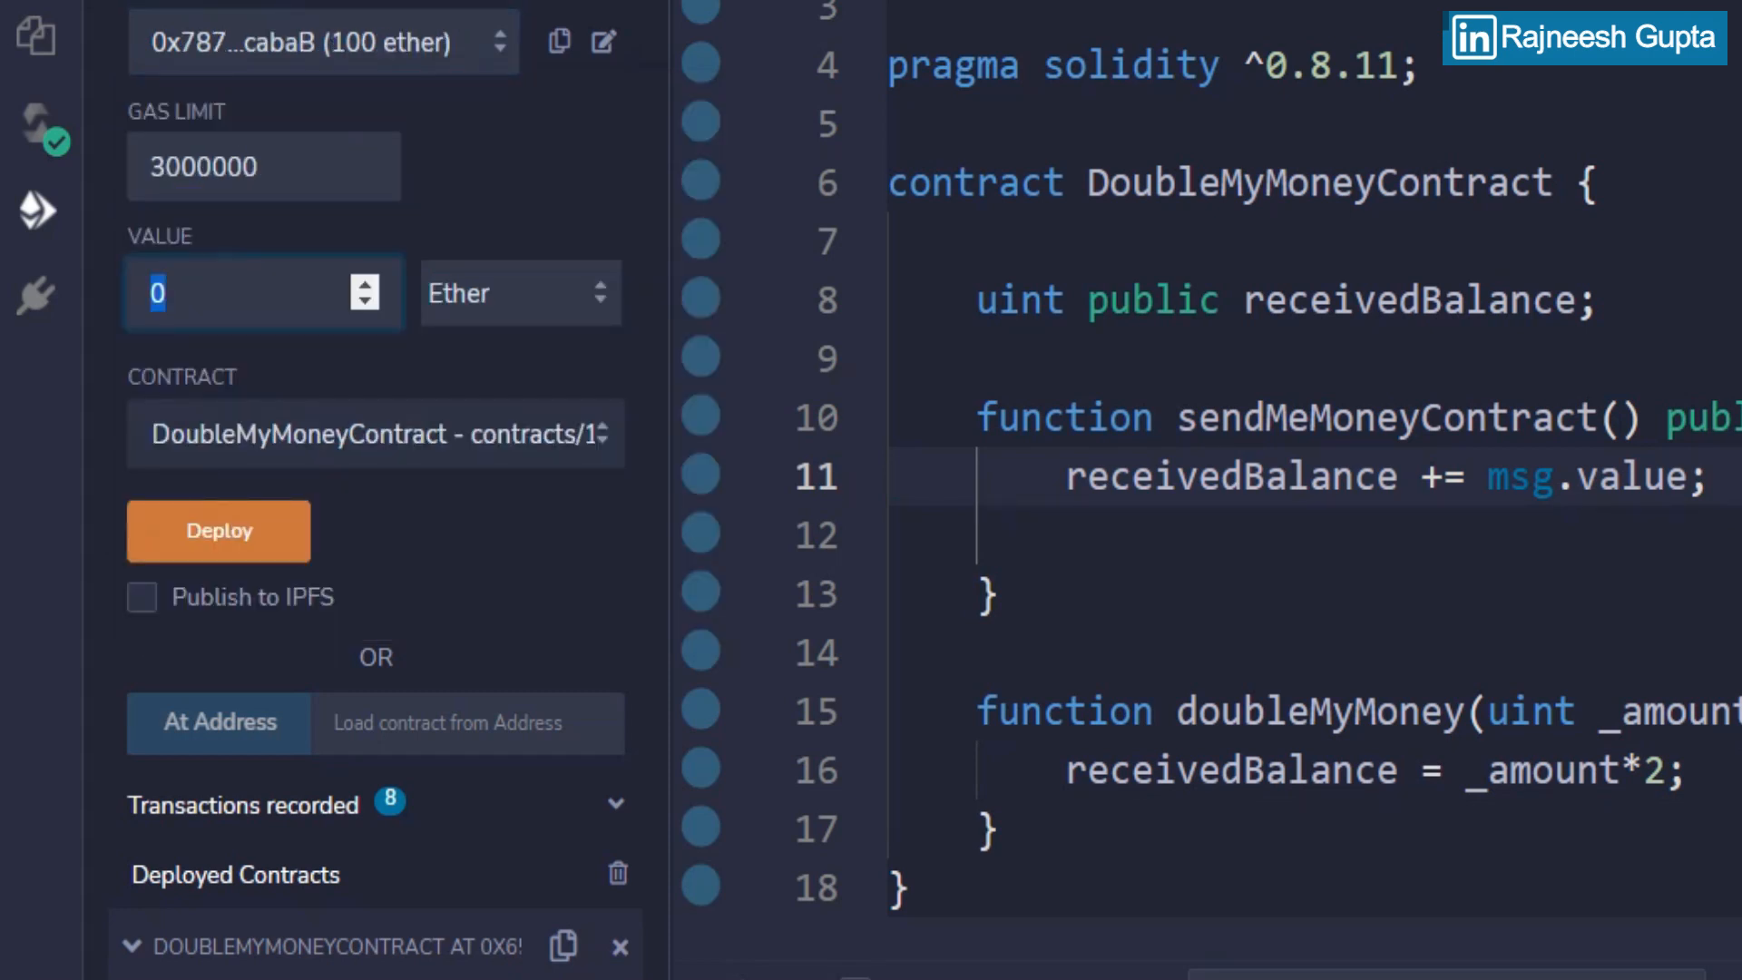
pyautogui.write('10')
pyautogui.click(1315, 772)
pyautogui.write('receivedBalance')
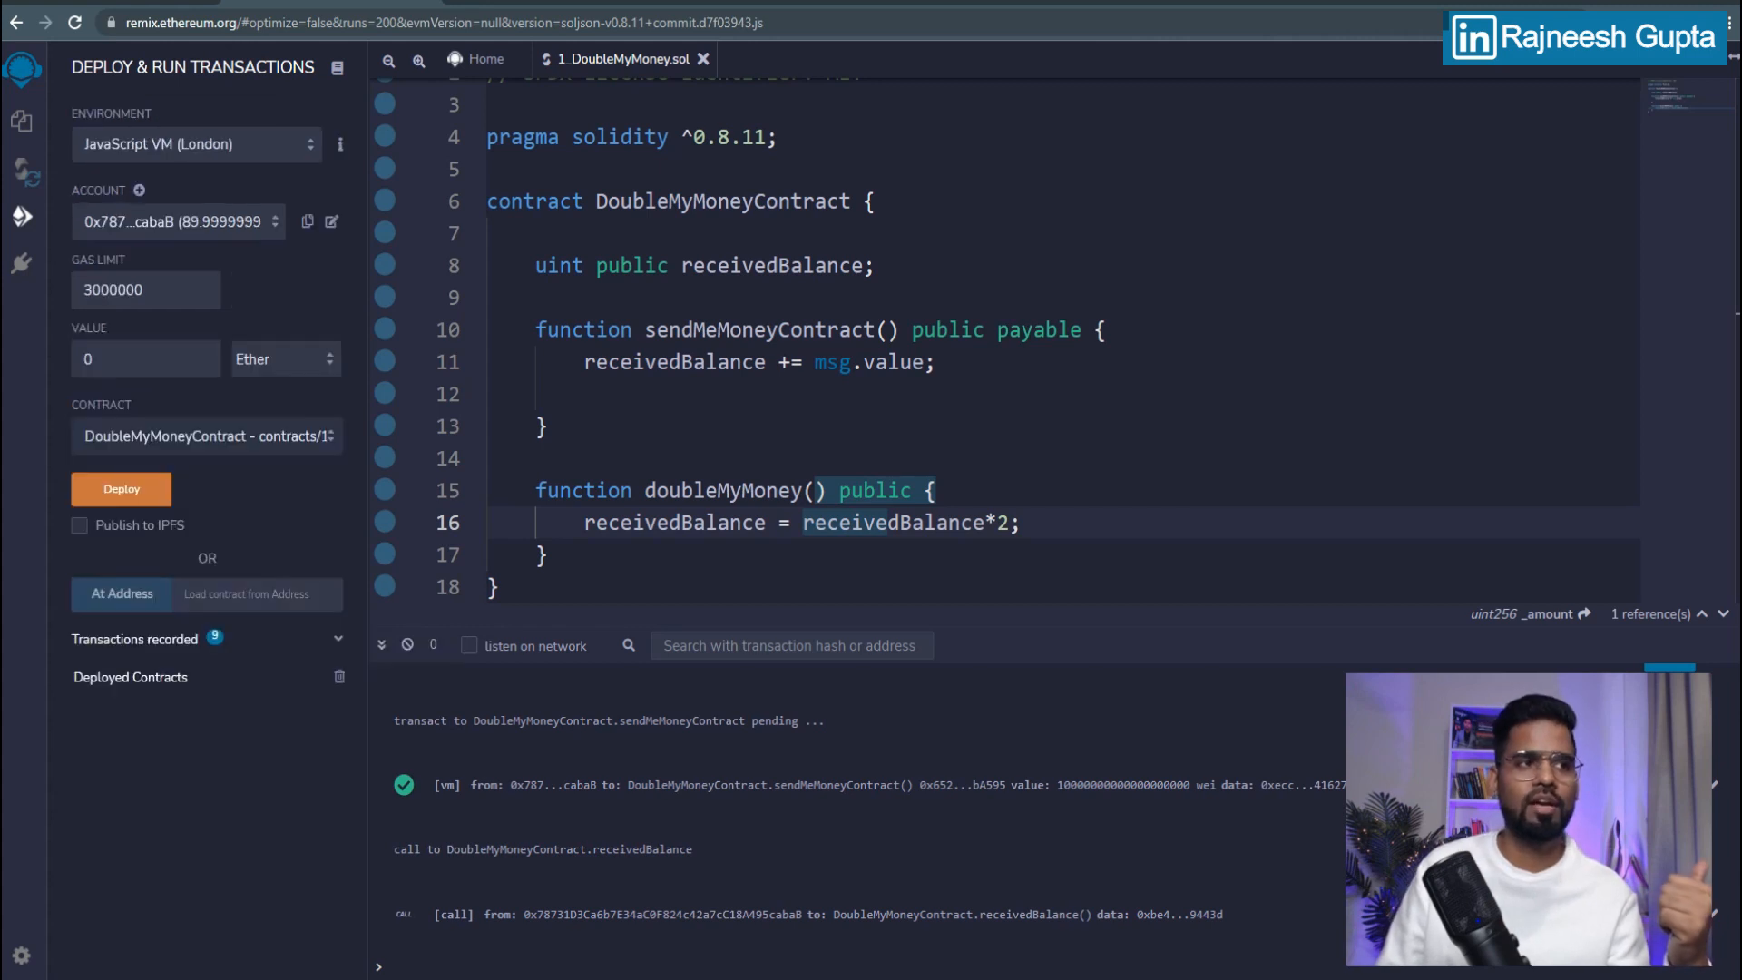
# Step: Recompile 1_DoubleMyMoney.sol and deploy a new DoubleMyMoneyContract instance
pyautogui.click(22, 177)
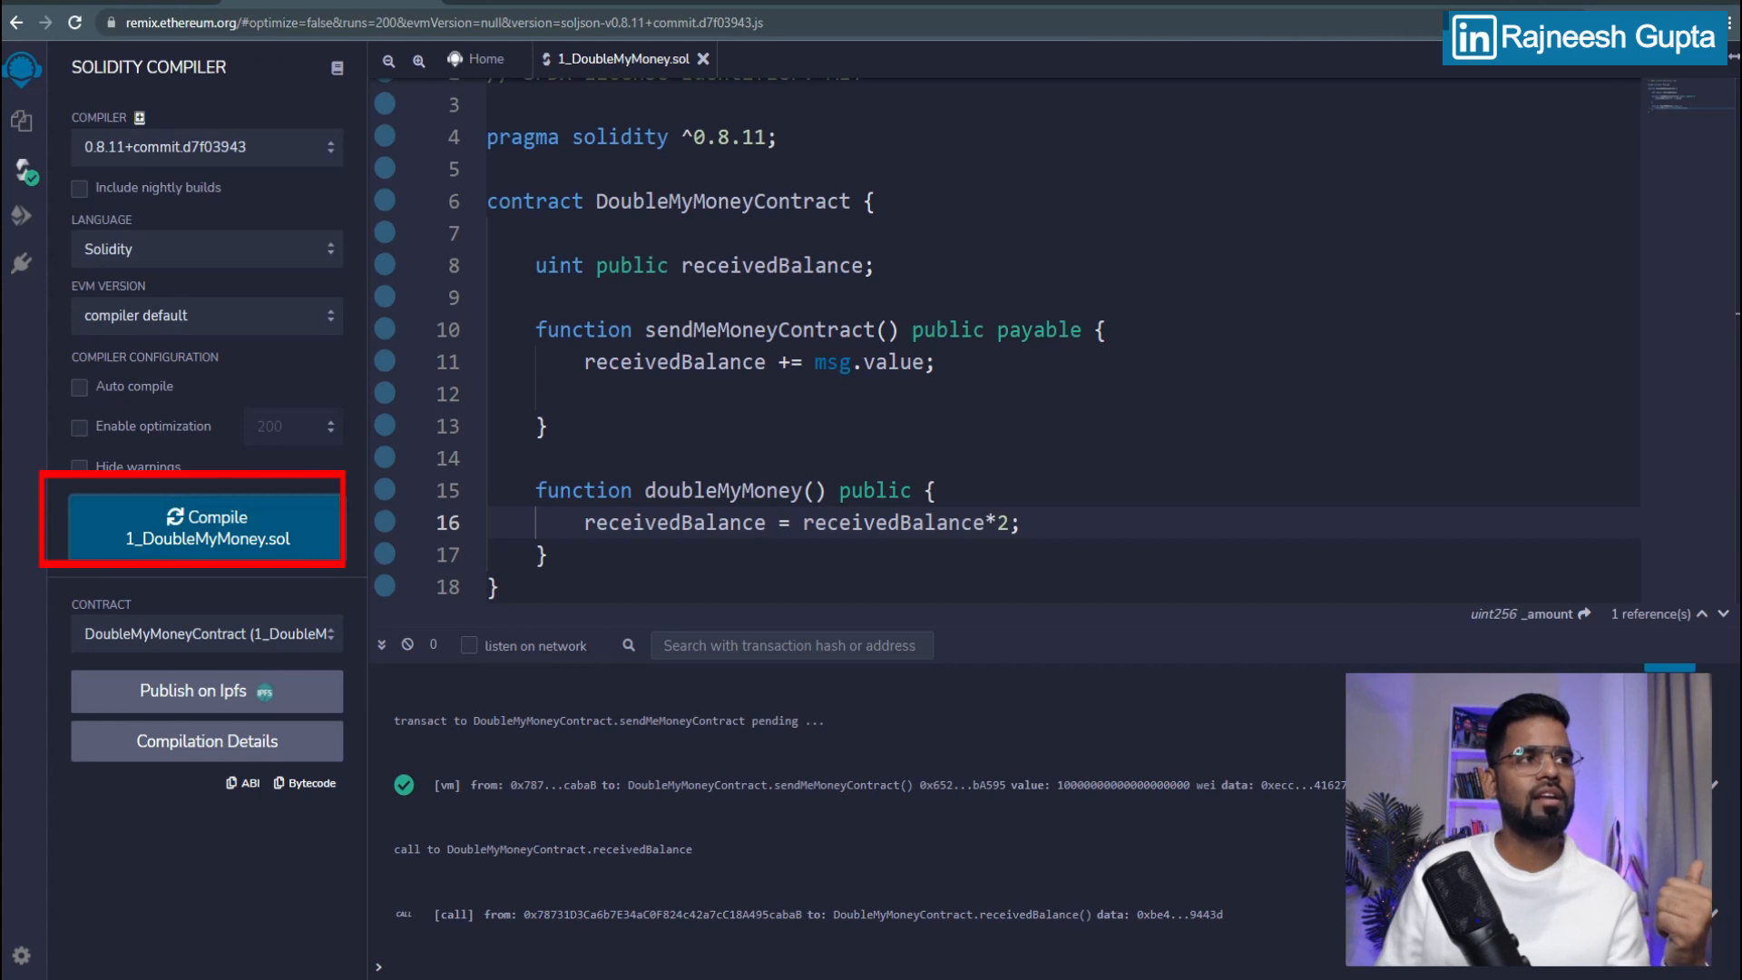
pyautogui.click(21, 216)
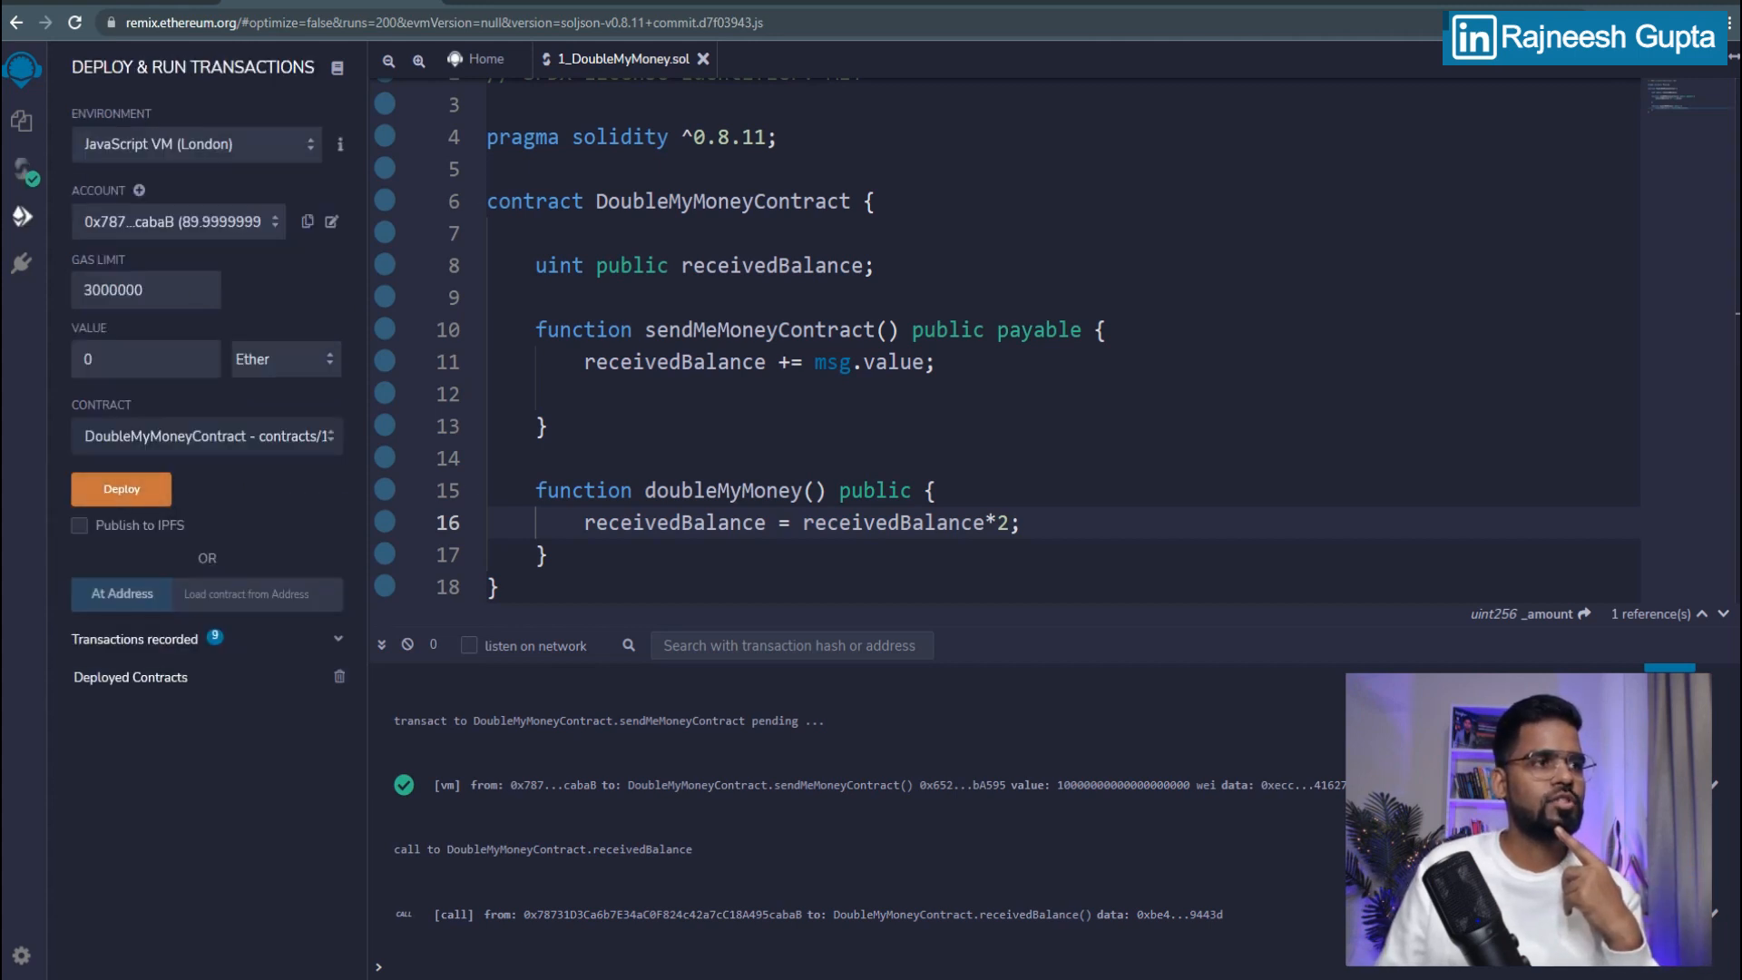
pyautogui.click(120, 489)
pyautogui.write('10')
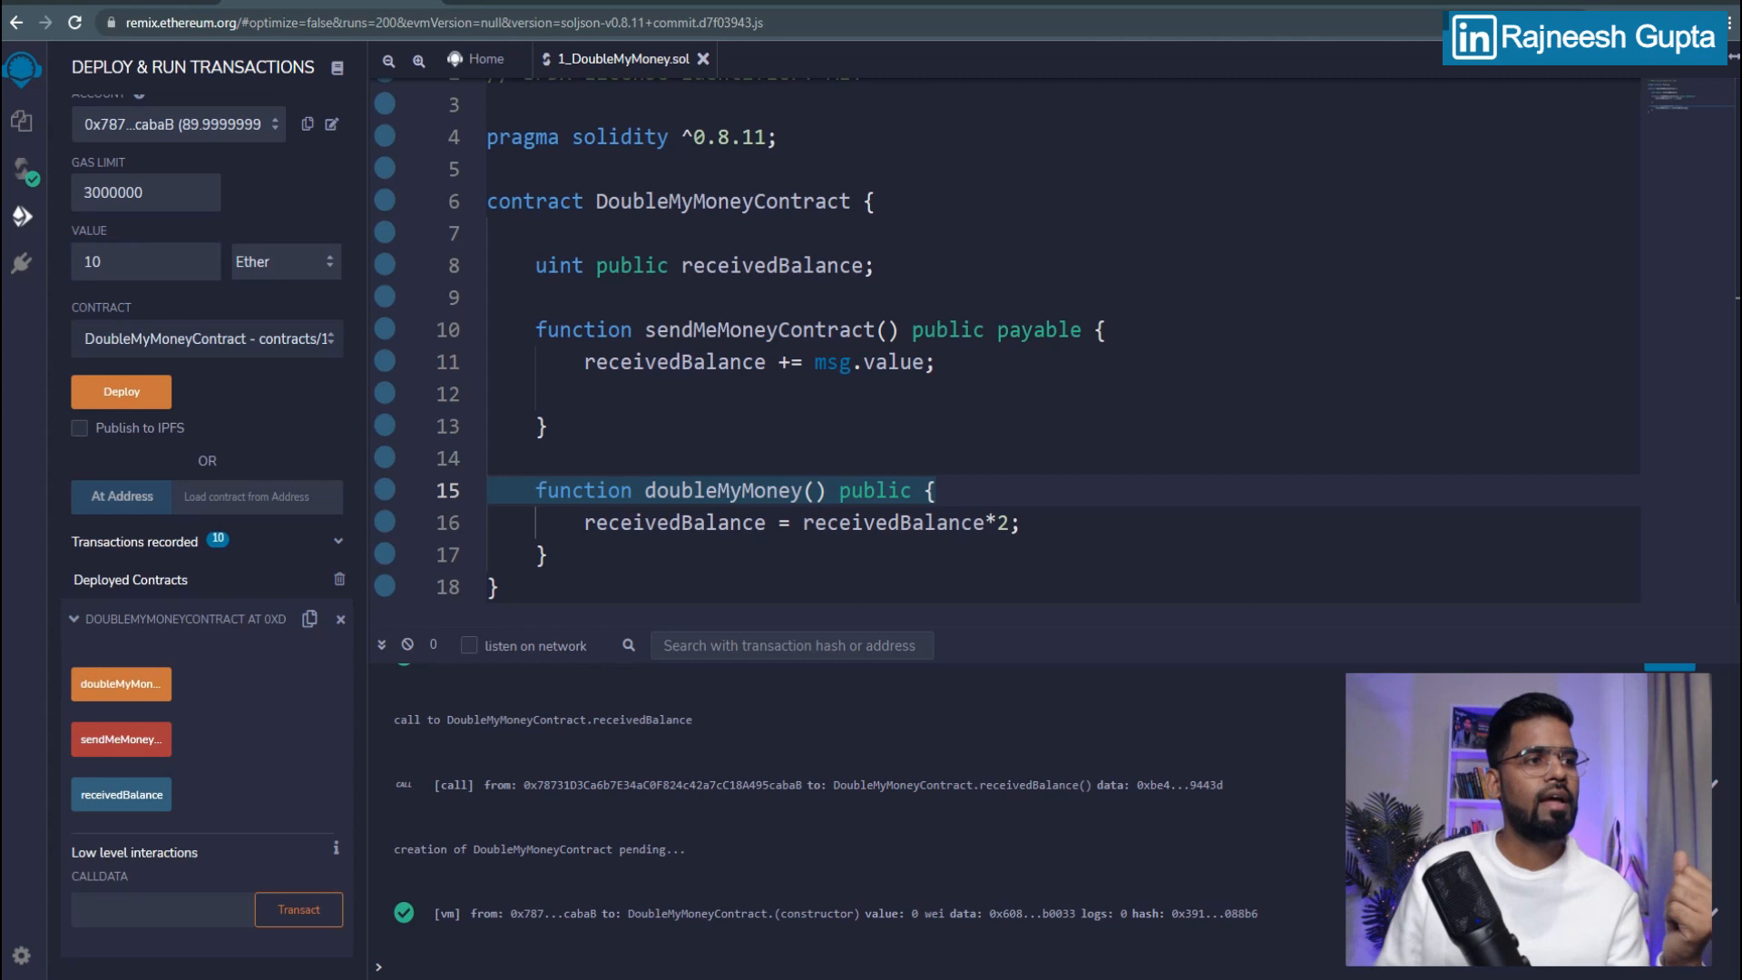
pyautogui.click(120, 739)
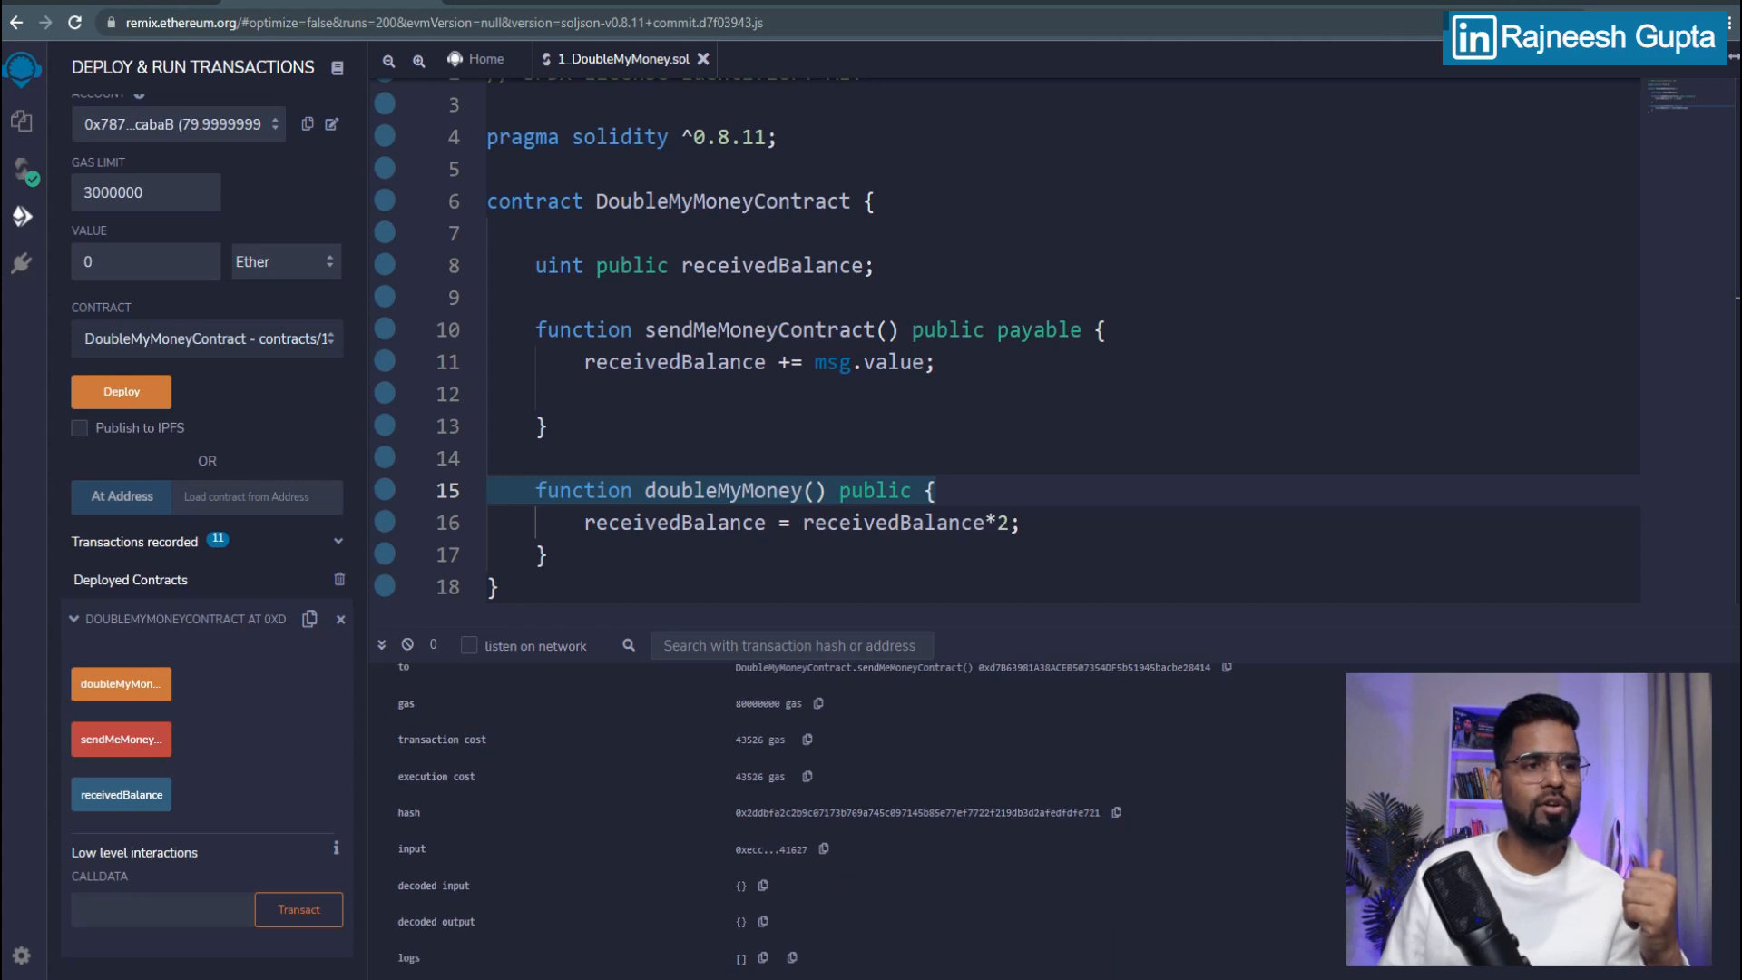
pyautogui.scroll(-3)
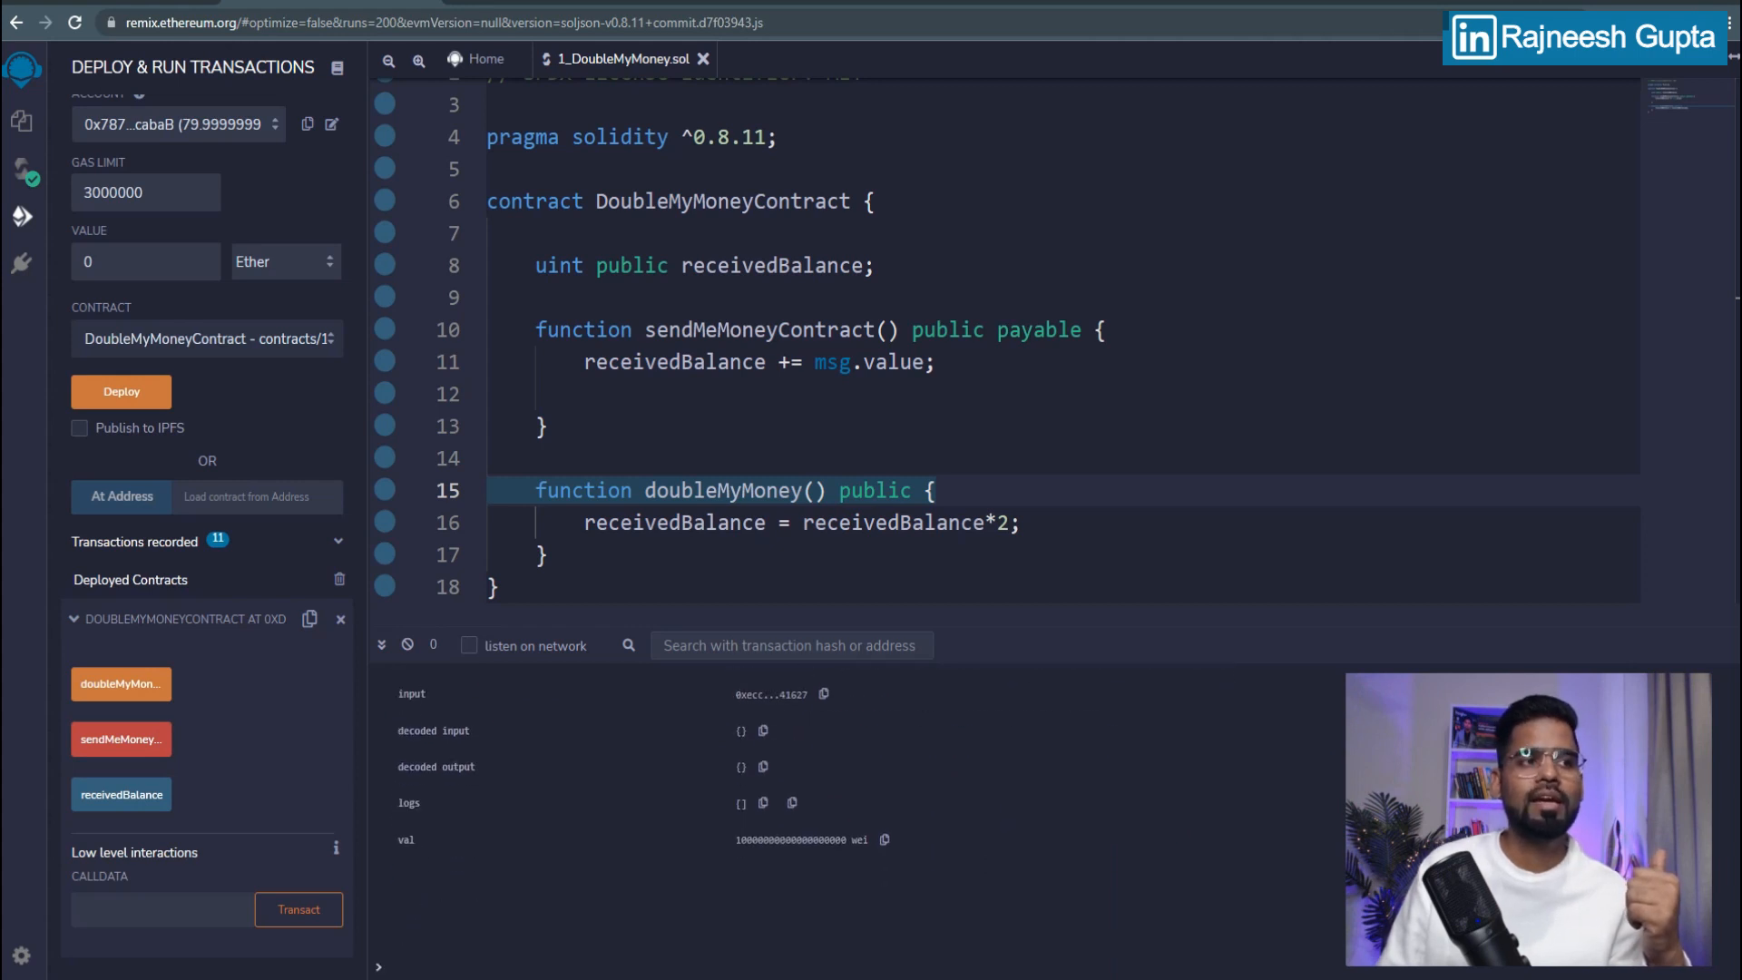
pyautogui.click(121, 793)
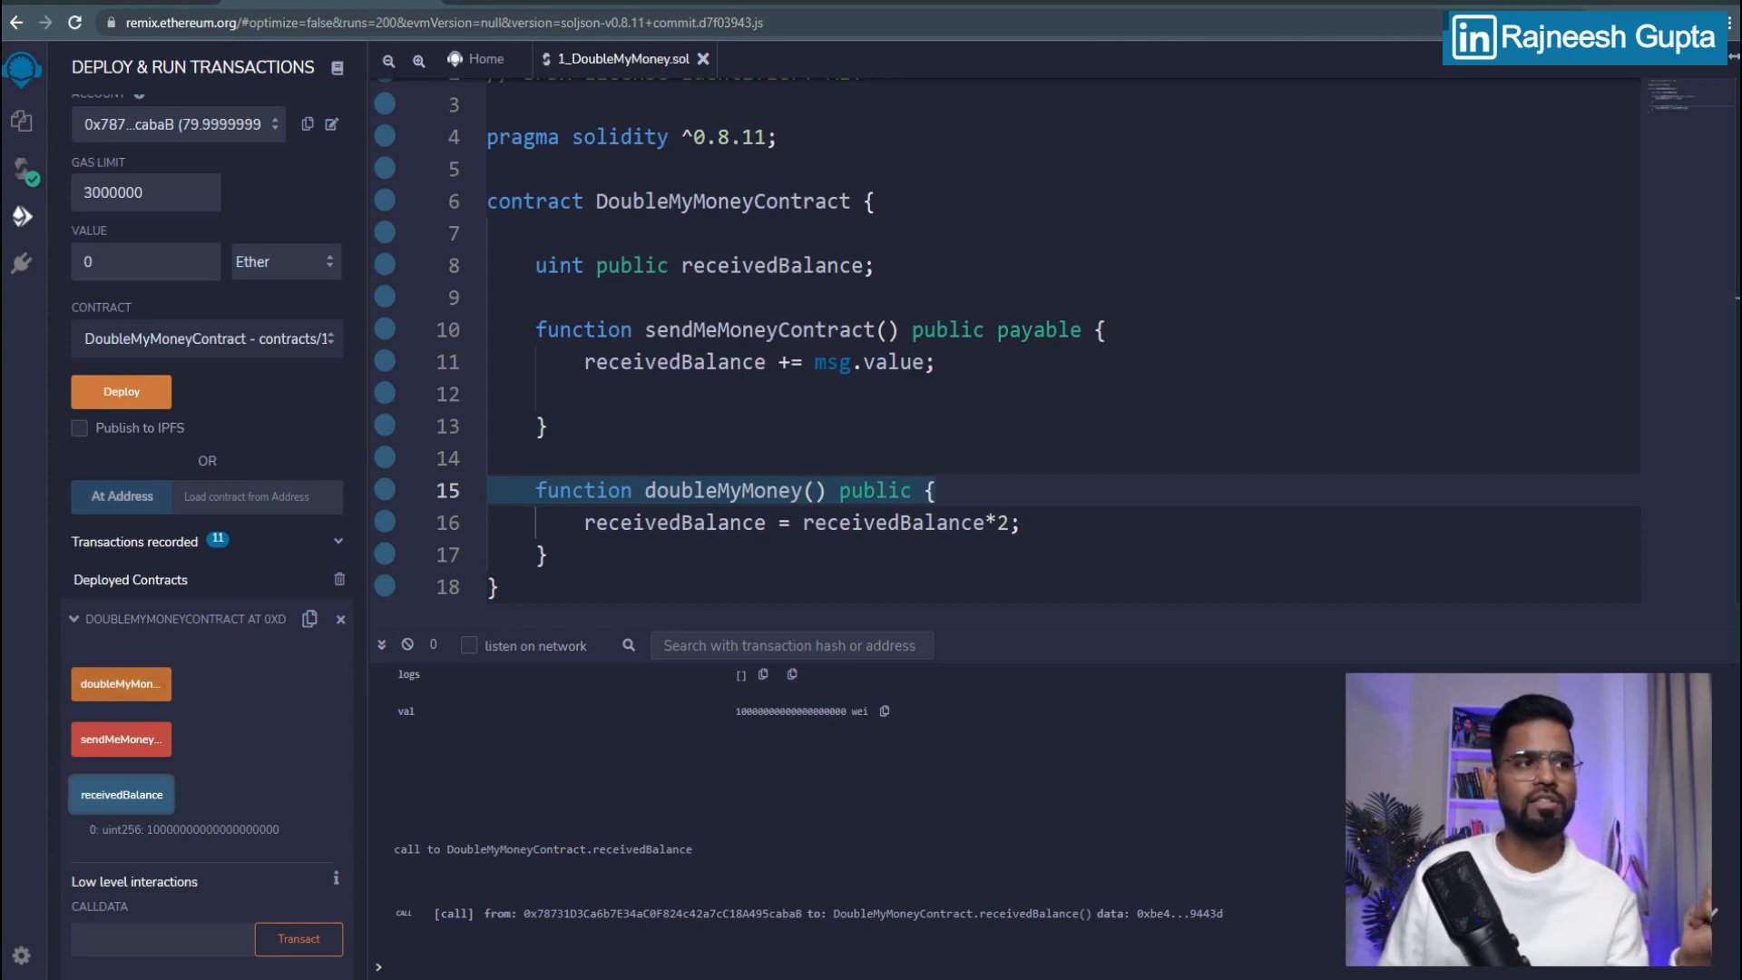
pyautogui.click(120, 683)
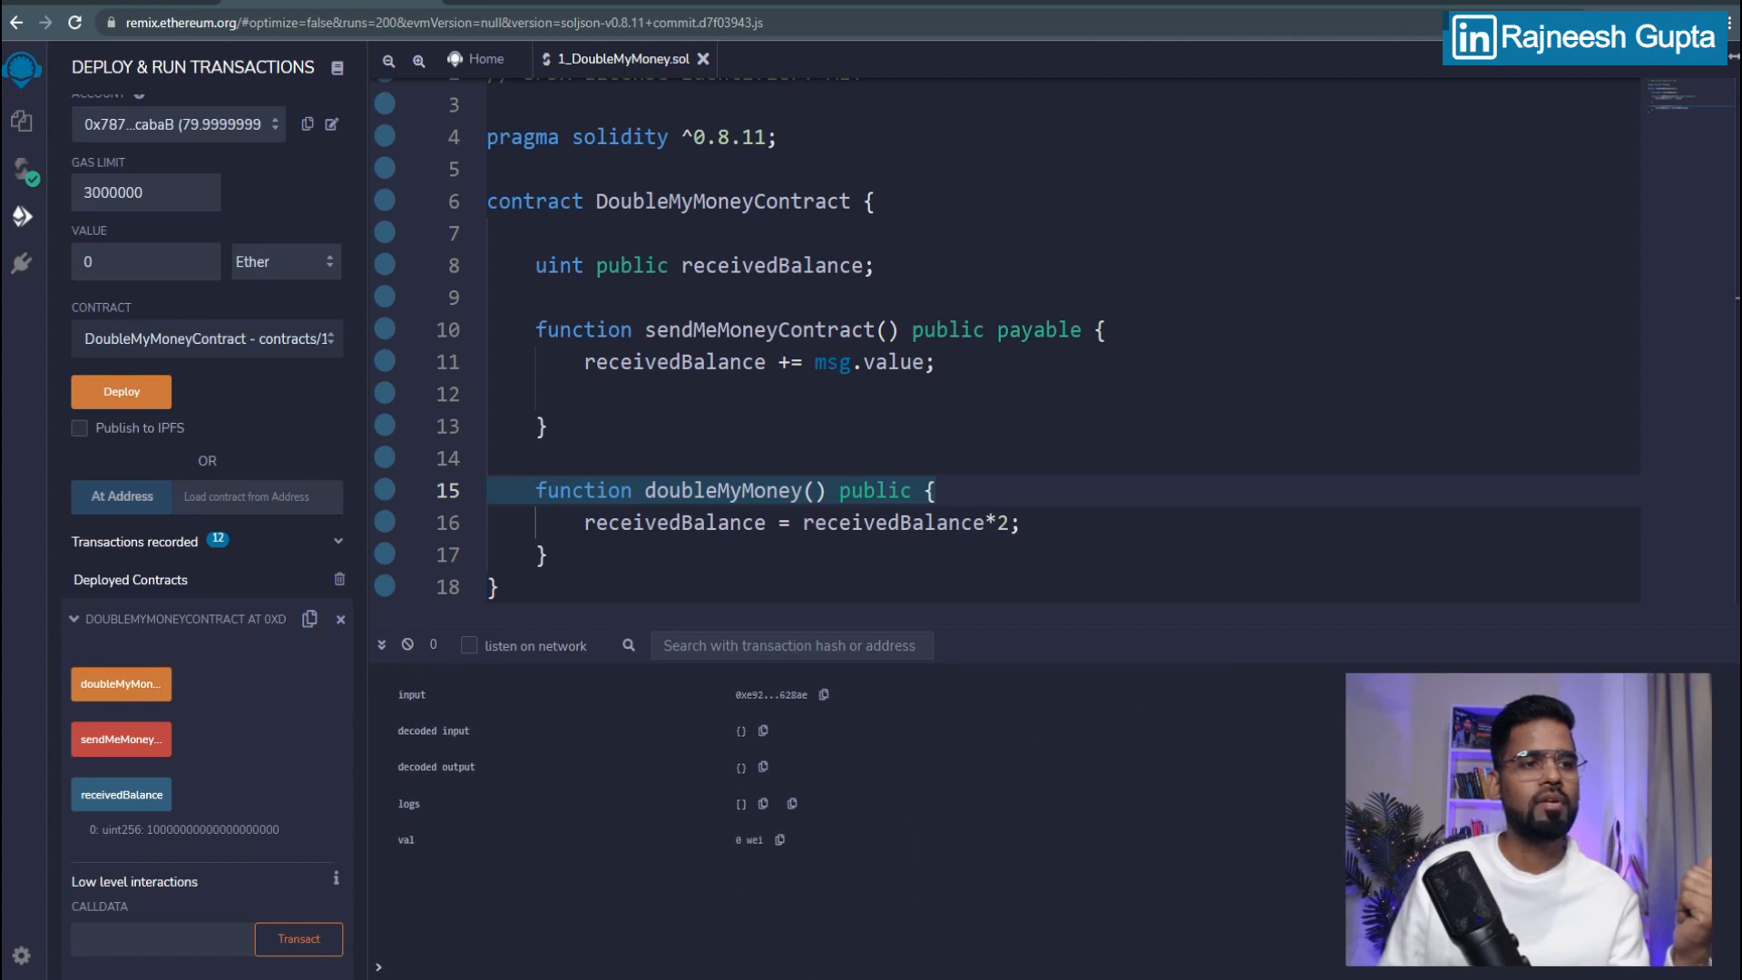
pyautogui.click(120, 684)
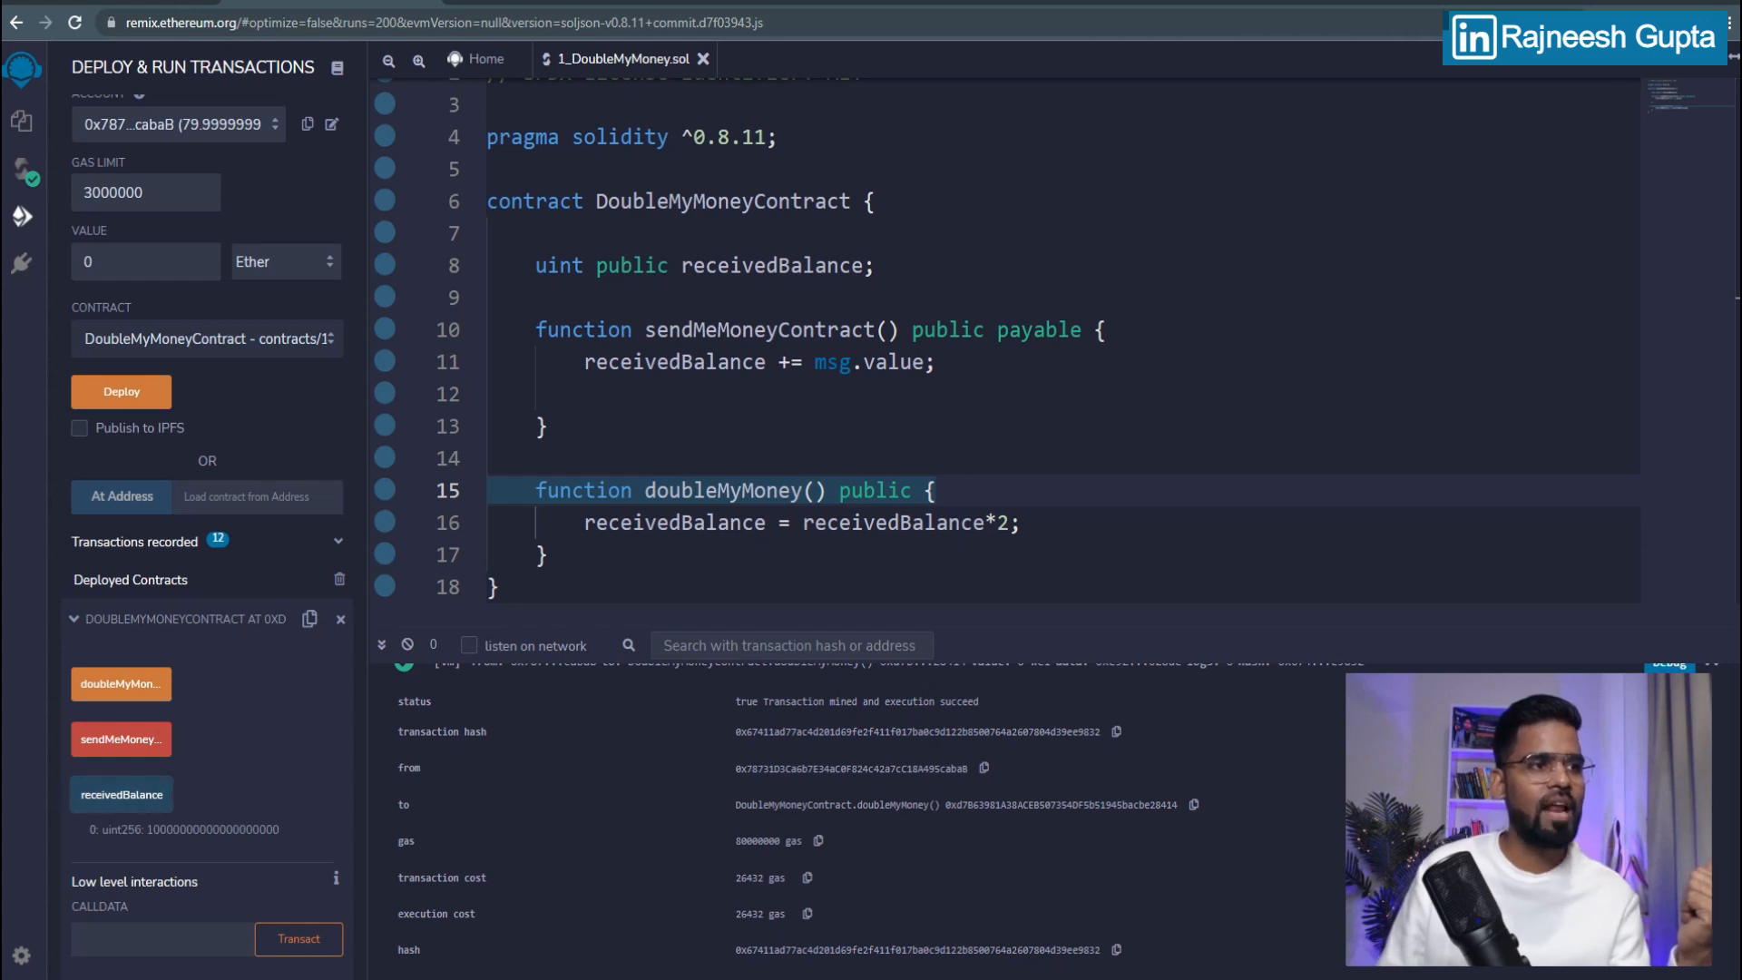
pyautogui.click(121, 795)
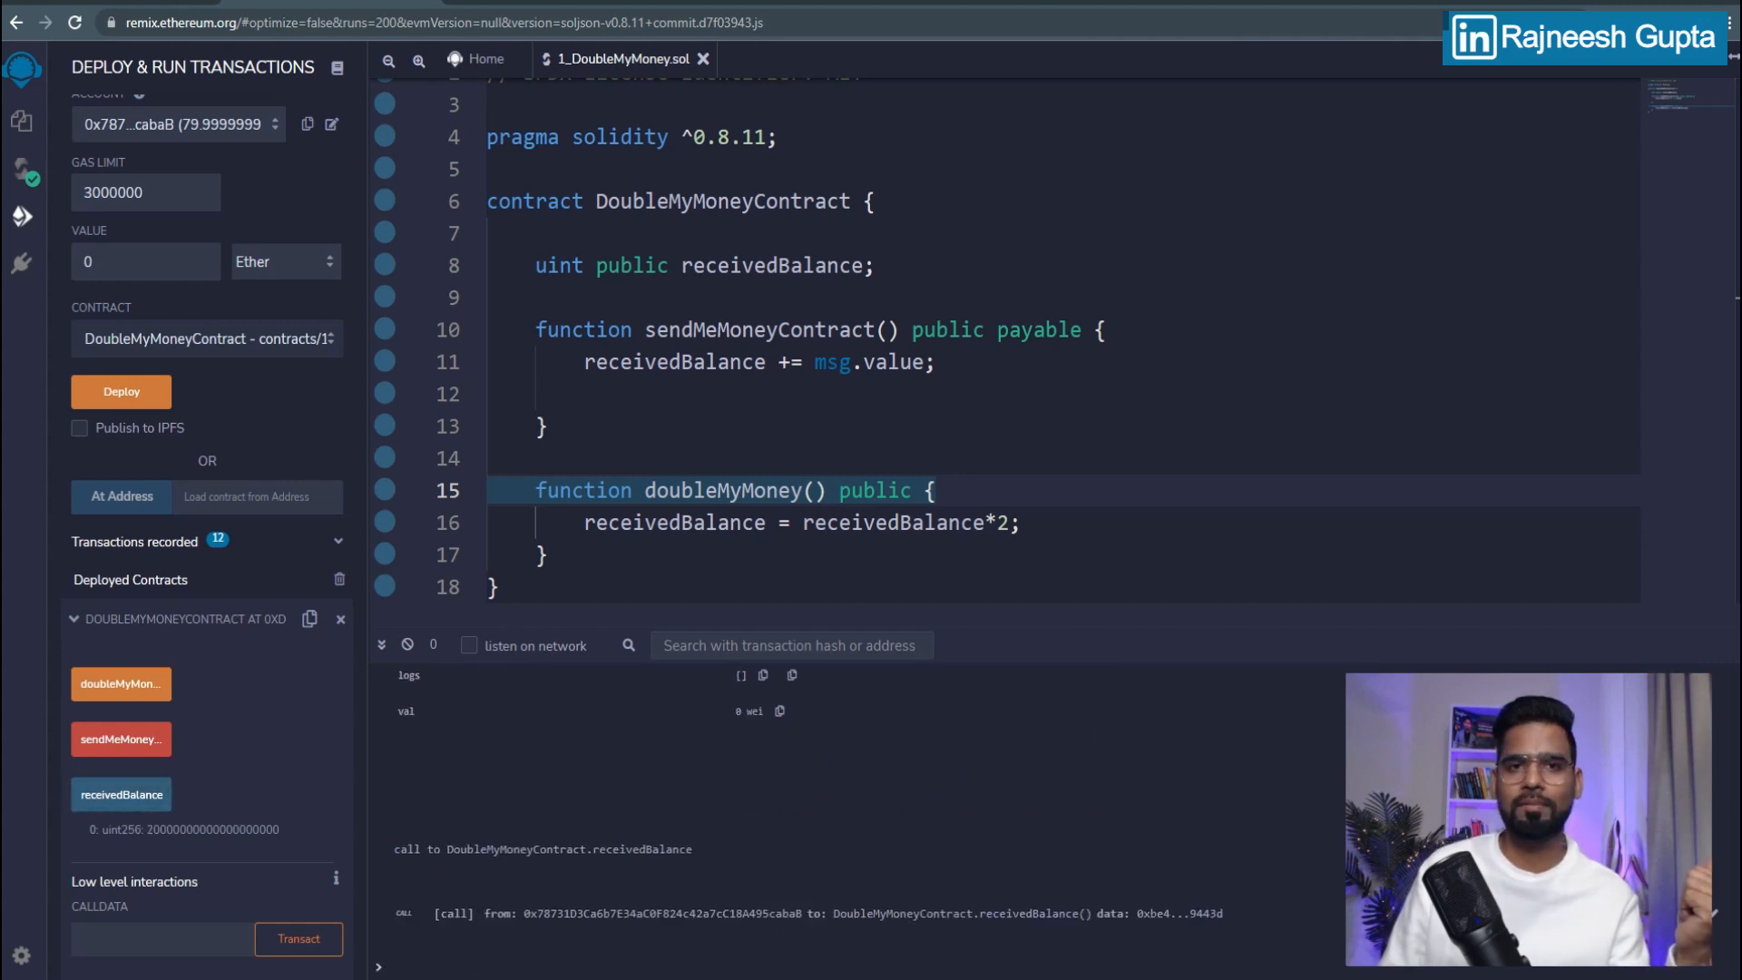